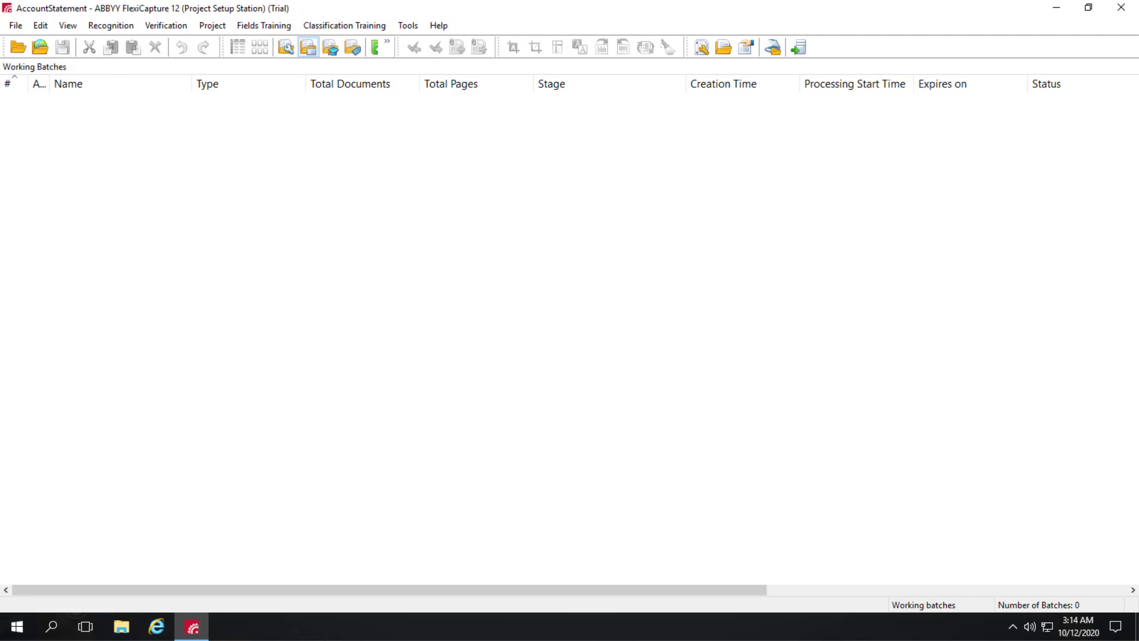
# Edit the Account Statement batch type from Project > Batch Types and show its Workflow settings
pyautogui.click(213, 26)
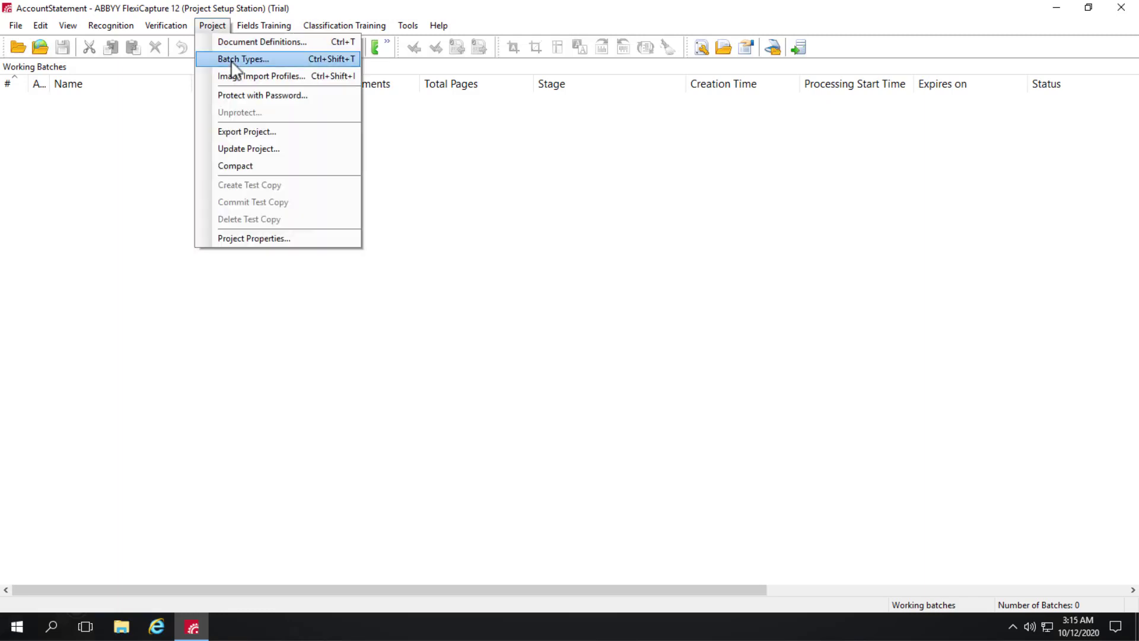
pyautogui.click(245, 60)
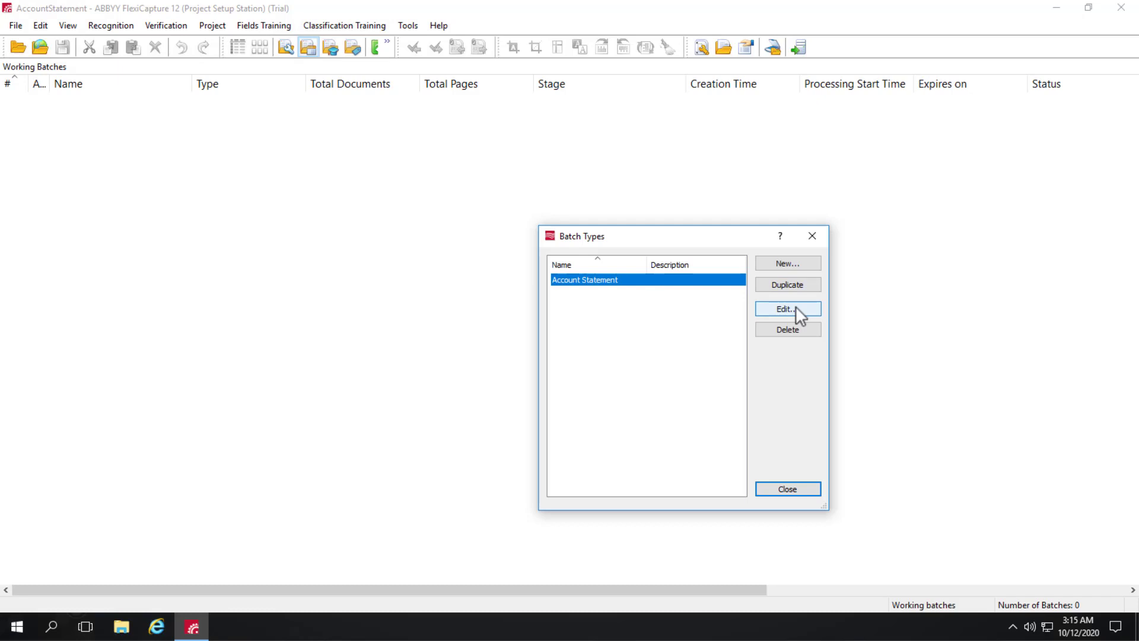
pyautogui.click(788, 308)
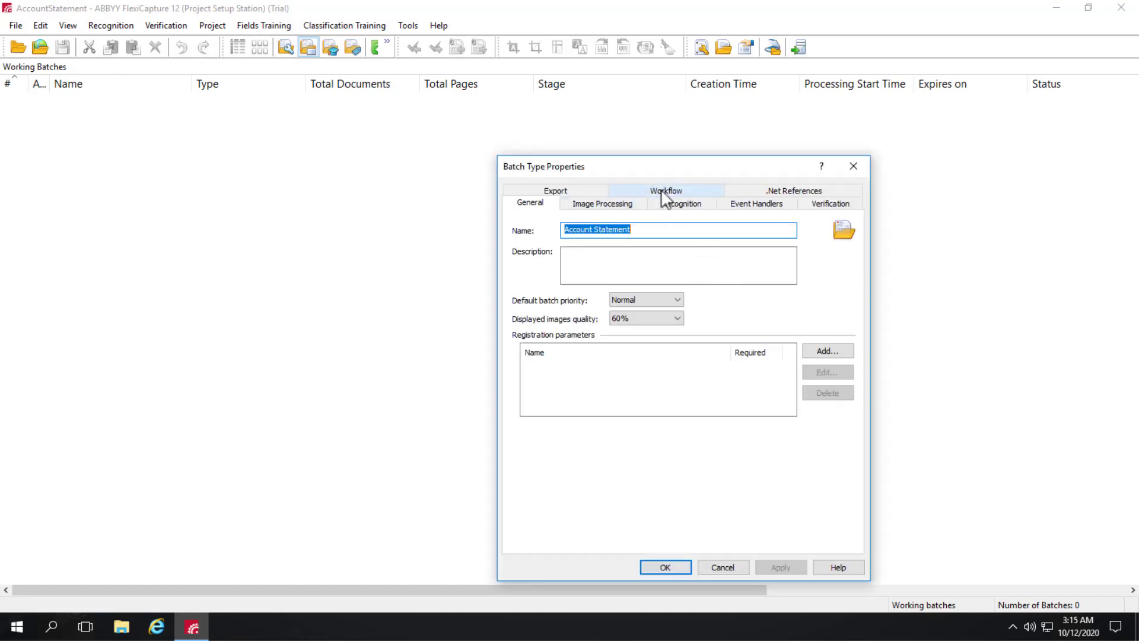
pyautogui.click(665, 190)
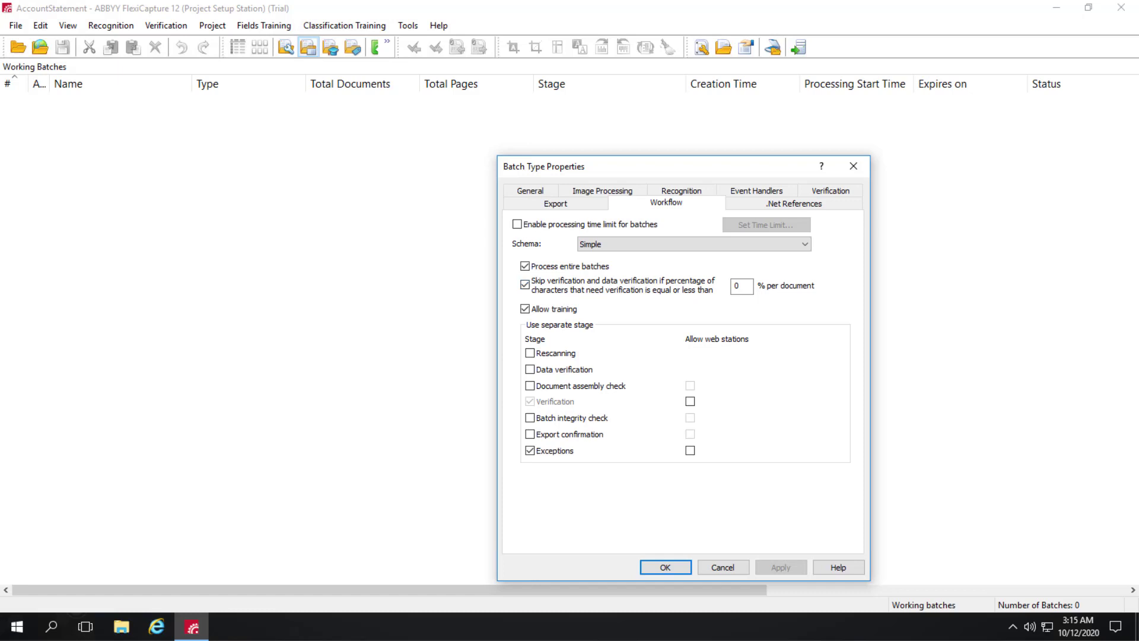
pyautogui.moveTo(824, 254)
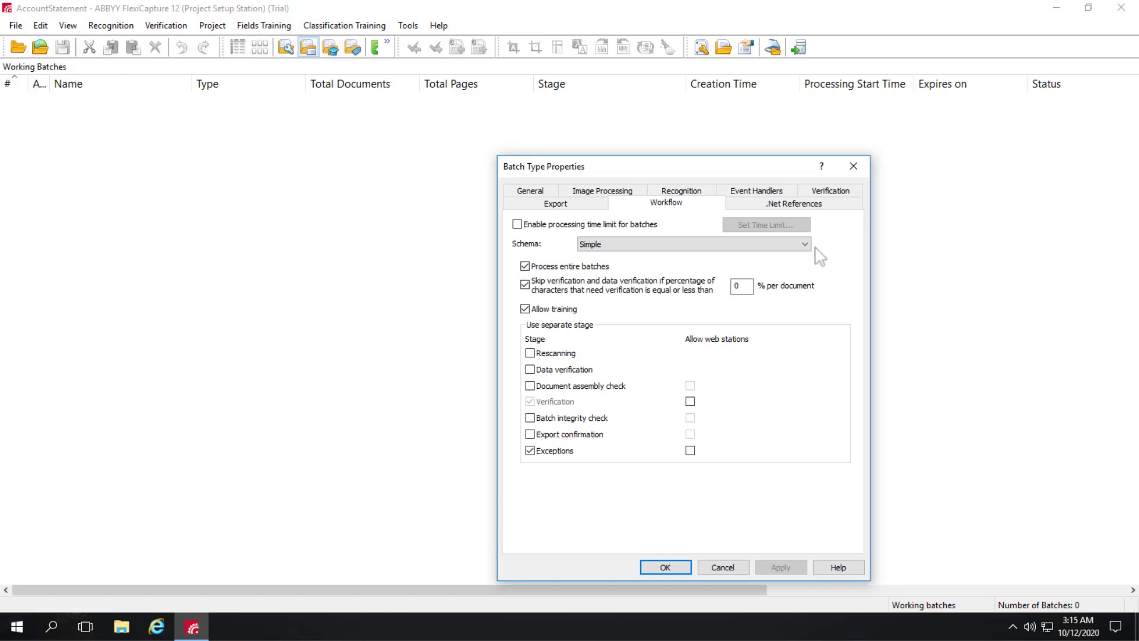
# Choose the Advanced schema, move Data Verification below Verification and bring up its stage properties
pyautogui.click(807, 244)
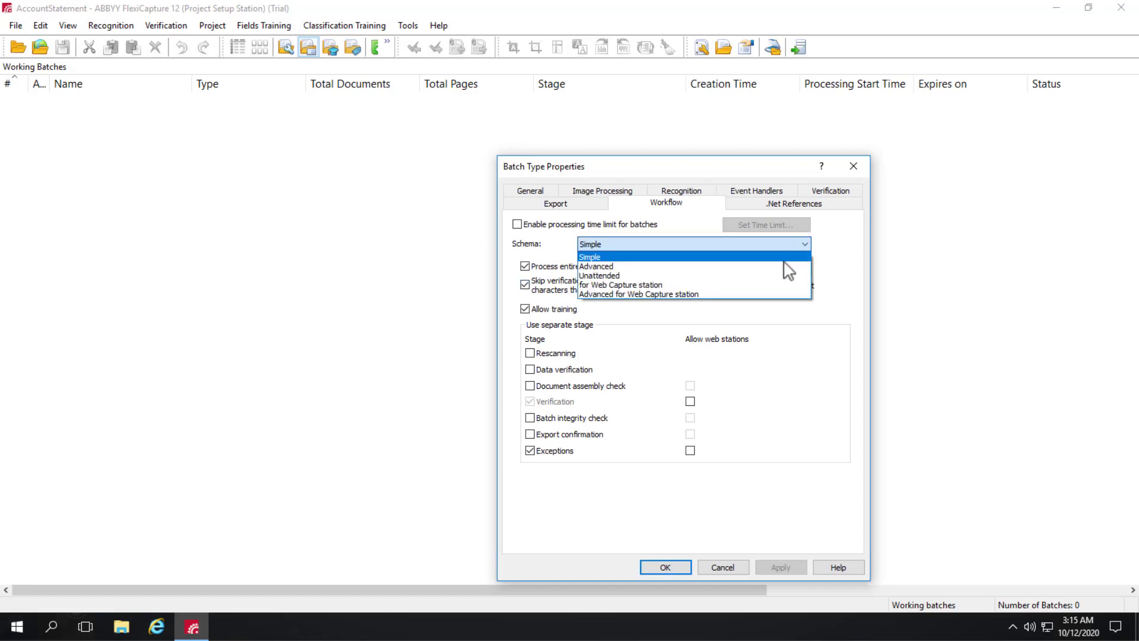
pyautogui.click(595, 266)
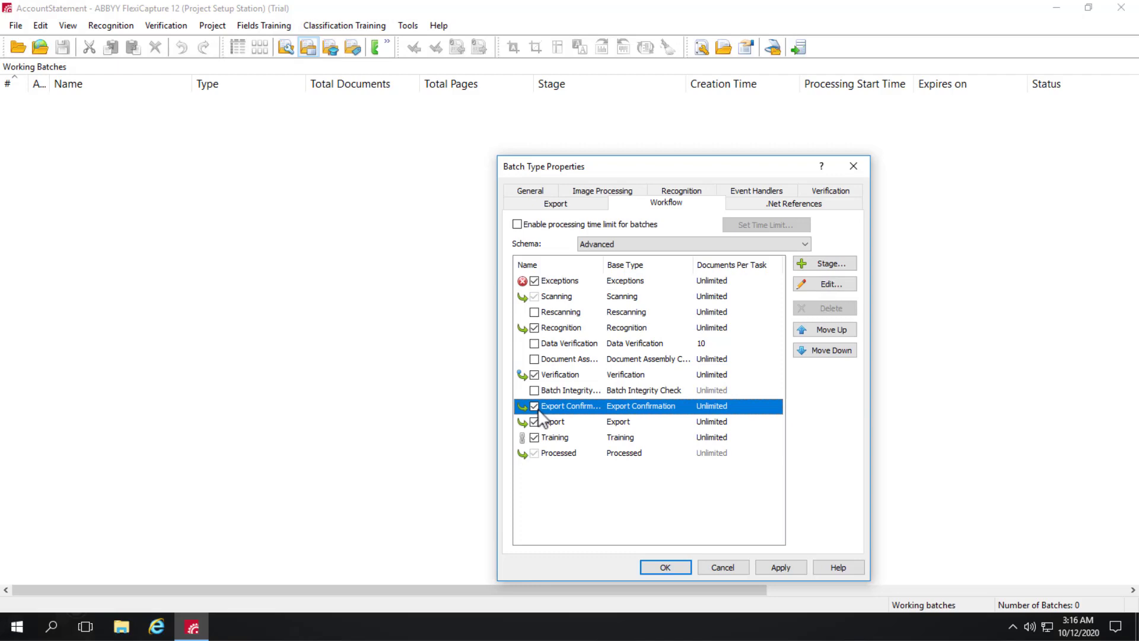
pyautogui.moveTo(574, 336)
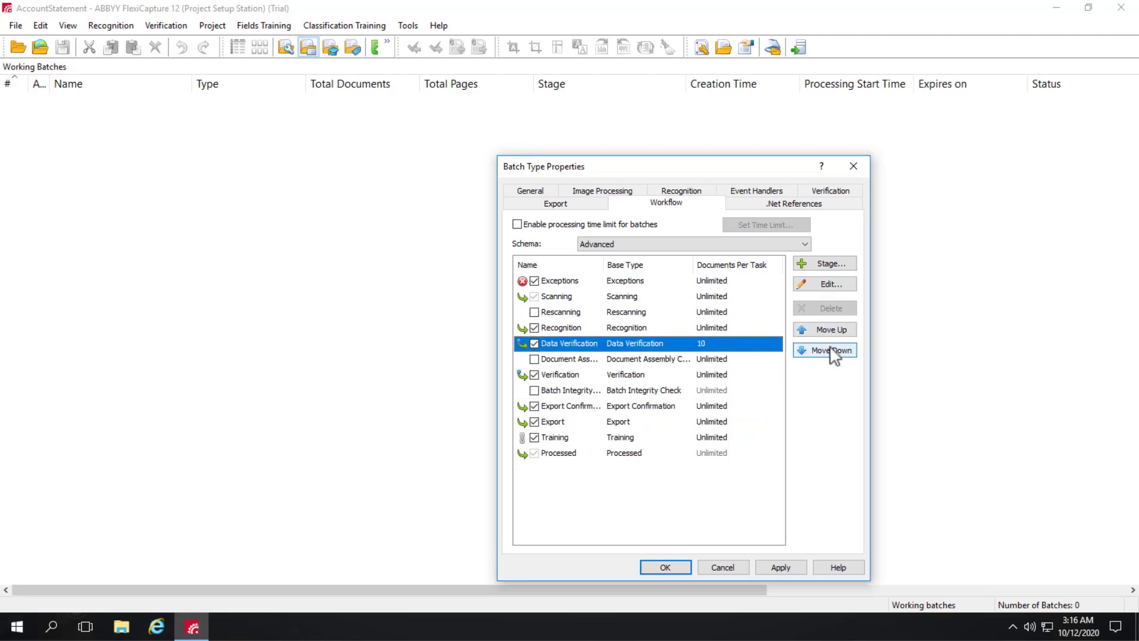
pyautogui.click(824, 350)
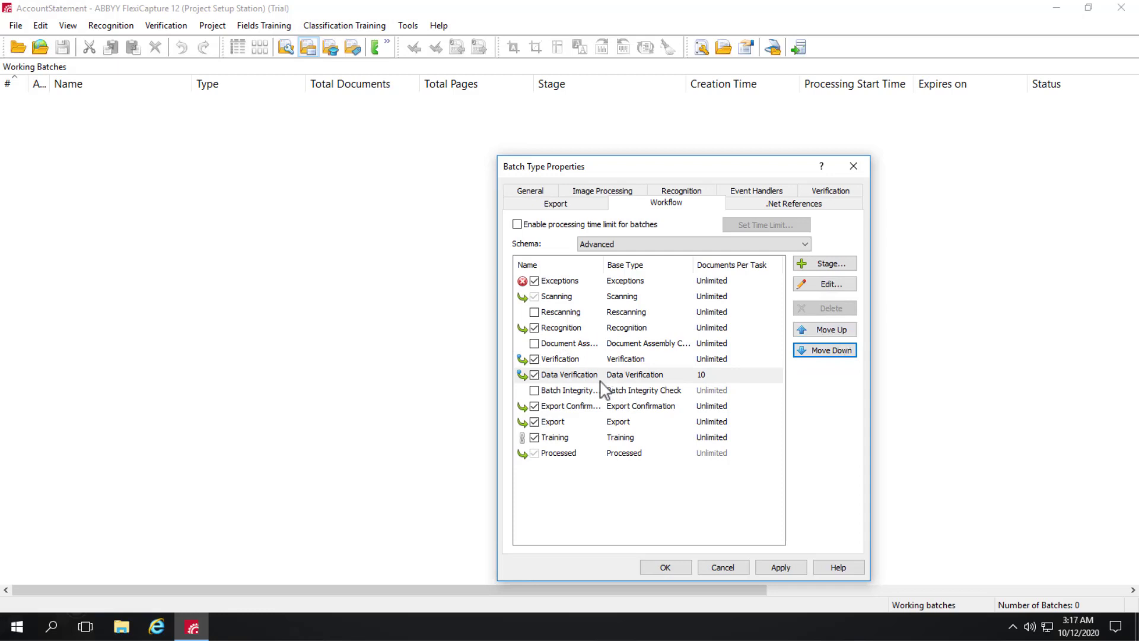
pyautogui.click(567, 374)
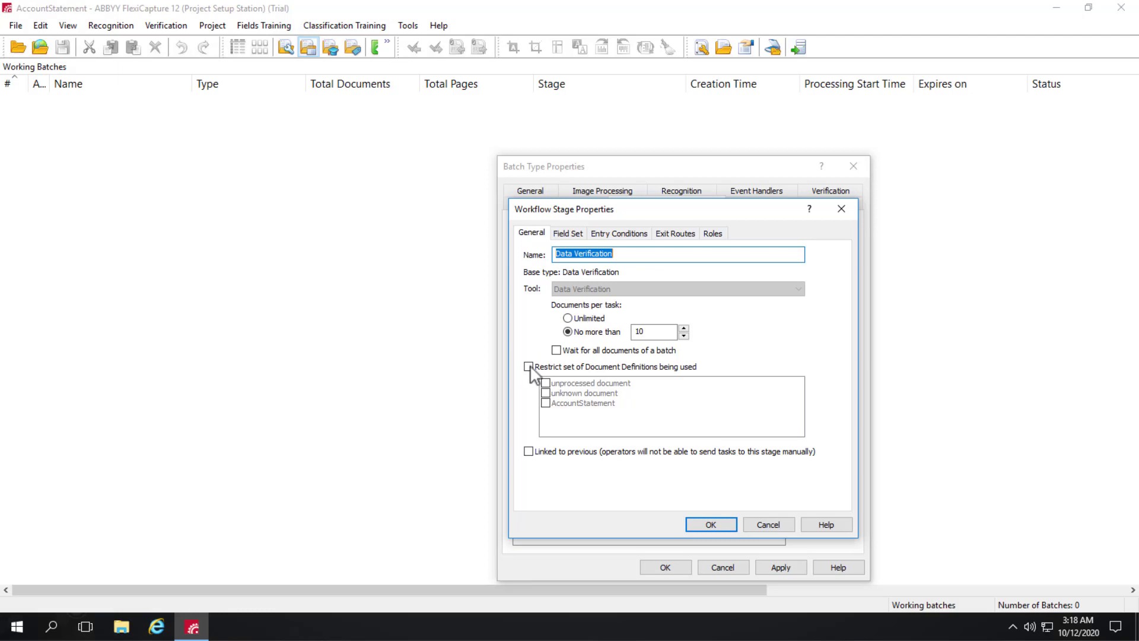
# Restrict the stage to the AccountStatement definition and choose Selected fields on Field Set
pyautogui.click(528, 367)
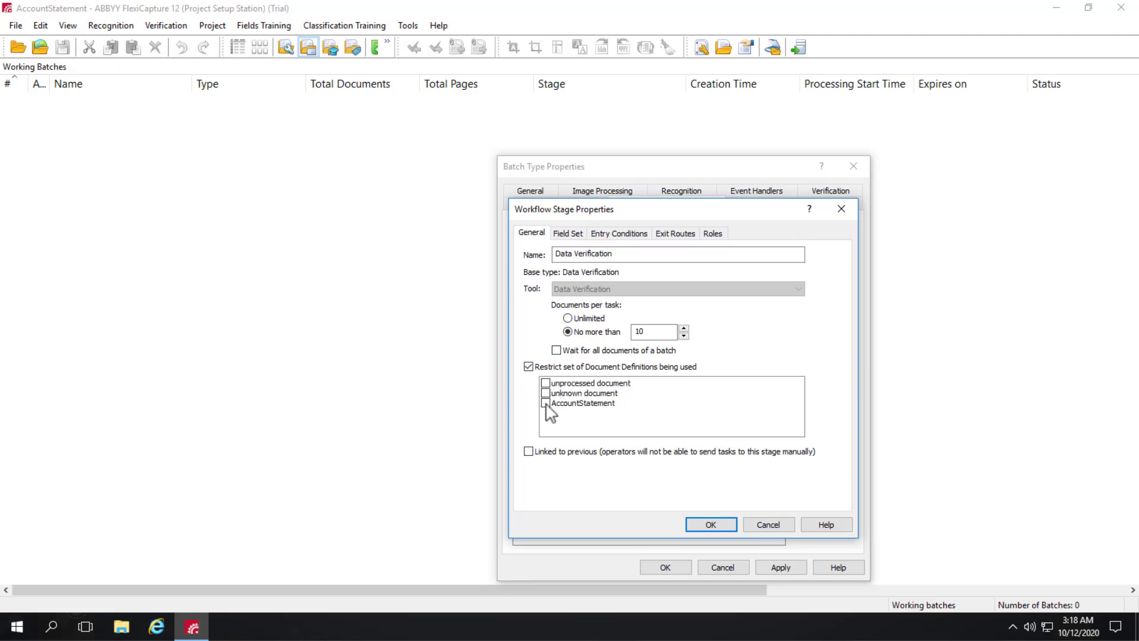
pyautogui.click(545, 403)
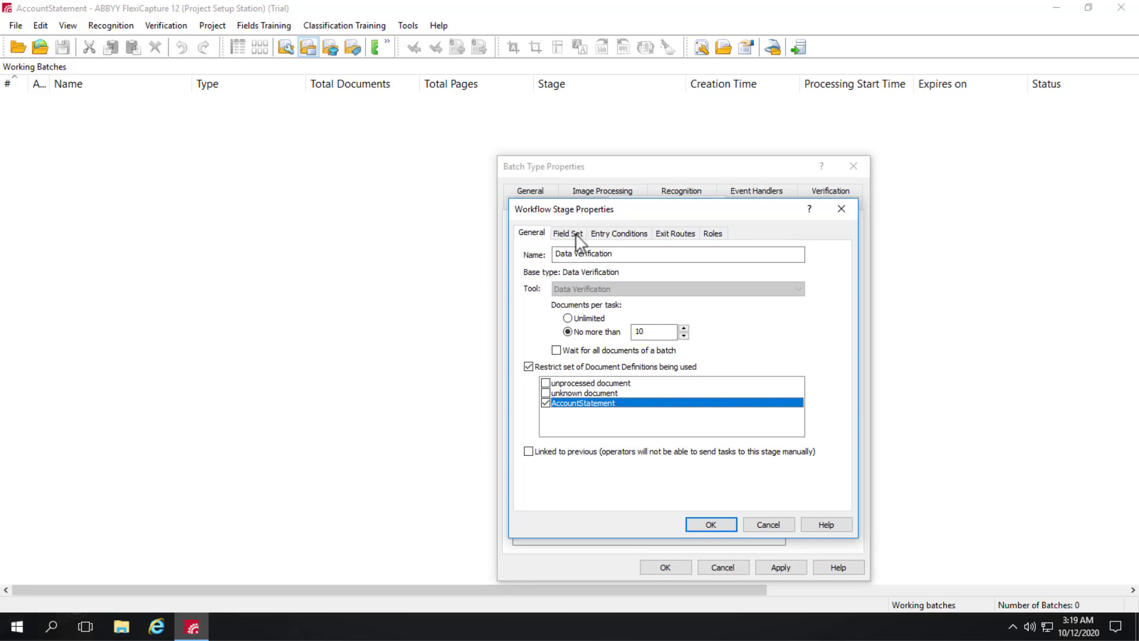
pyautogui.click(567, 233)
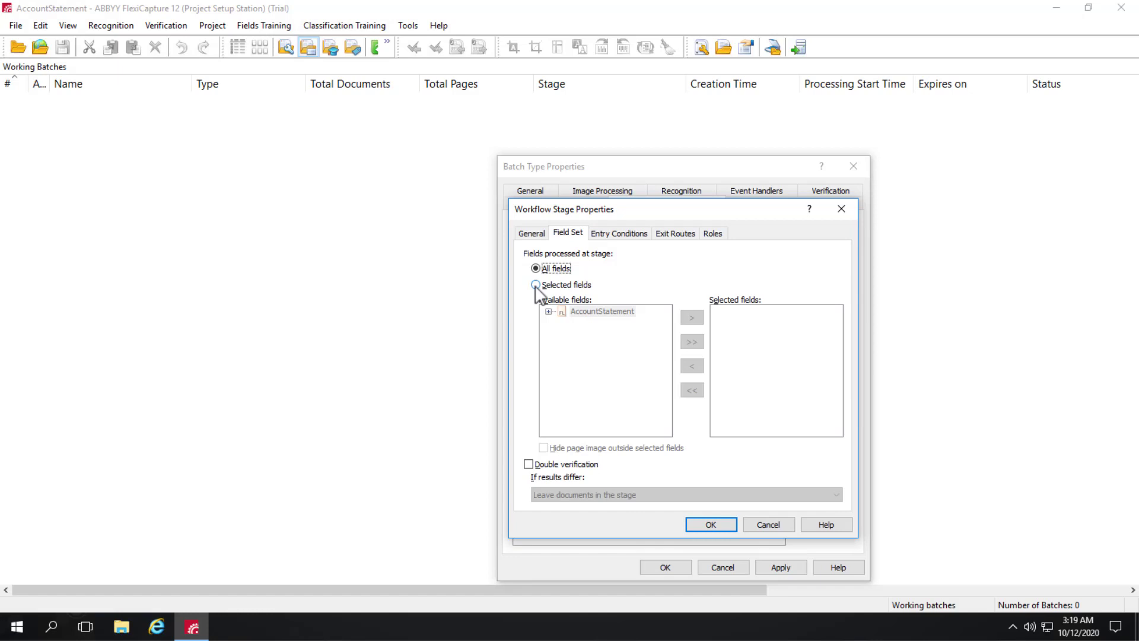
pyautogui.click(536, 285)
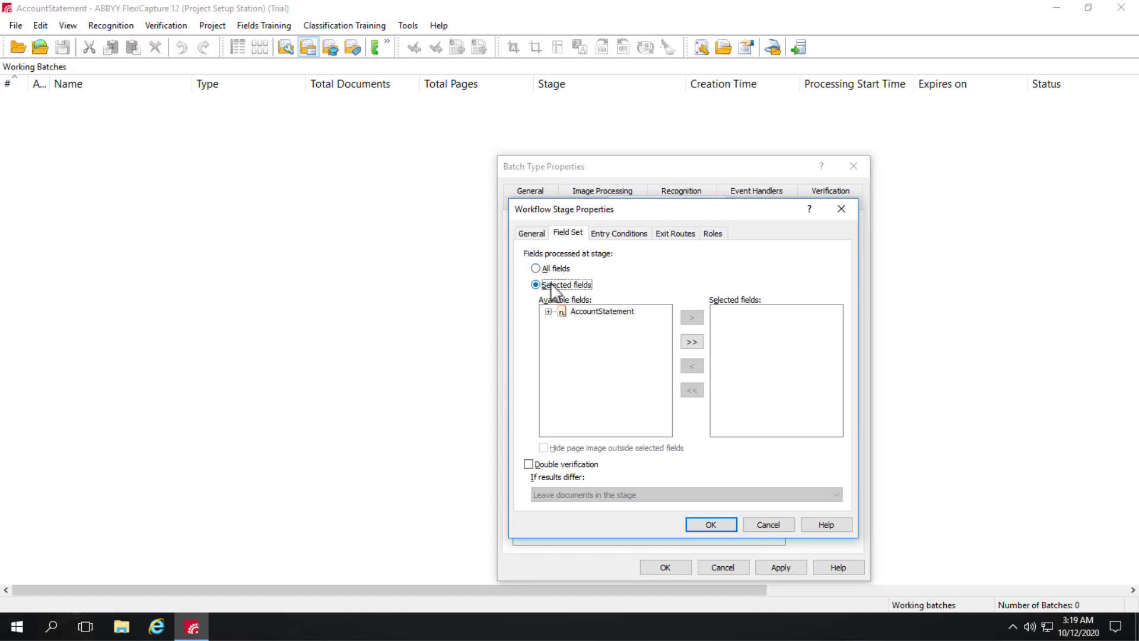
# Add FullName from AccountStatement Page_1 to the stage's selected fields, then return to General
pyautogui.click(550, 311)
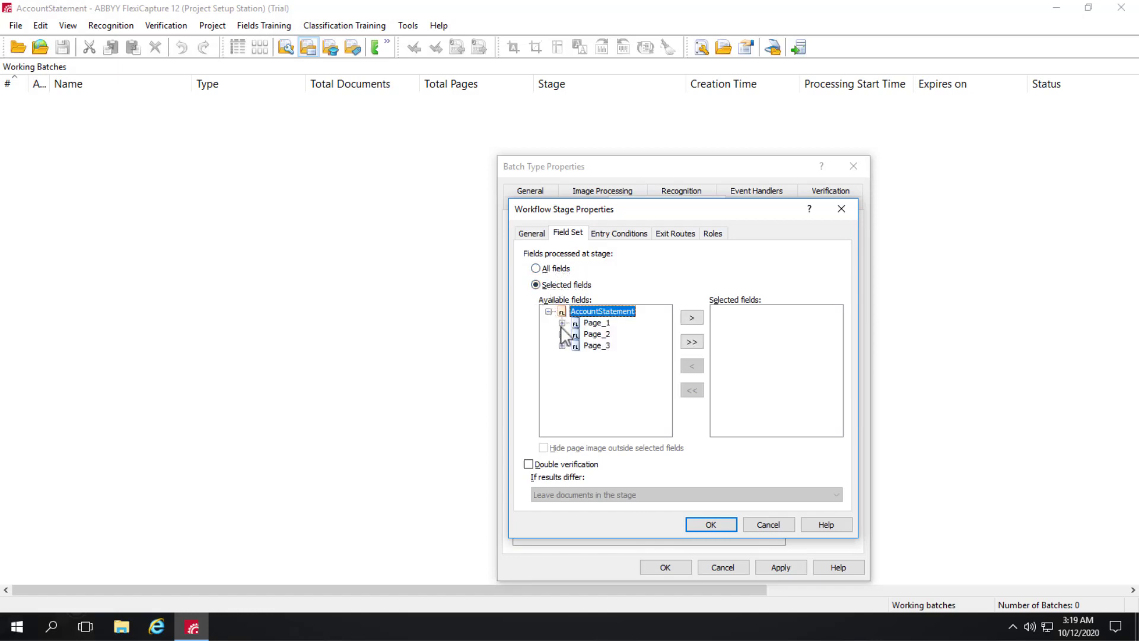
pyautogui.click(565, 323)
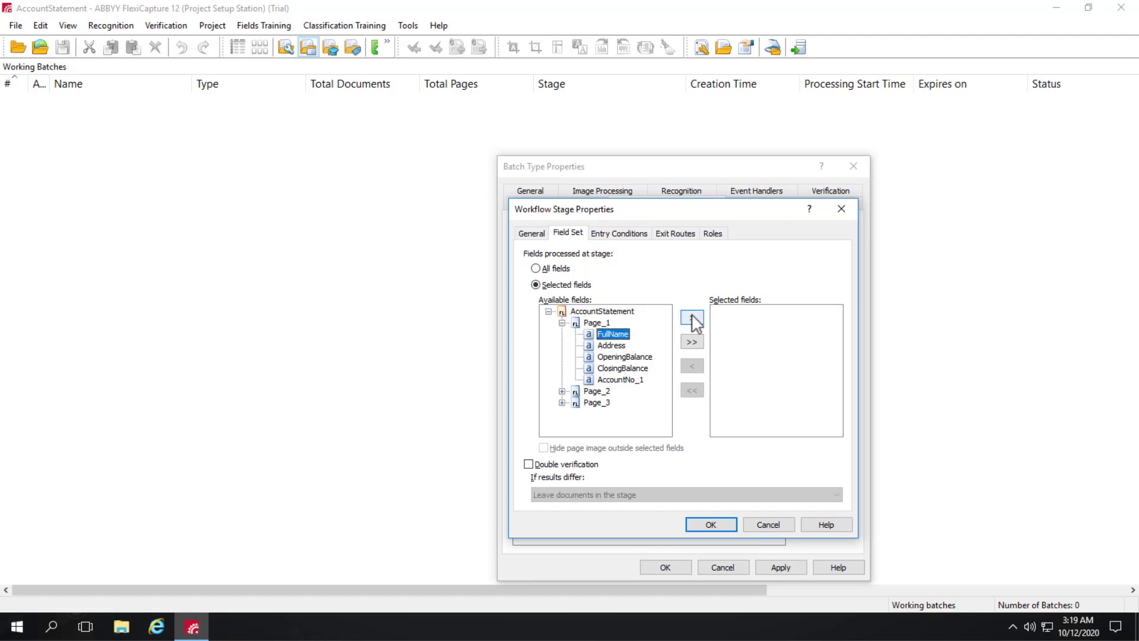
pyautogui.click(686, 320)
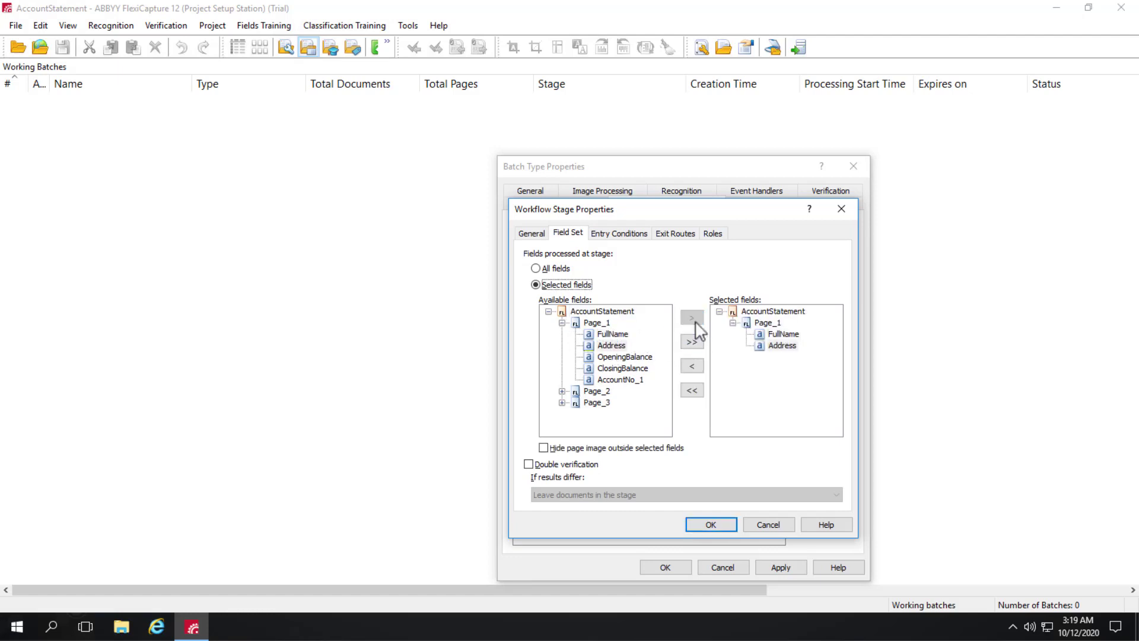
pyautogui.click(531, 232)
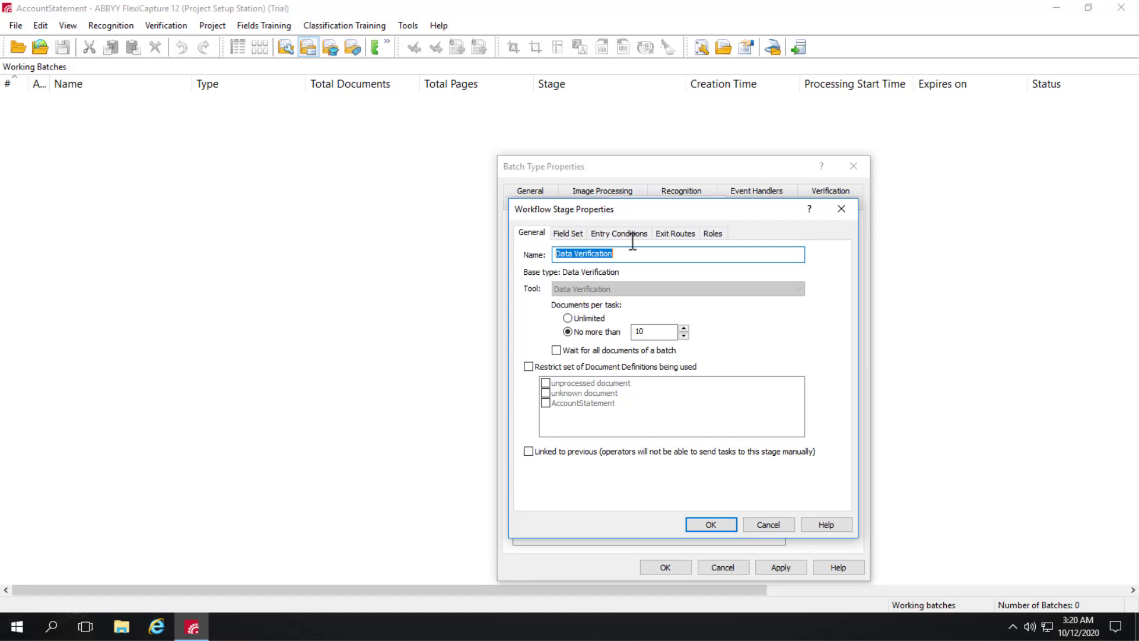
# Add a new rule on the Data Verification stage's Entry Conditions
pyautogui.click(619, 232)
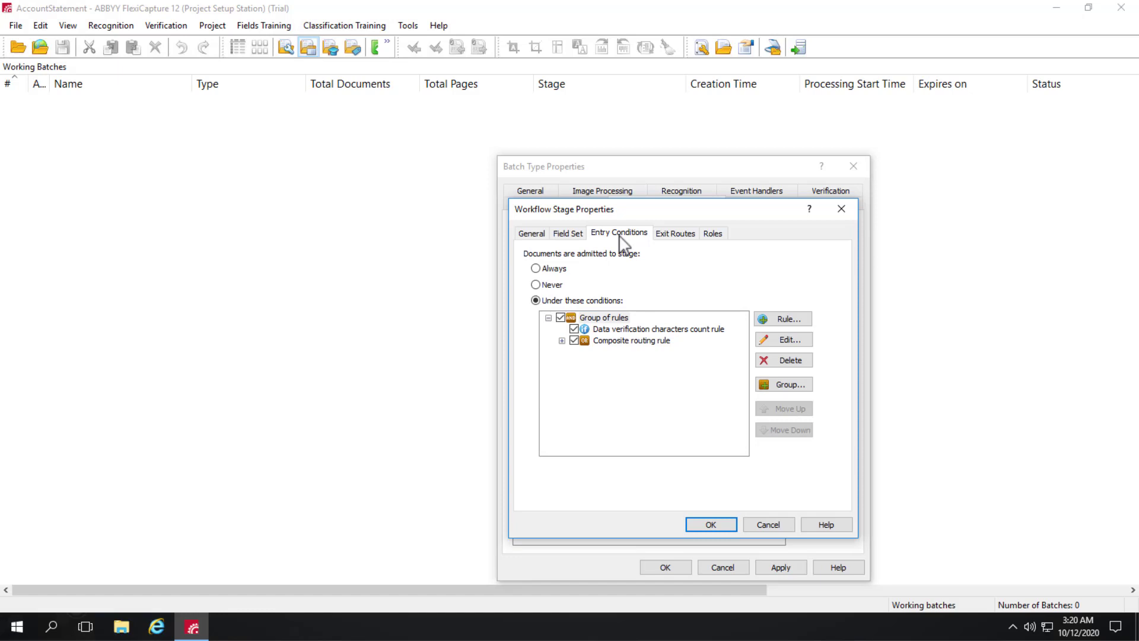
pyautogui.moveTo(626, 245)
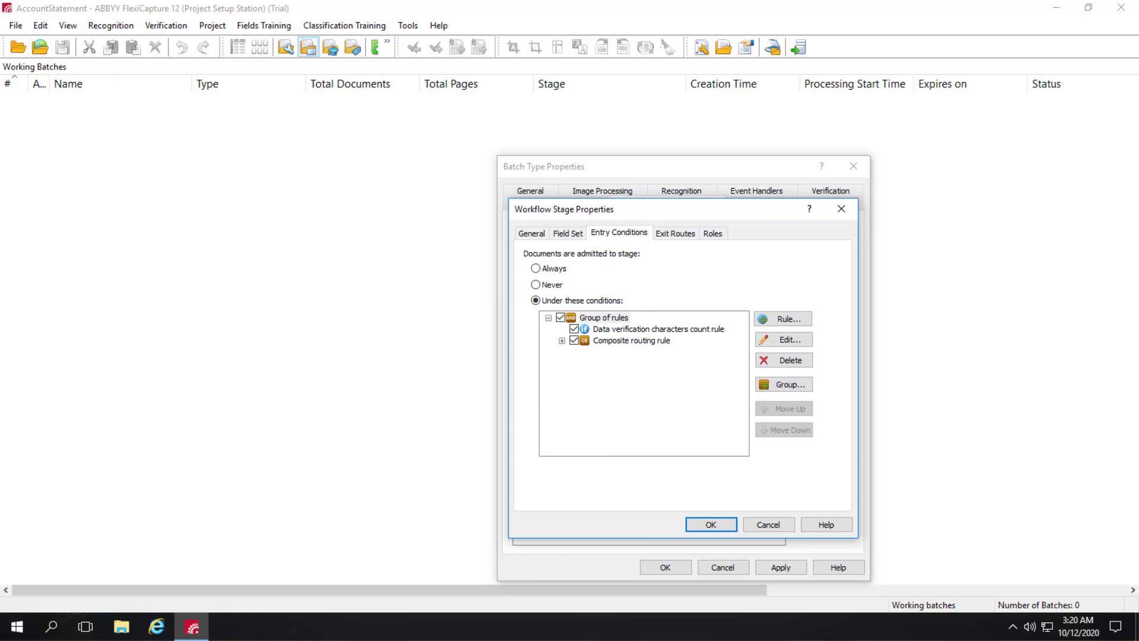
pyautogui.moveTo(776, 325)
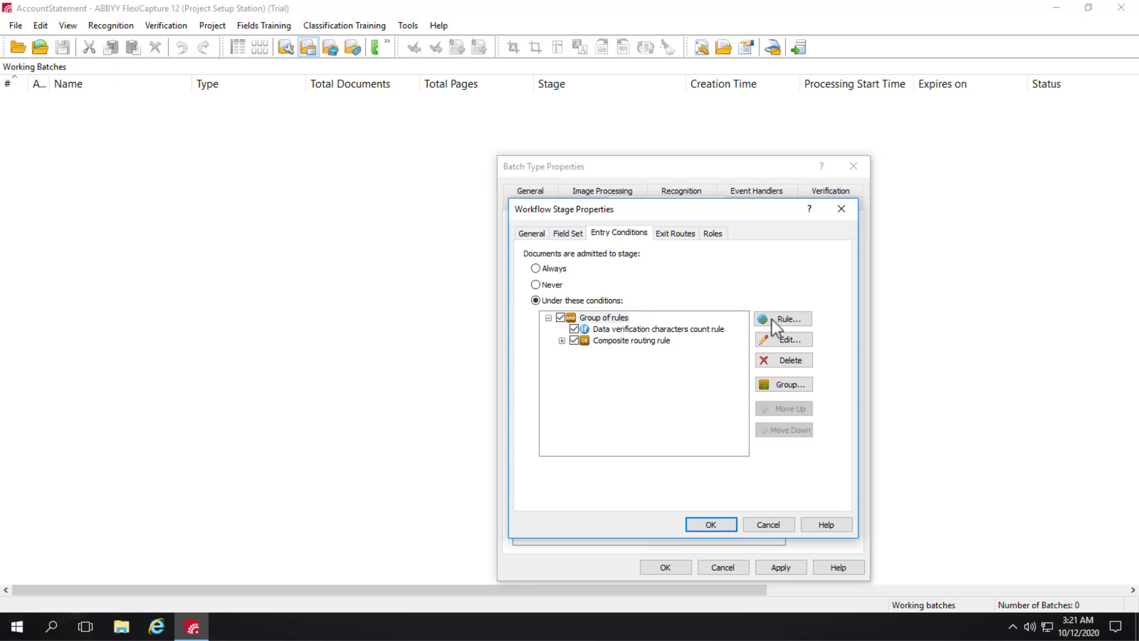
pyautogui.click(786, 318)
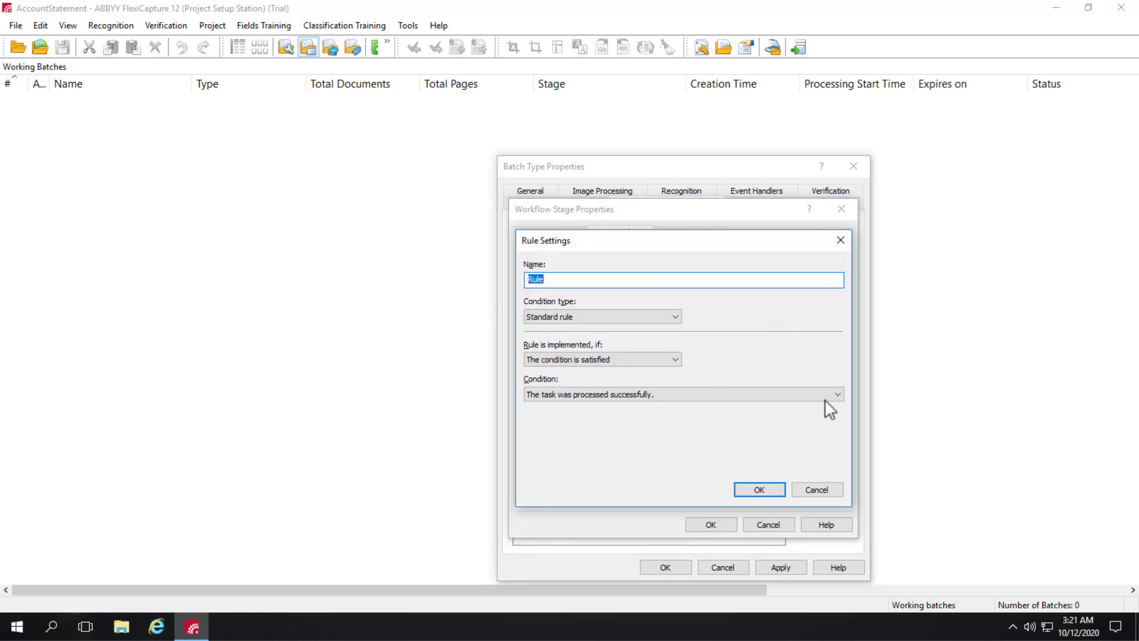
# Make the rule a field-value condition on Page_1's OpeningBalance field
pyautogui.click(838, 394)
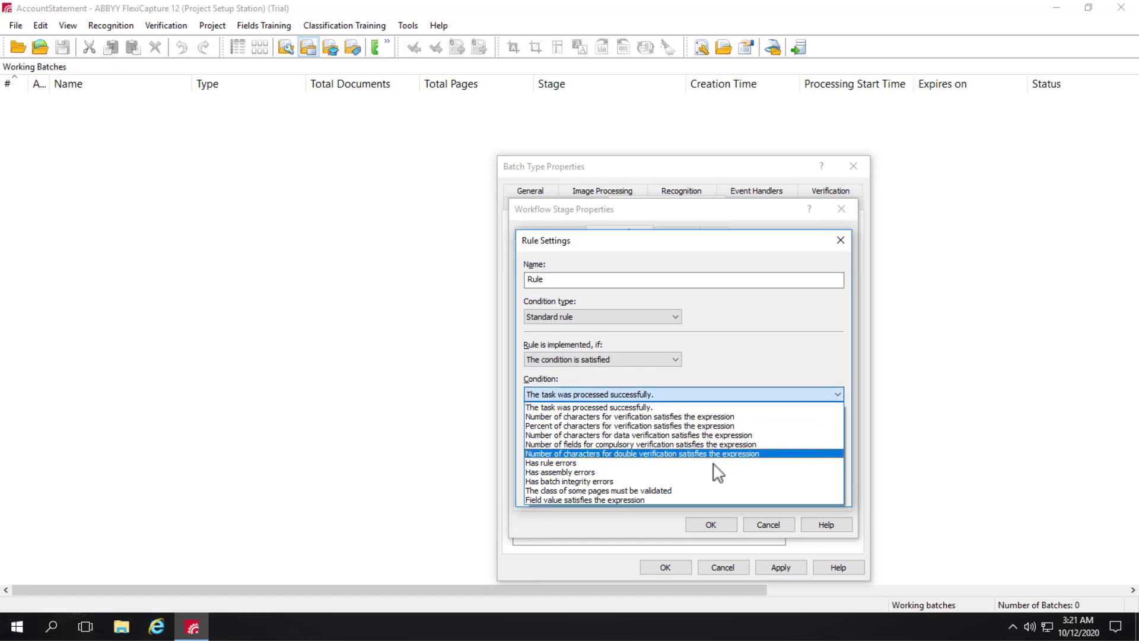
pyautogui.click(596, 499)
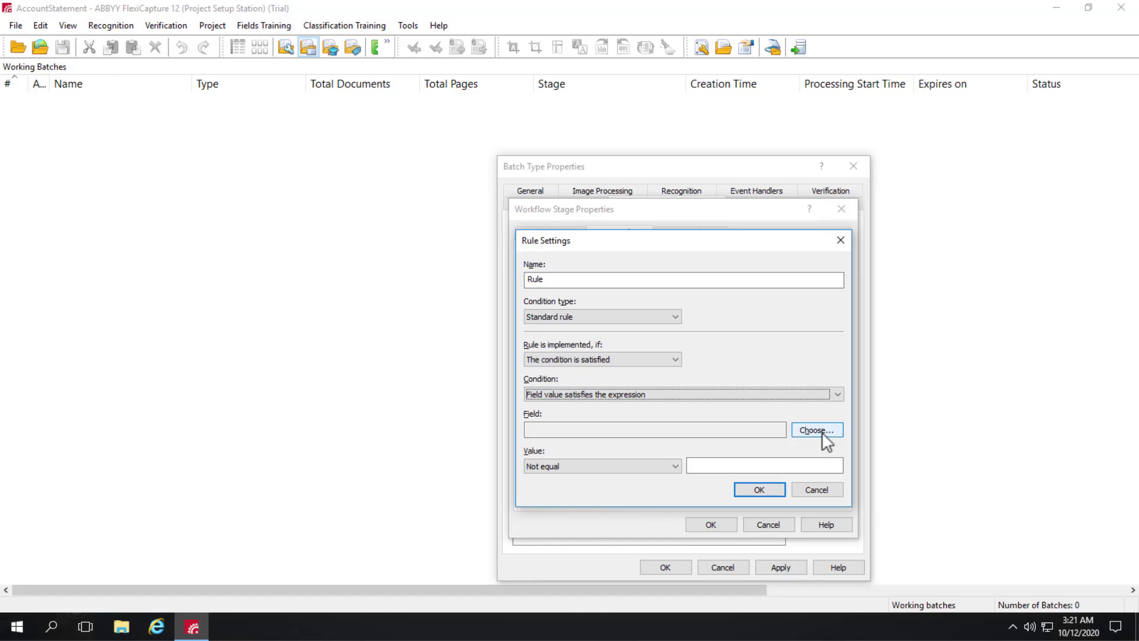
pyautogui.click(817, 429)
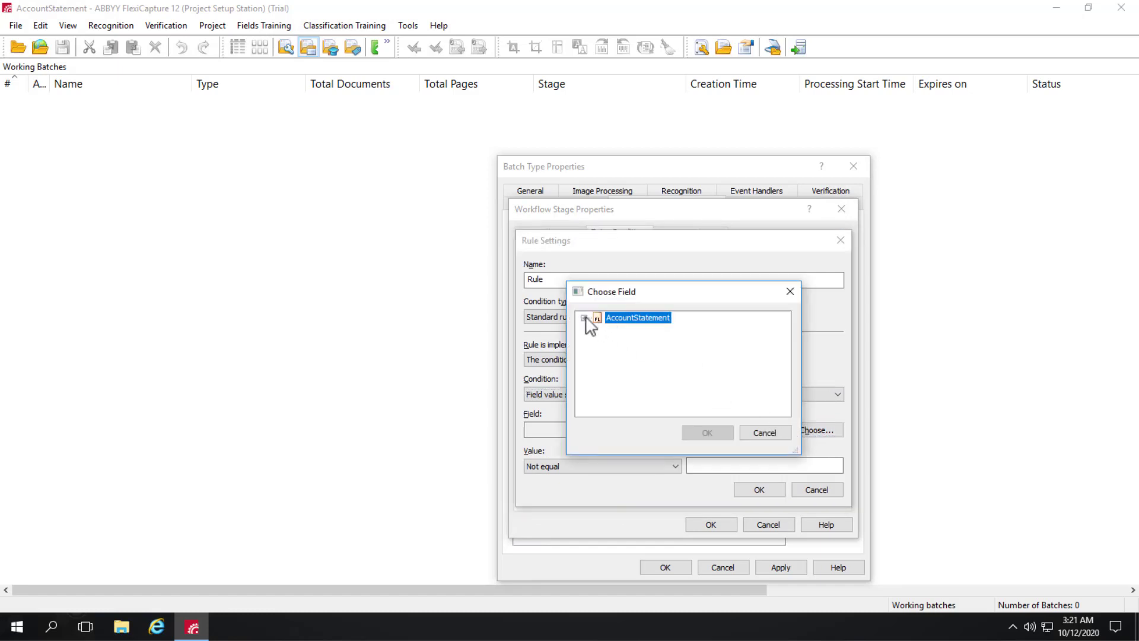
pyautogui.click(588, 318)
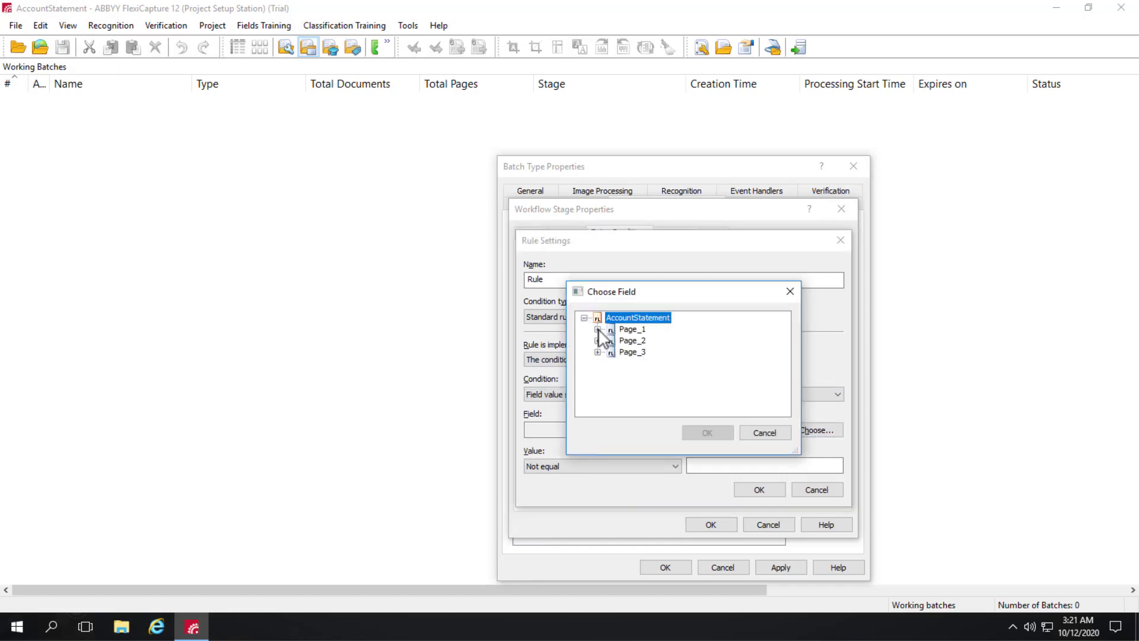
pyautogui.click(598, 329)
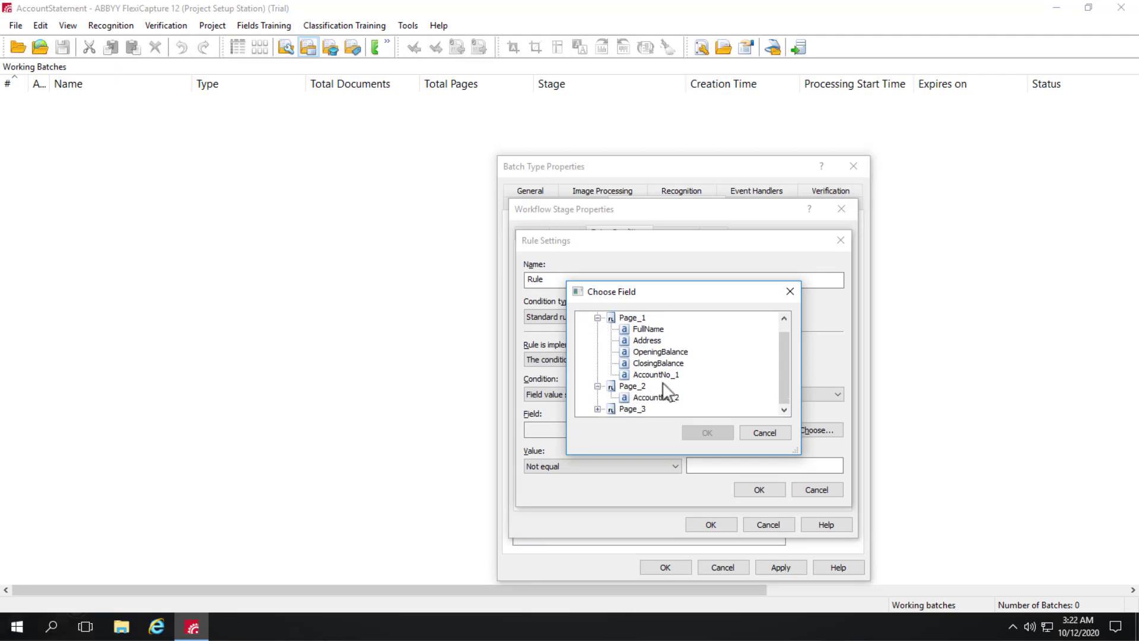
pyautogui.click(651, 351)
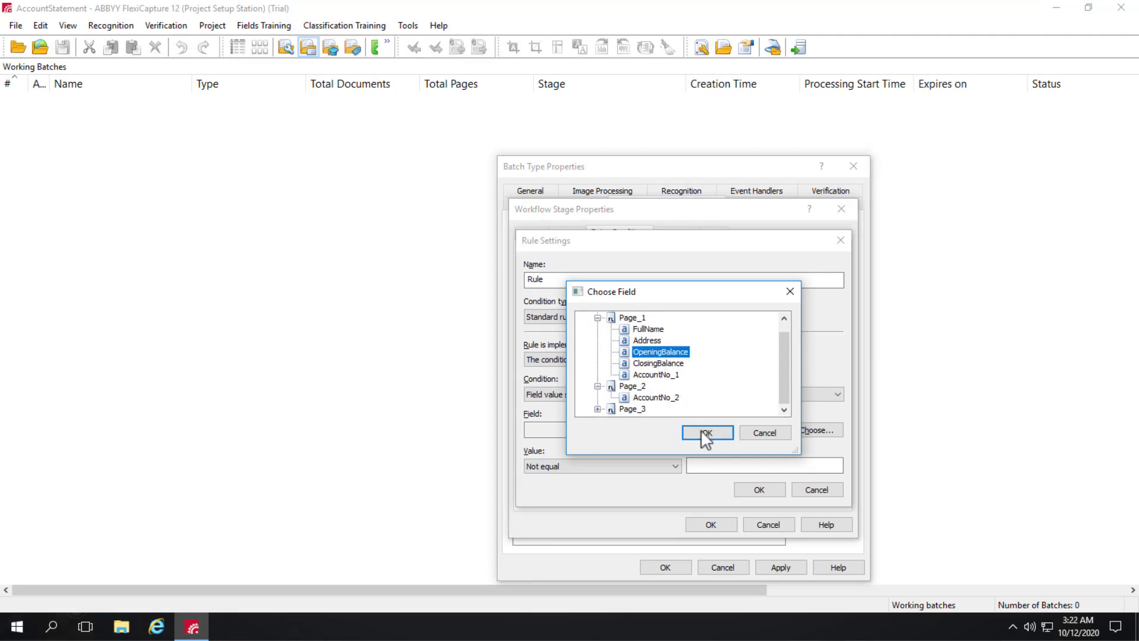
pyautogui.click(706, 432)
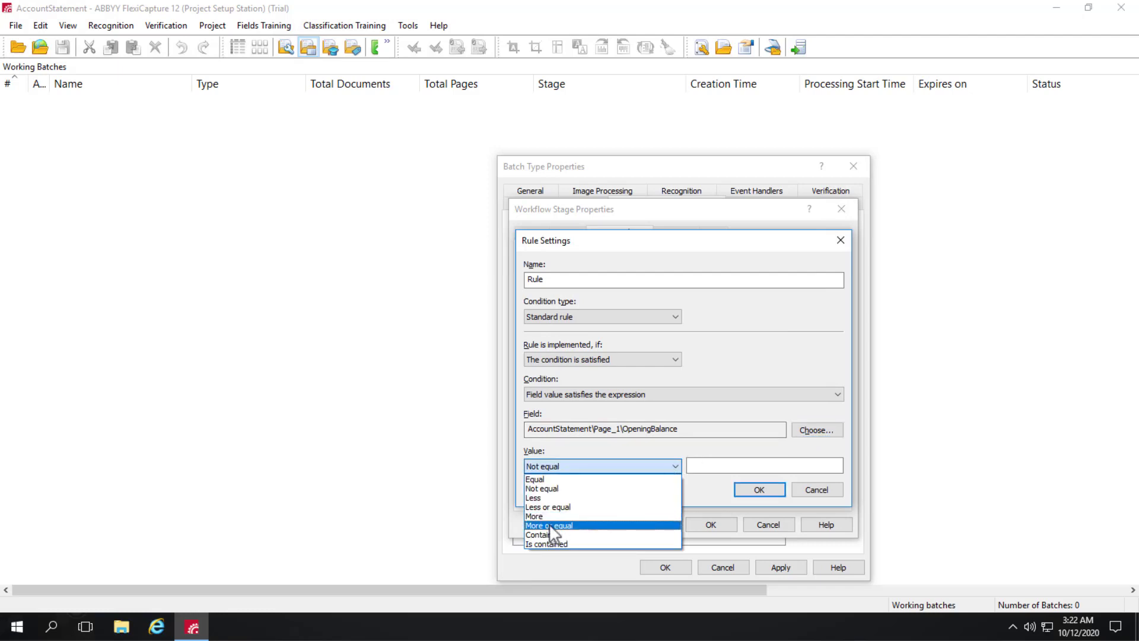
# Set the comparison to More or equal with threshold 50000 and confirm the entry rule
pyautogui.click(555, 526)
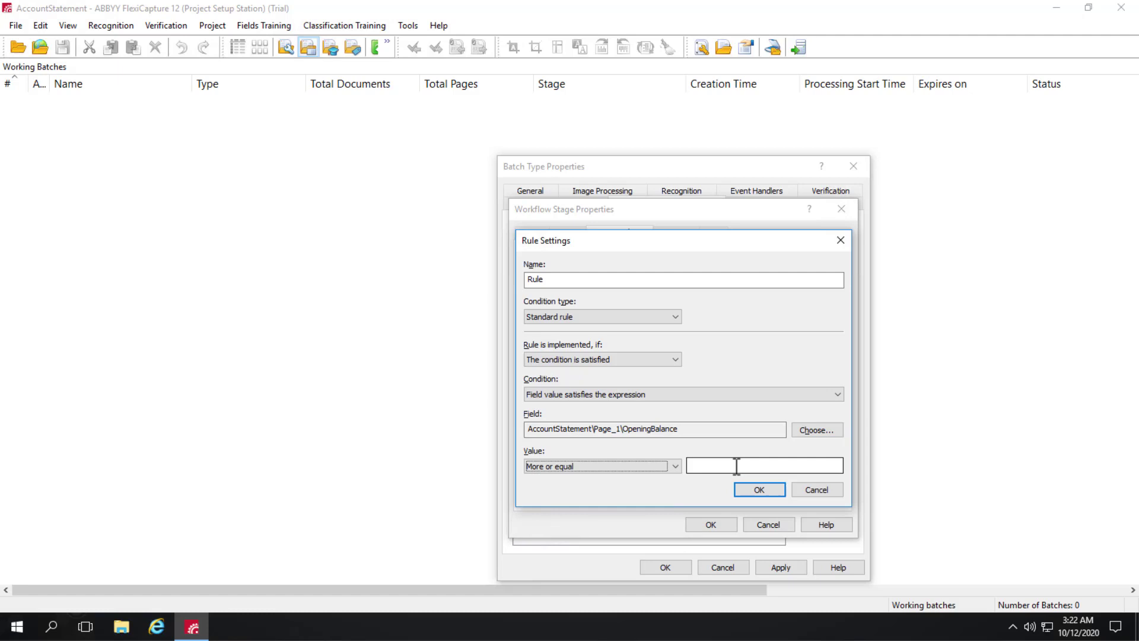
pyautogui.click(738, 465)
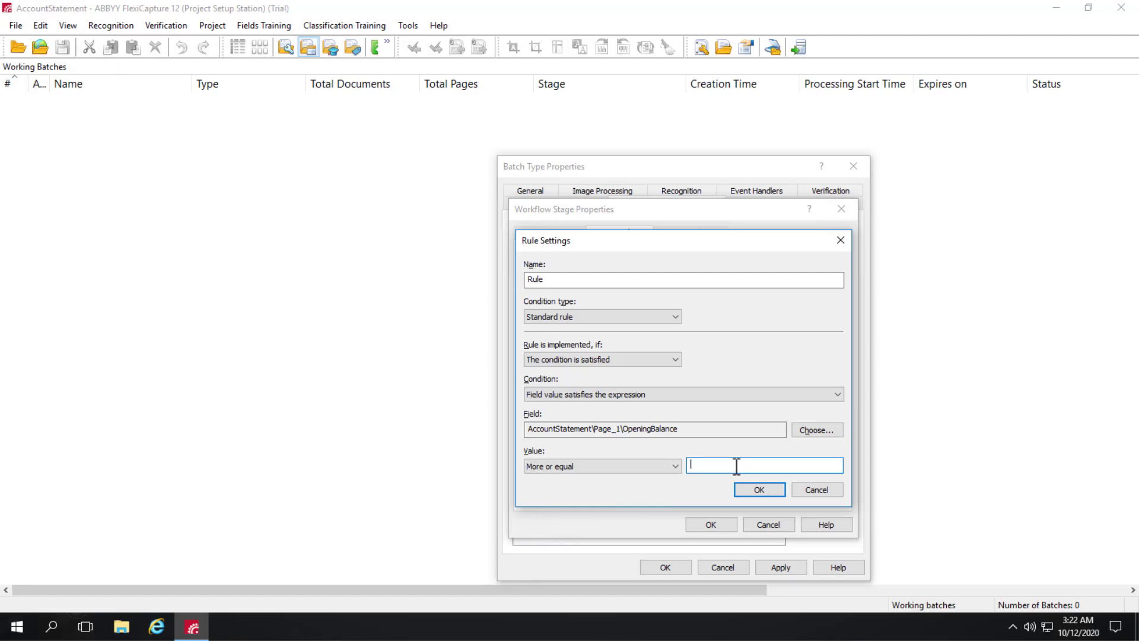
pyautogui.write('500000')
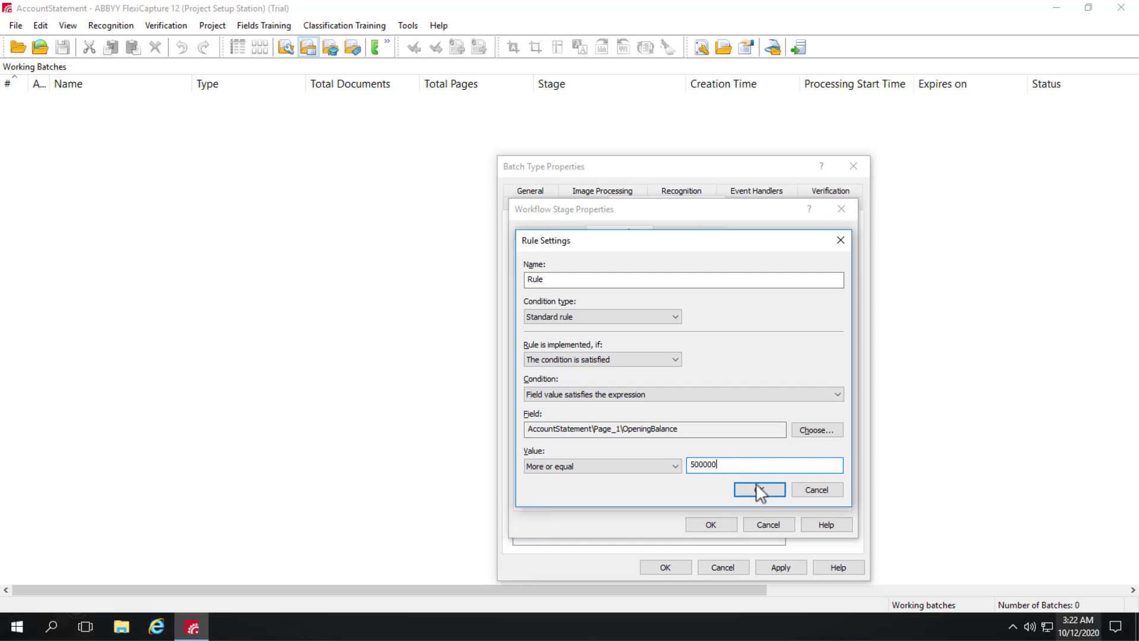
pyautogui.click(757, 489)
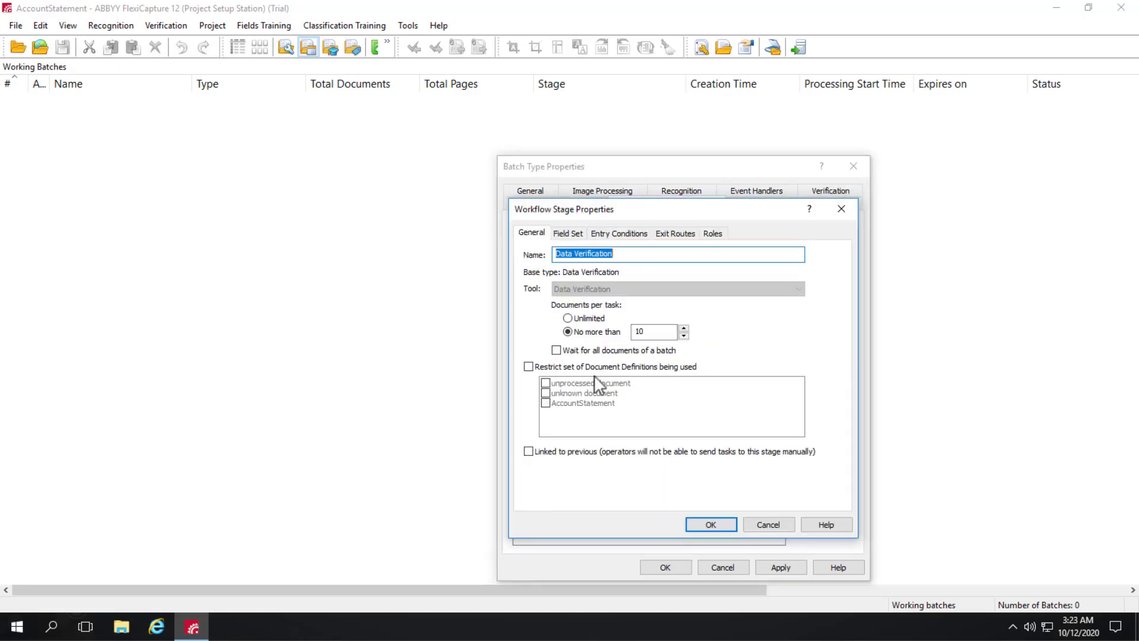
# On Exit Routes, disallow operators sending tasks to the rescanning stage
pyautogui.click(674, 233)
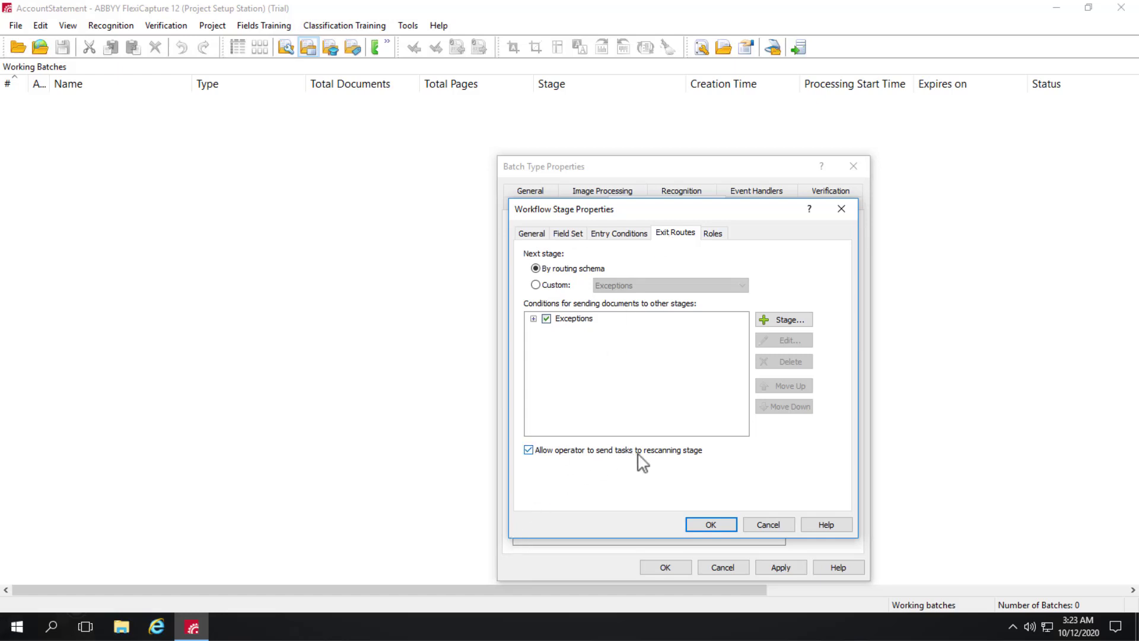
pyautogui.click(527, 450)
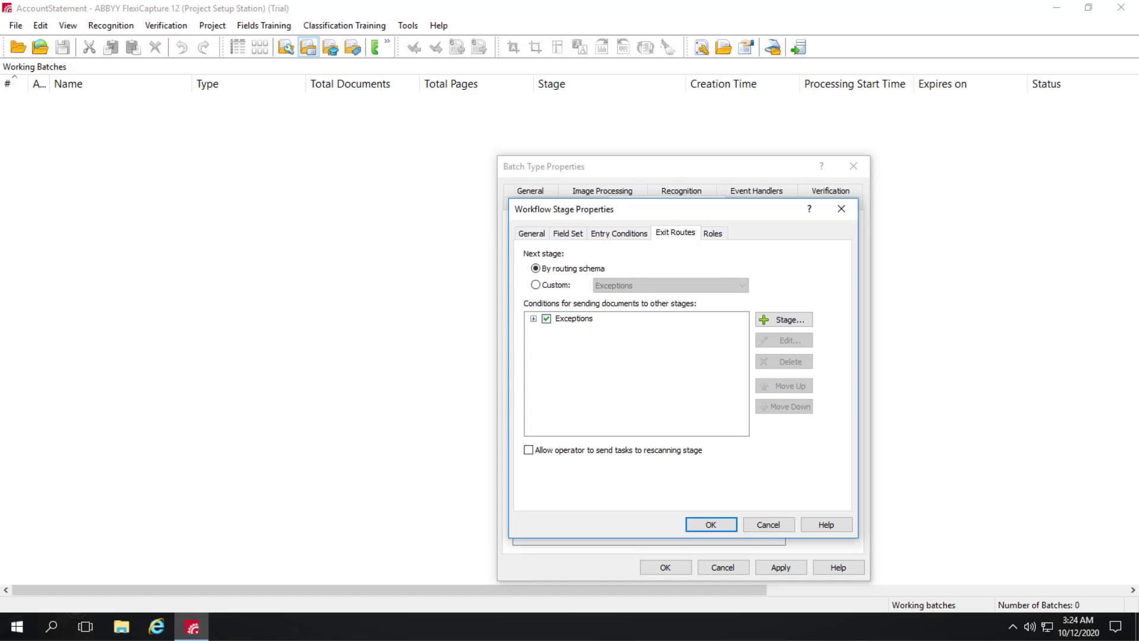
pyautogui.moveTo(585, 280)
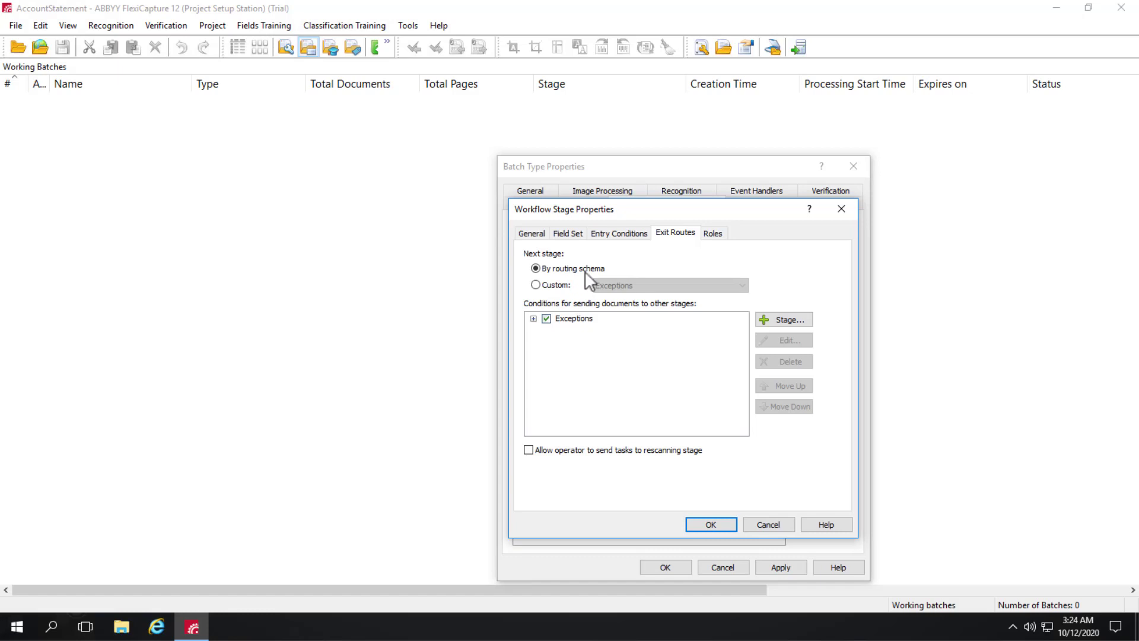
pyautogui.moveTo(546, 287)
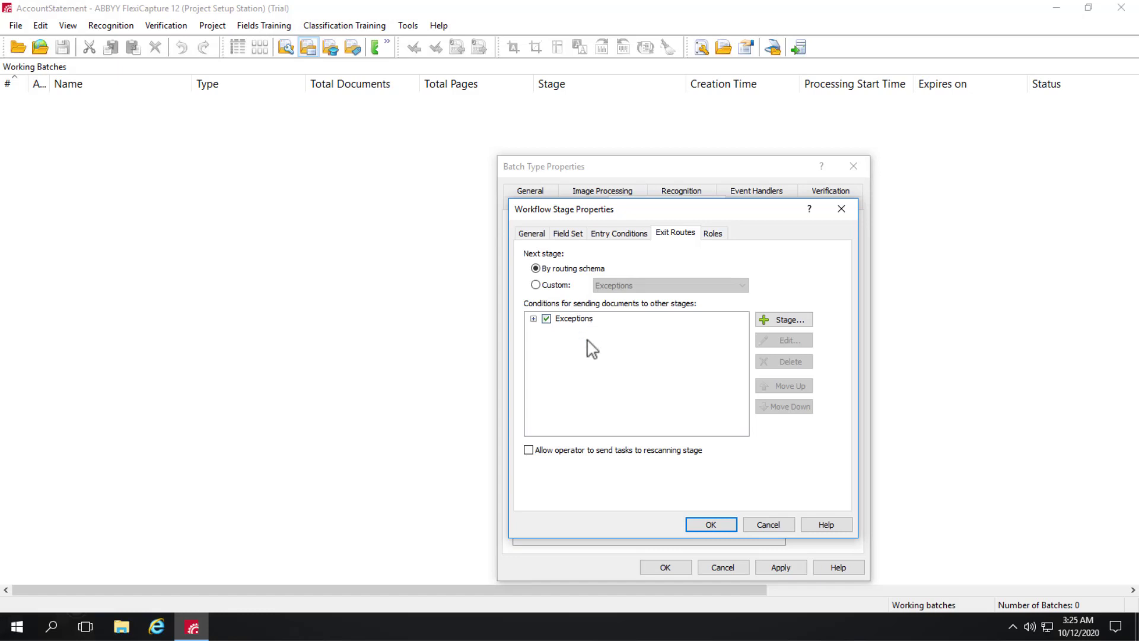
pyautogui.moveTo(647, 337)
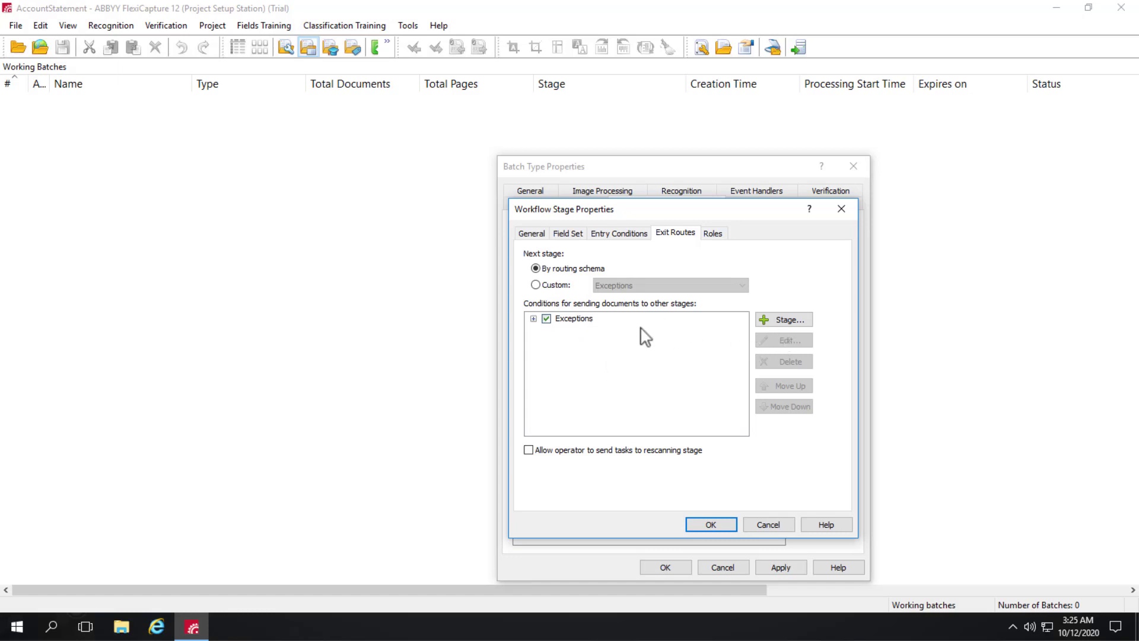
pyautogui.moveTo(647, 365)
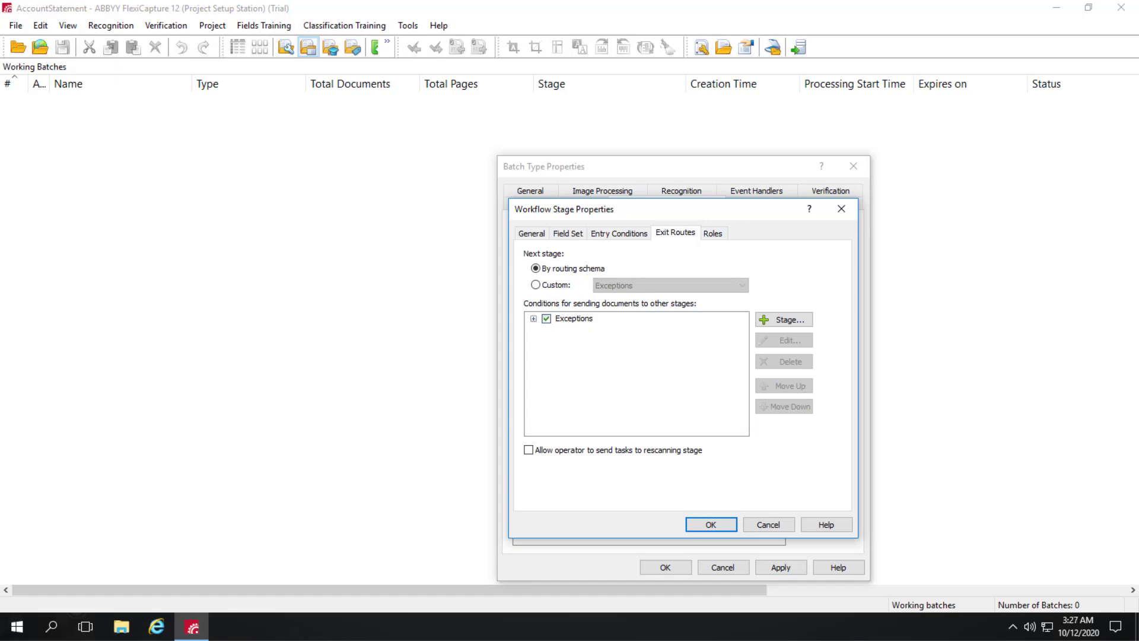
# Review the stage's Roles and confirm the Data Verification stage properties with OK
pyautogui.click(713, 232)
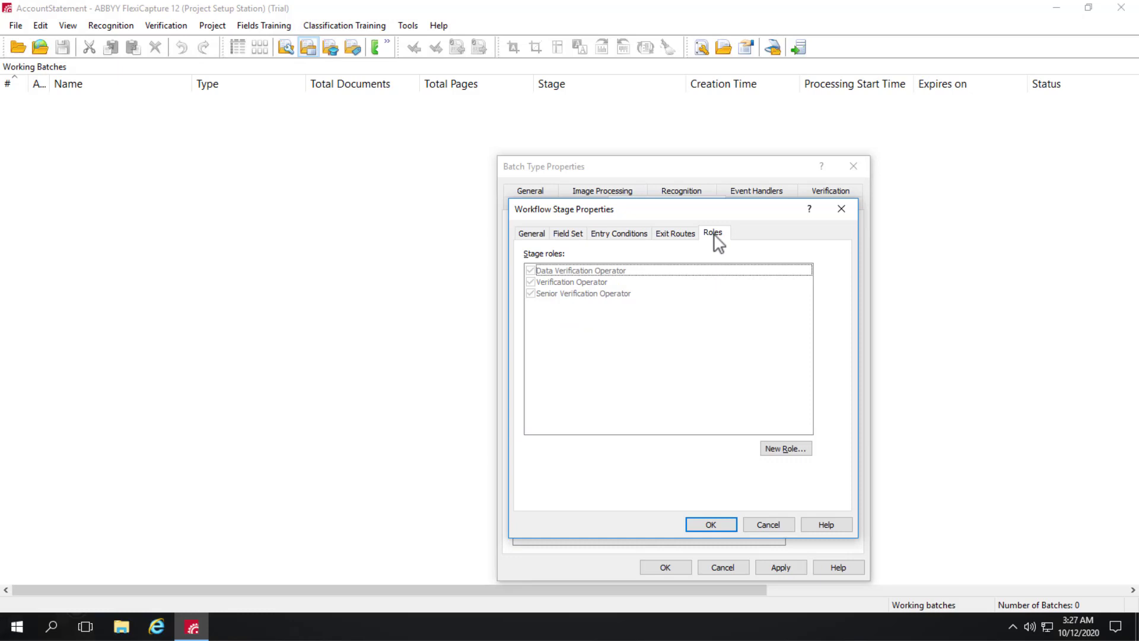
pyautogui.click(786, 448)
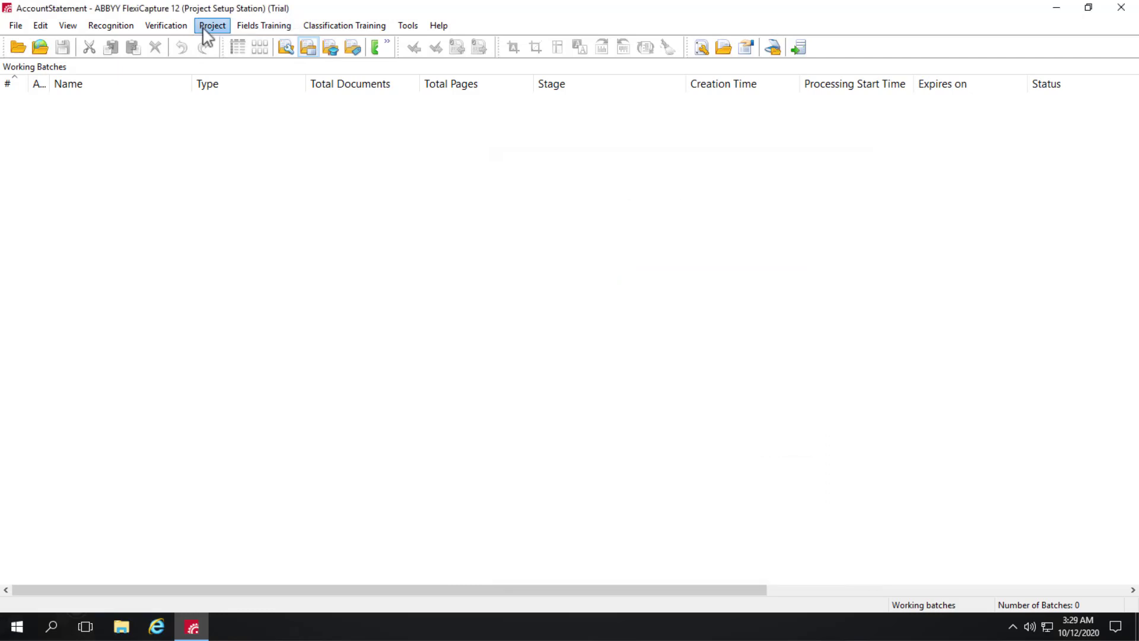
# From Project Properties' User Roles list, start creating a new user role
pyautogui.click(211, 26)
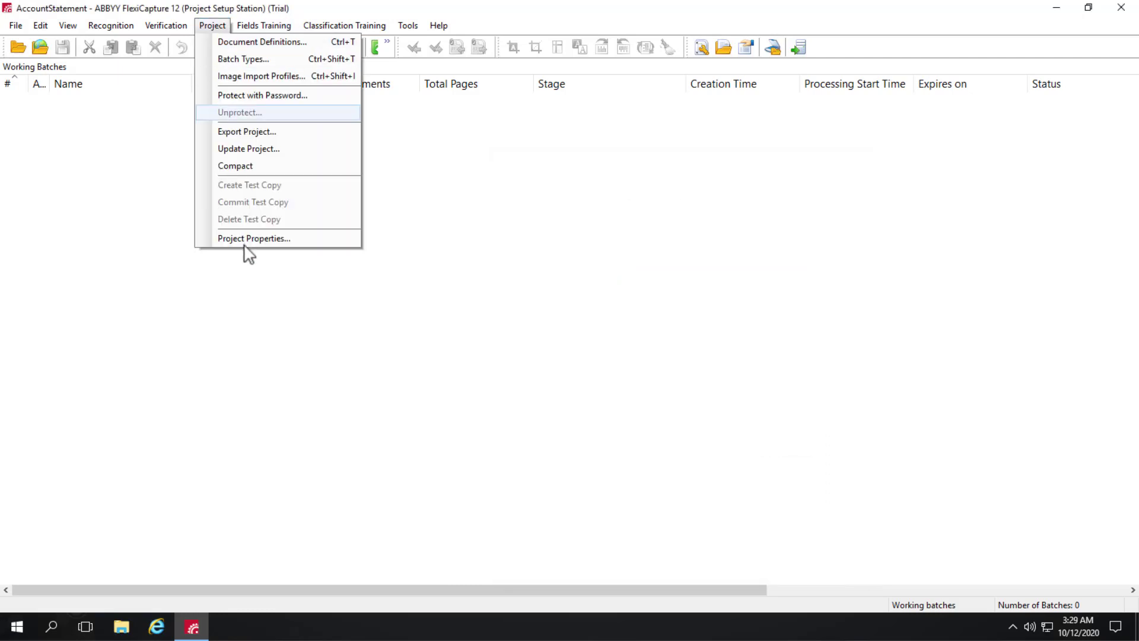
pyautogui.click(254, 238)
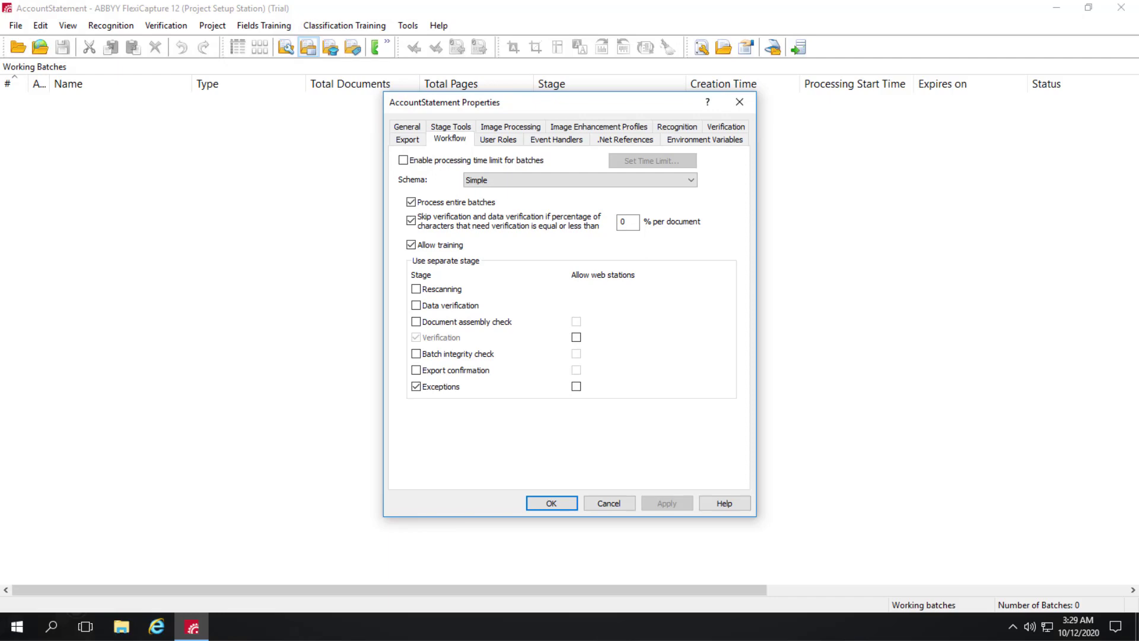
pyautogui.moveTo(499, 144)
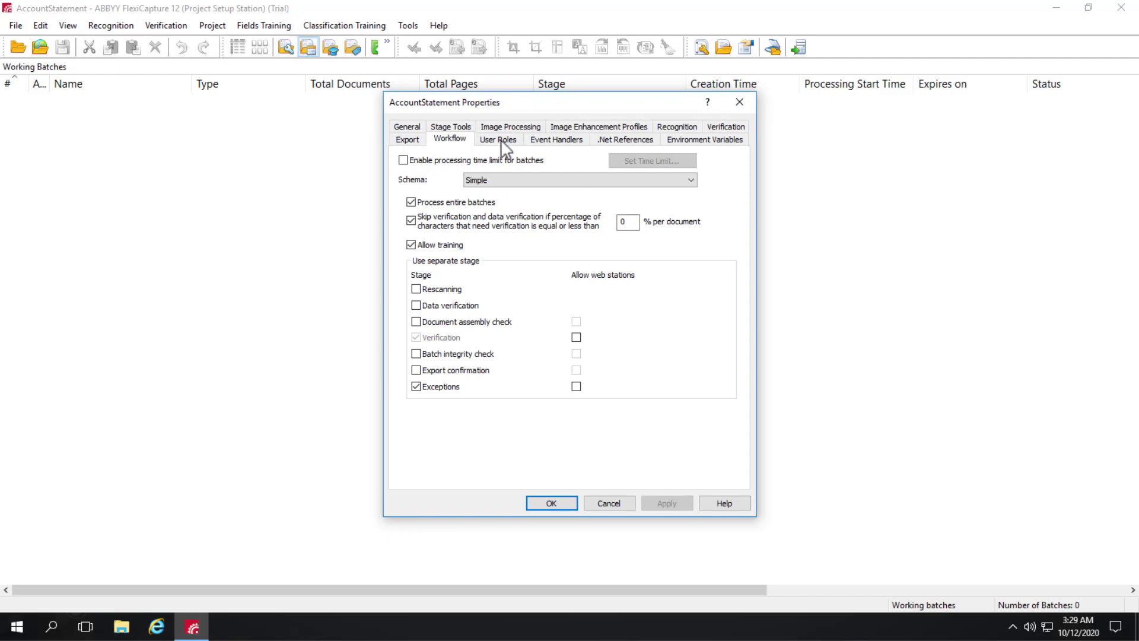
pyautogui.click(499, 139)
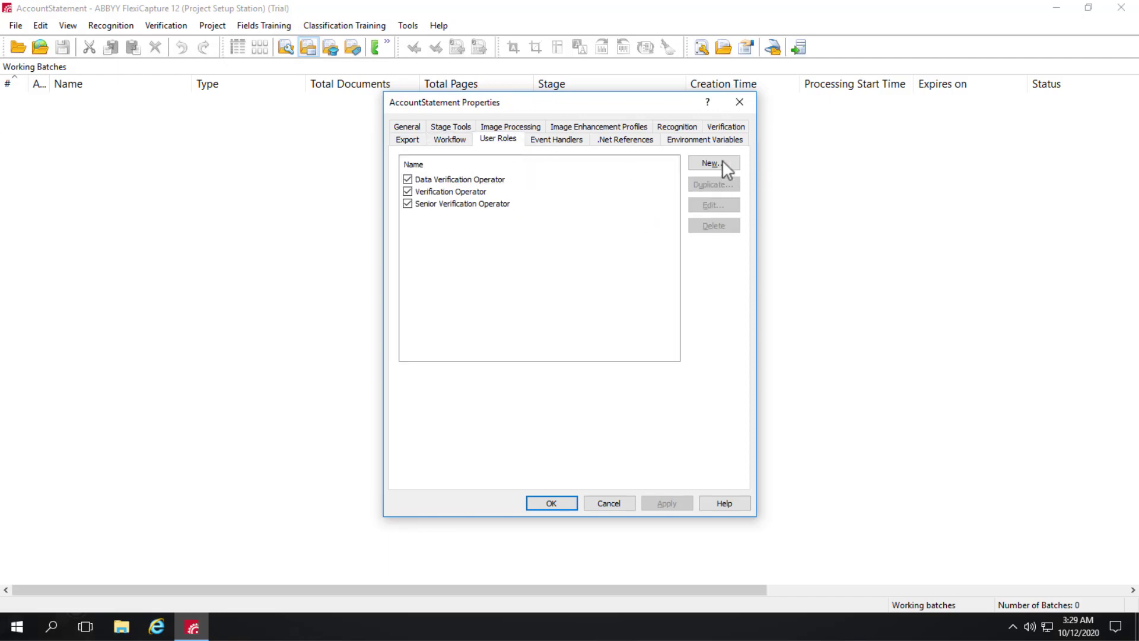
pyautogui.click(714, 163)
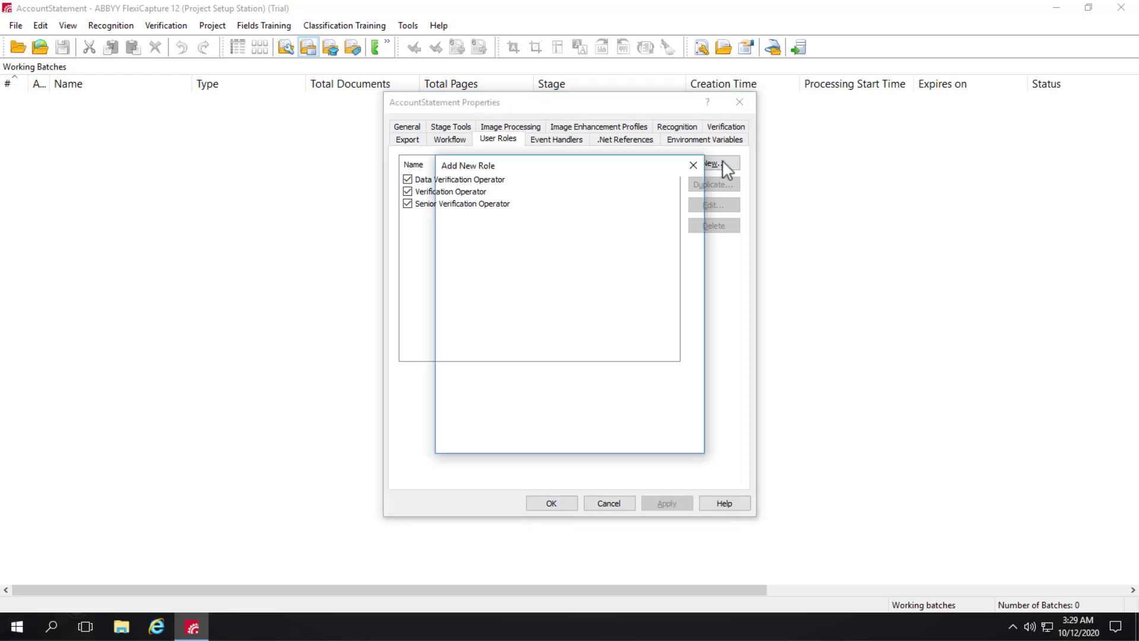
# Review the new role's task stages and layout-modification permissions, then cancel without adding it
pyautogui.click(717, 164)
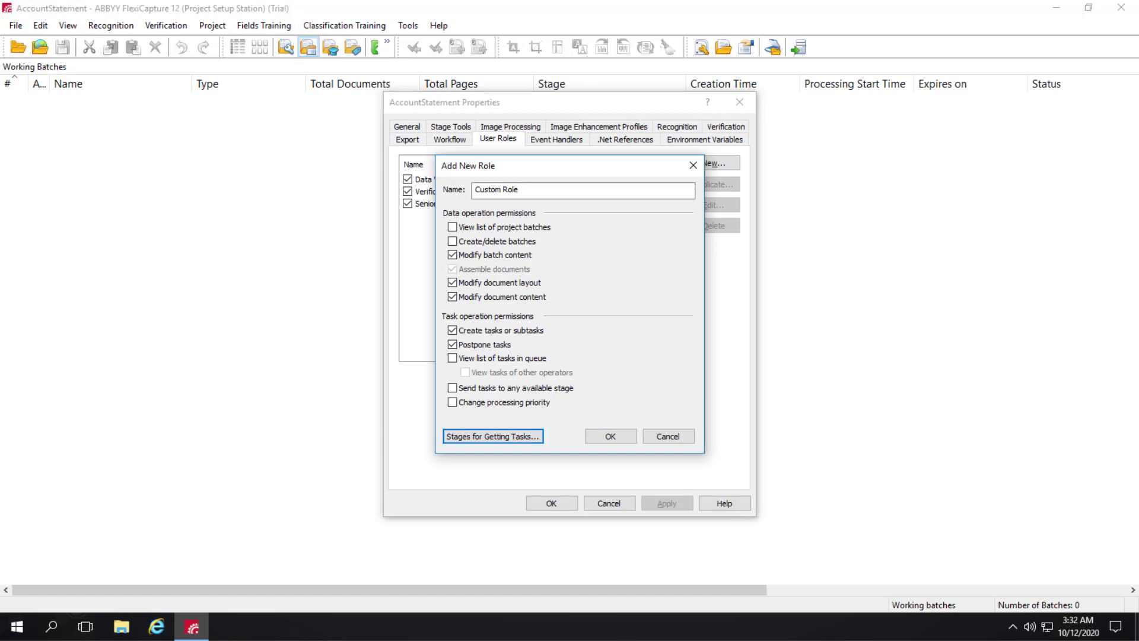
pyautogui.click(496, 435)
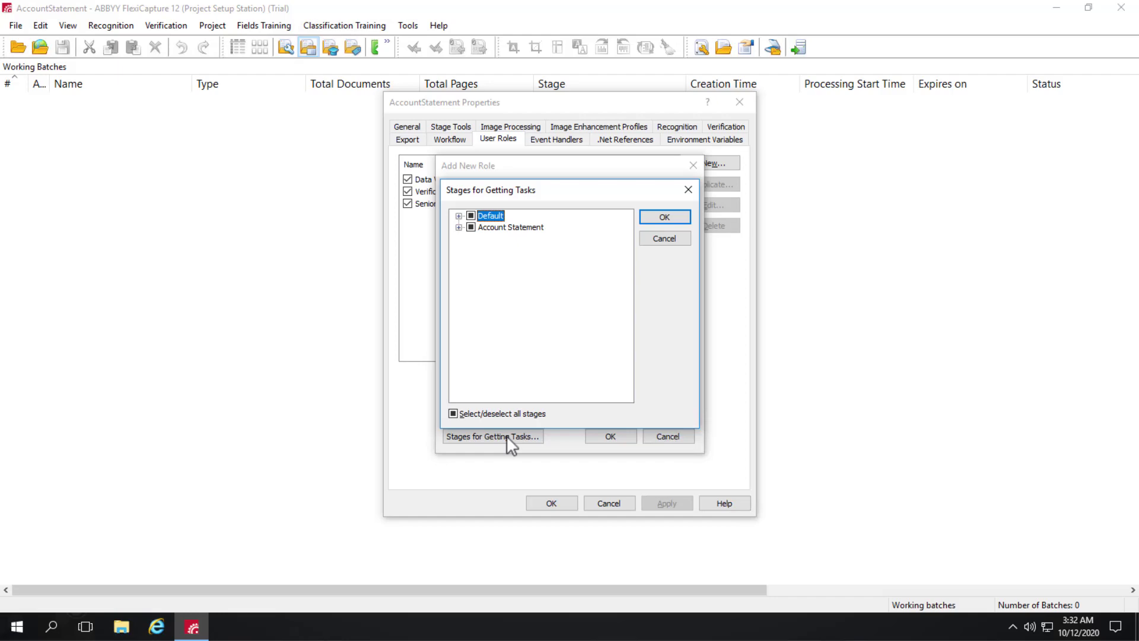
pyautogui.moveTo(503, 204)
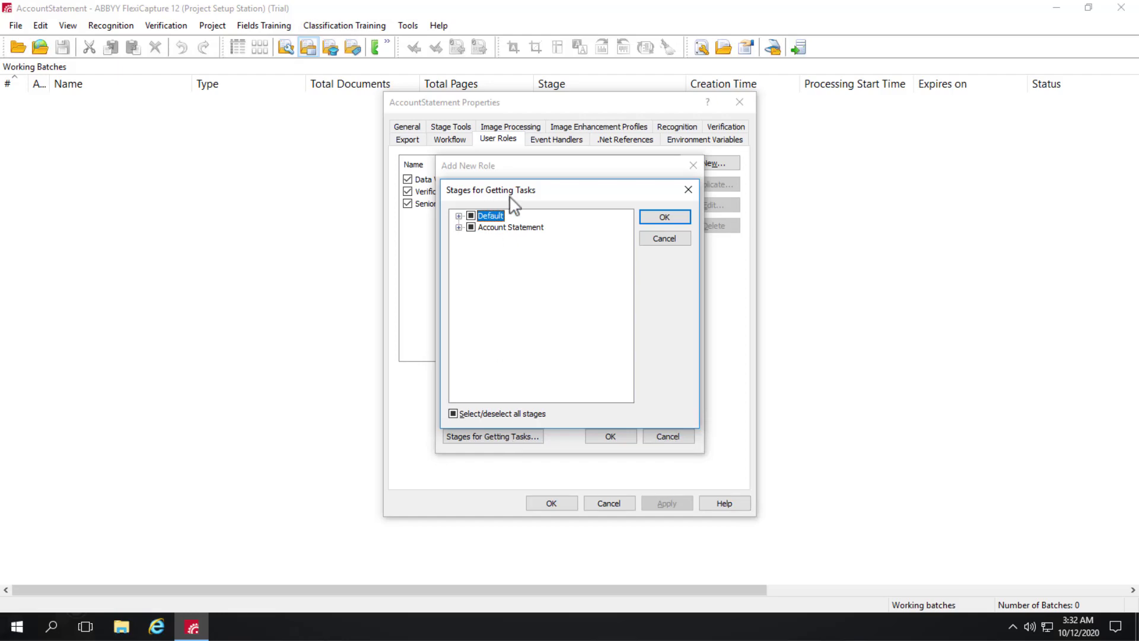
pyautogui.click(665, 216)
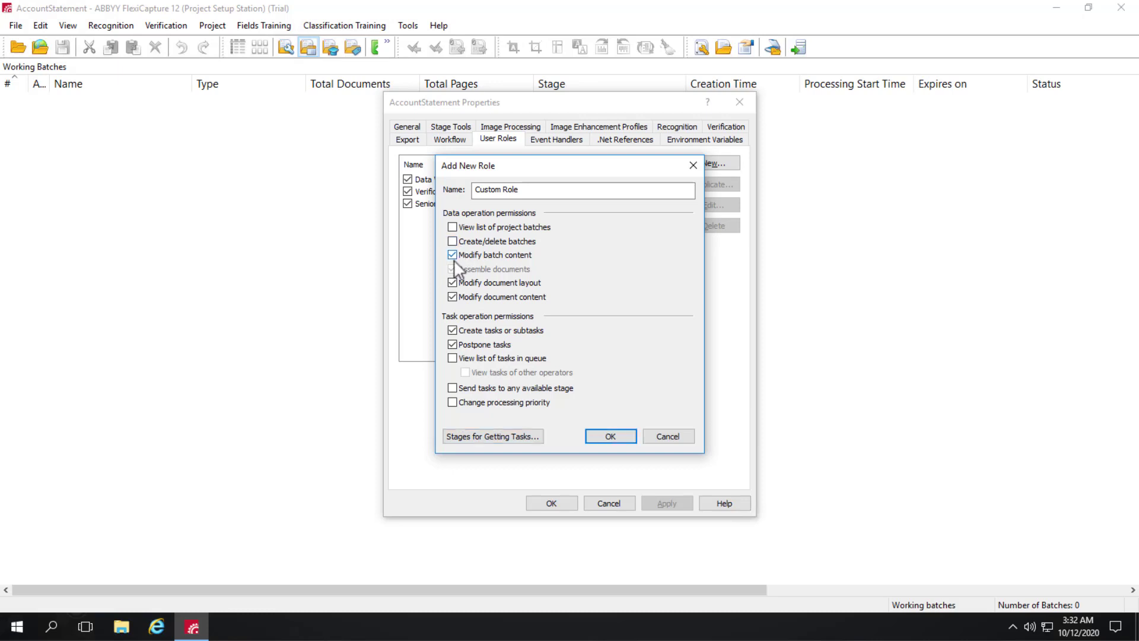
pyautogui.click(450, 282)
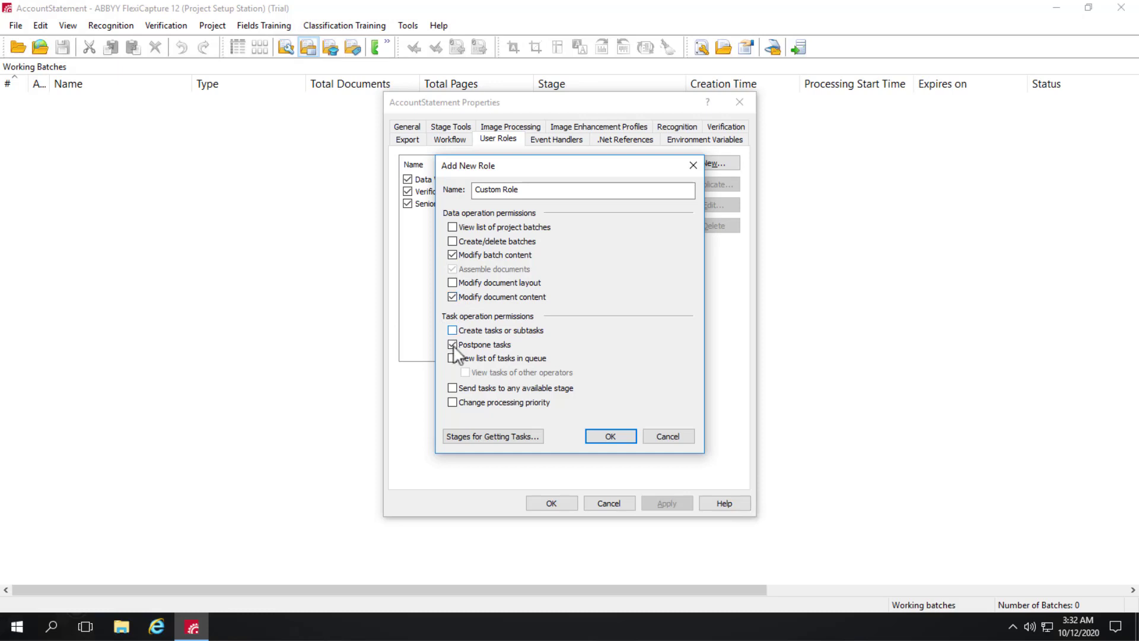
pyautogui.click(450, 345)
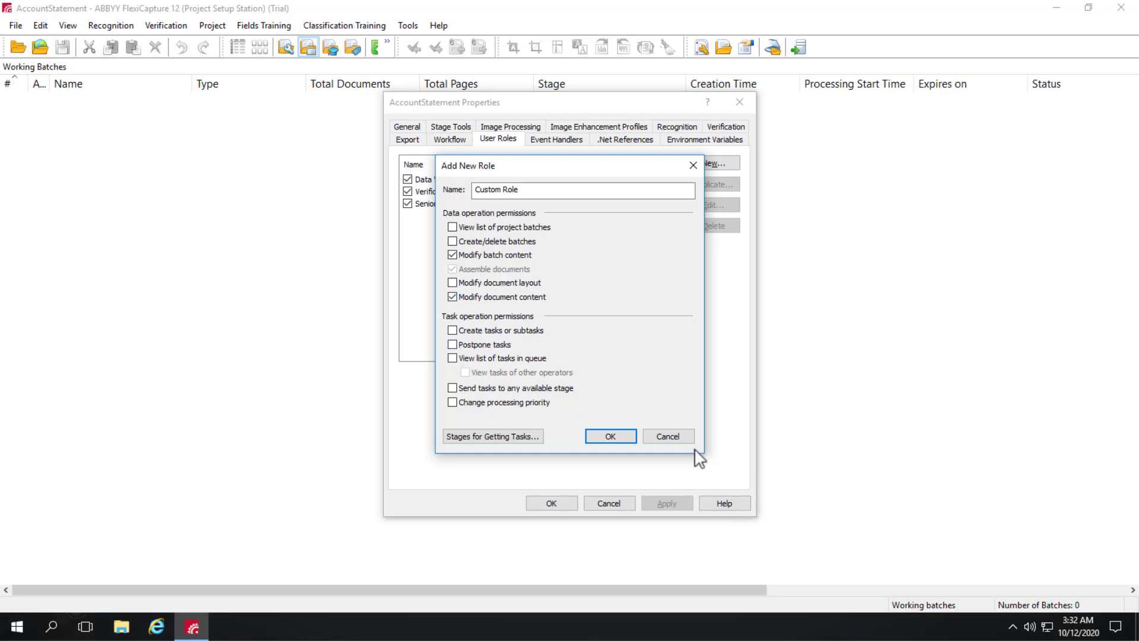
pyautogui.click(668, 435)
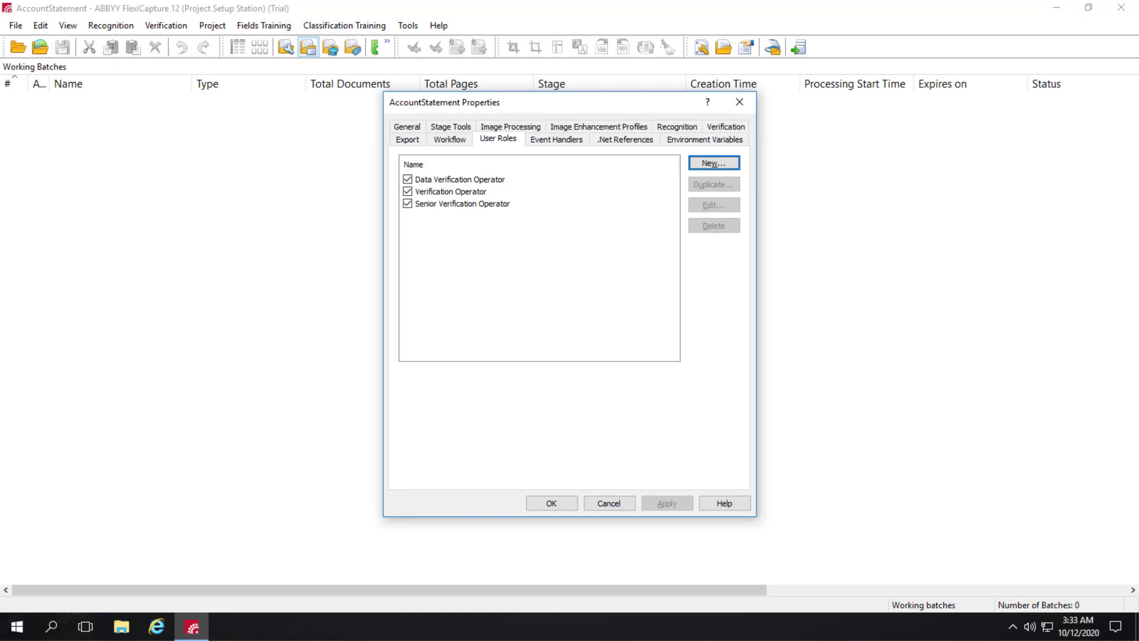
pyautogui.moveTo(456, 153)
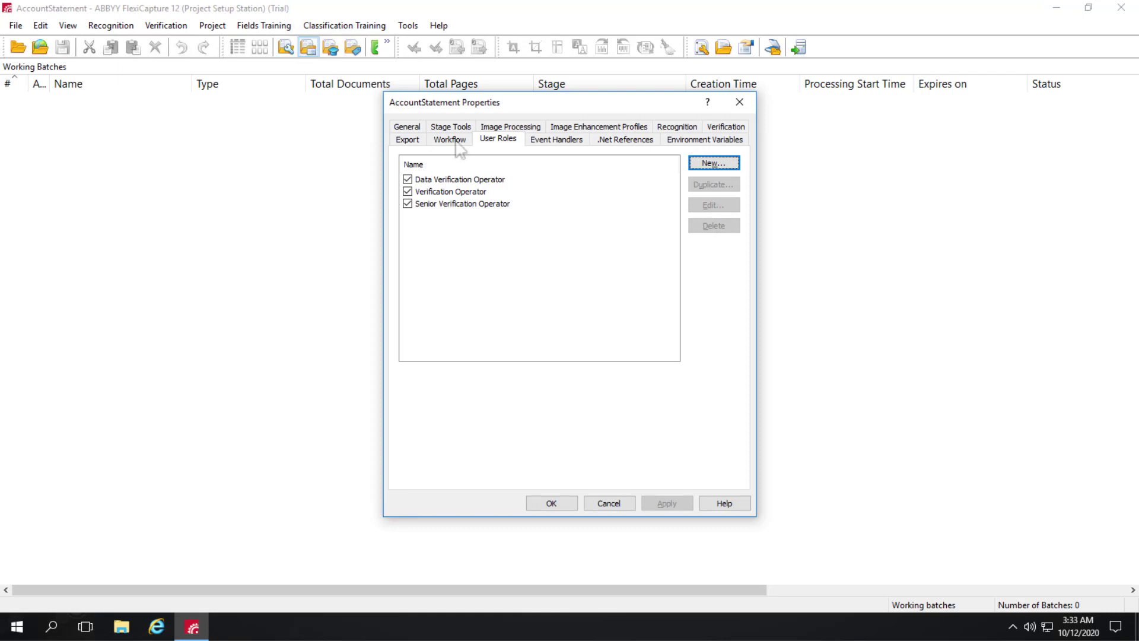
# Reopen the Data Verification stage from the Workflow list and view its settings tabs
pyautogui.click(448, 139)
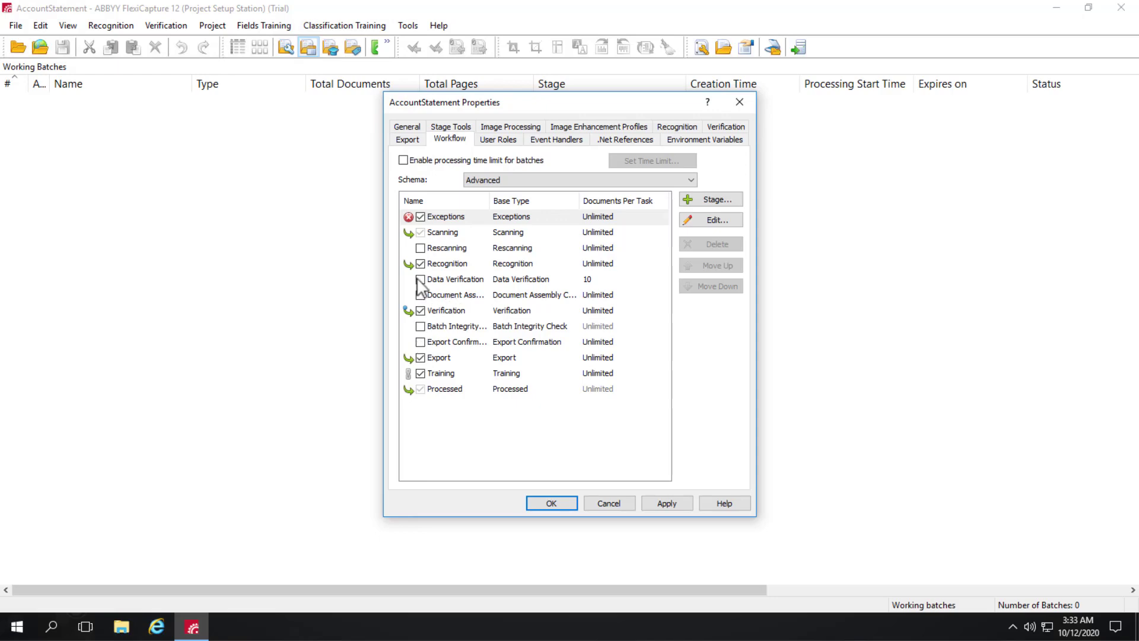
pyautogui.doubleClick(453, 279)
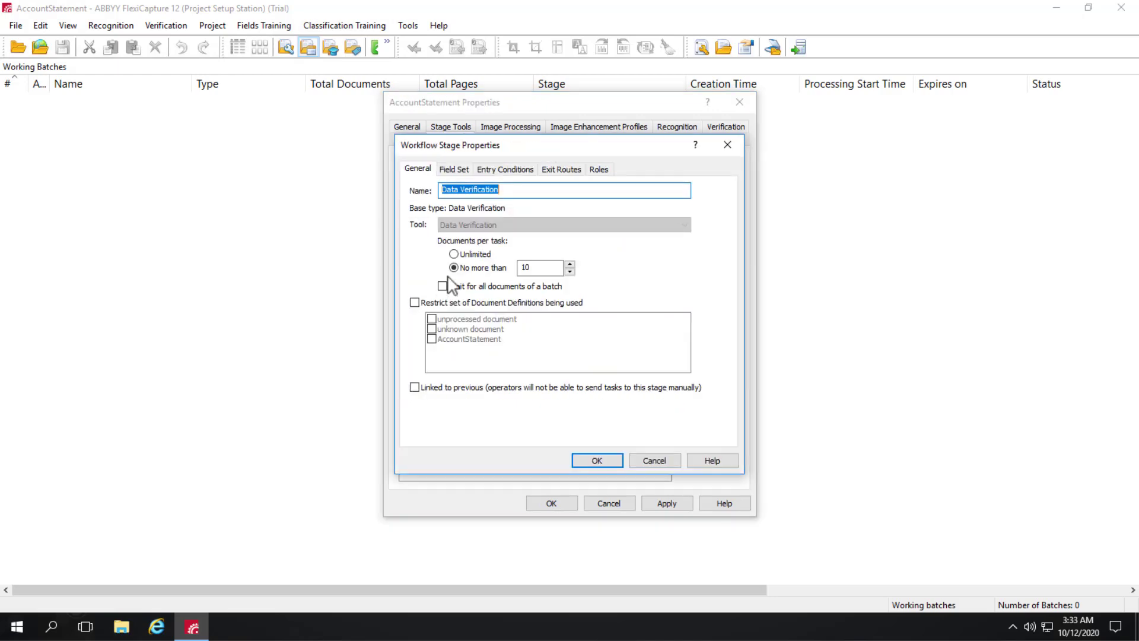
pyautogui.click(561, 169)
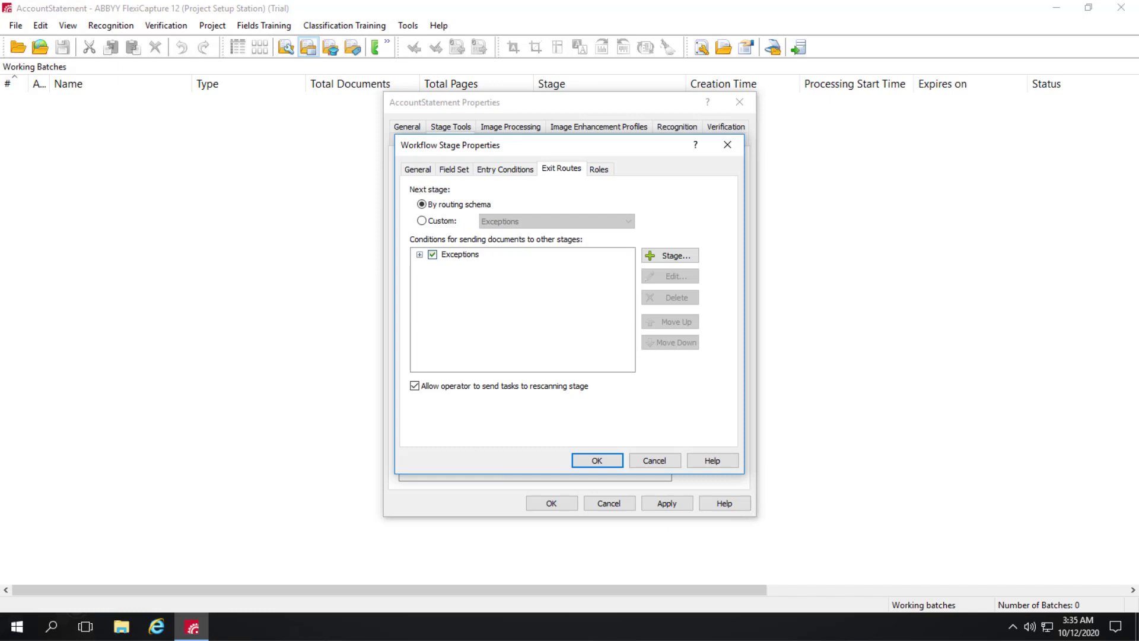
pyautogui.moveTo(178, 208)
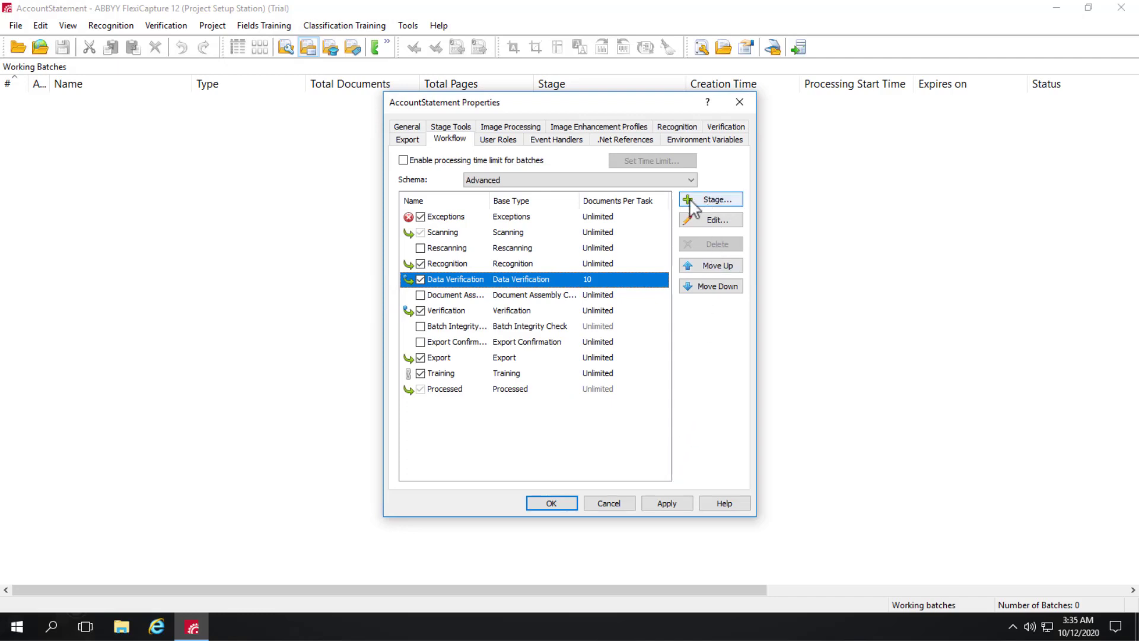
# Add a new automatic Script stage and bring up its Workflow Stage Properties
pyautogui.click(710, 200)
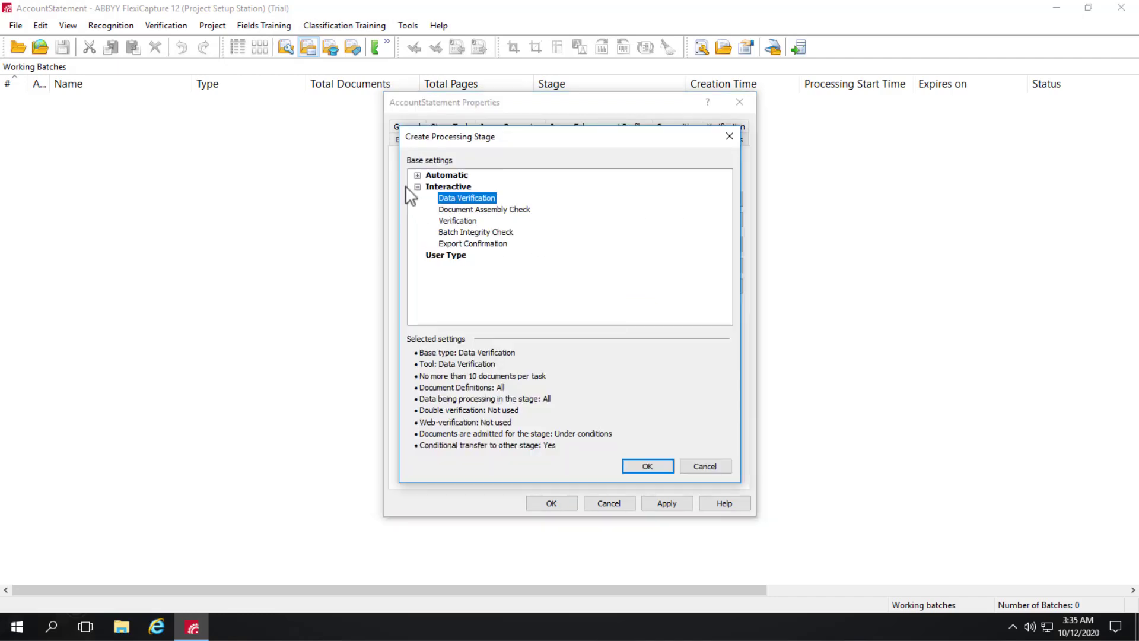
pyautogui.moveTo(470, 226)
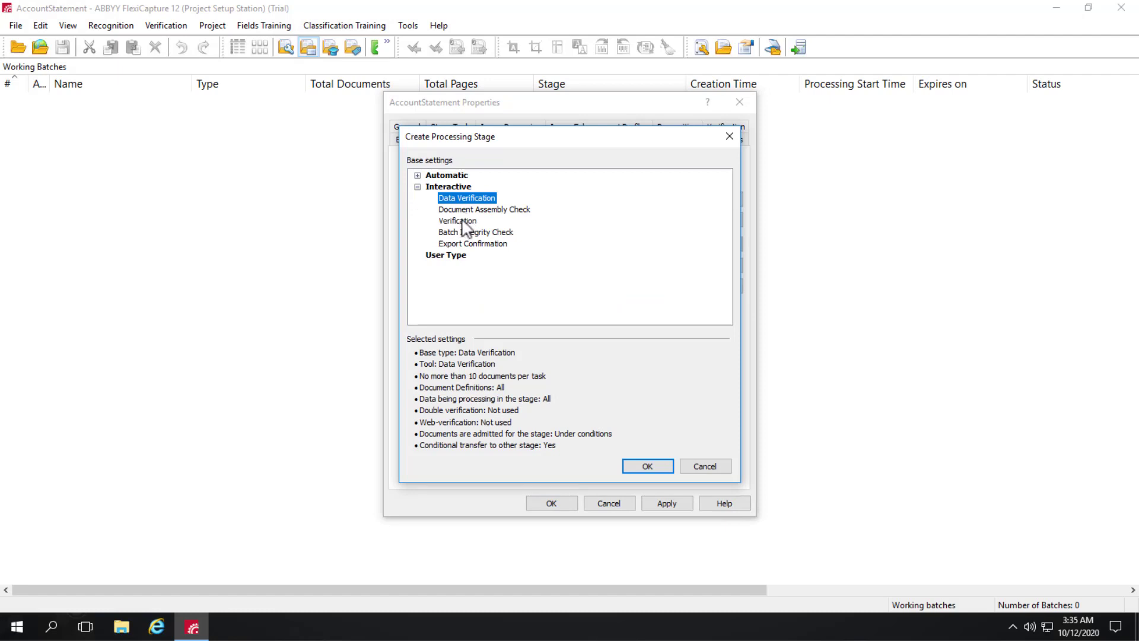
pyautogui.click(417, 174)
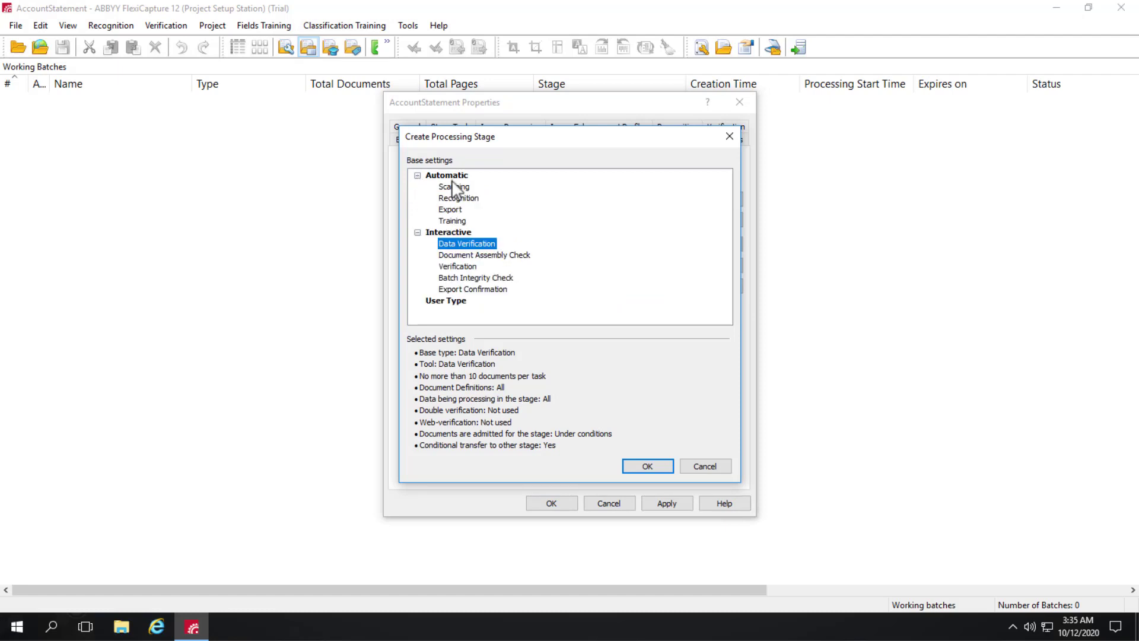
pyautogui.click(446, 174)
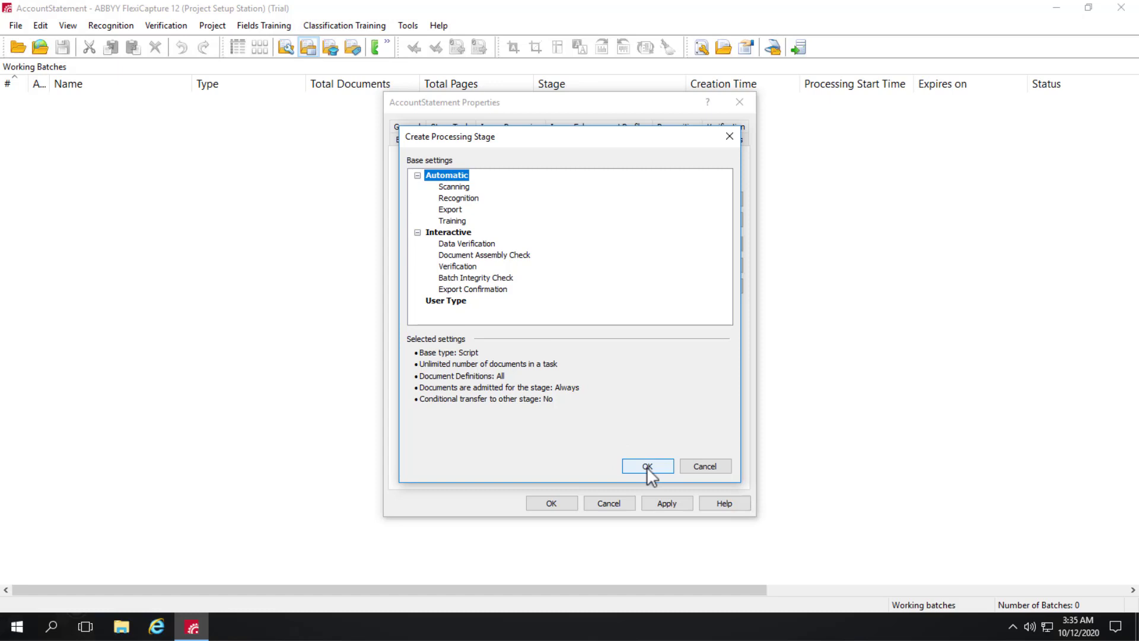
pyautogui.click(648, 466)
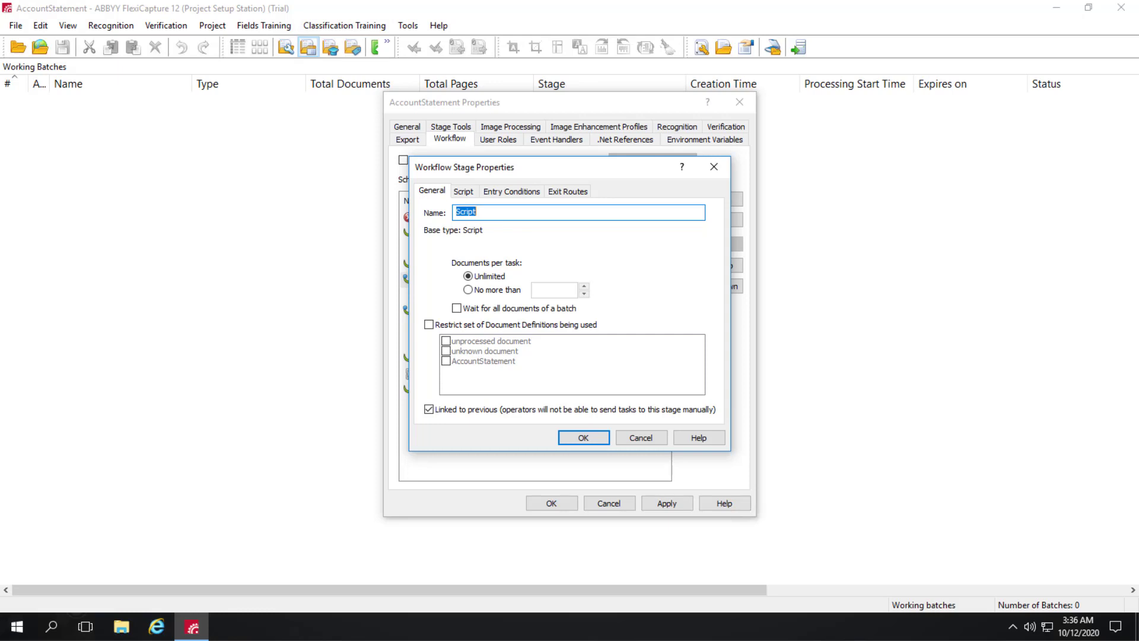
# View the stage's empty C# .Net script in the Script Editor and close it
pyautogui.click(464, 191)
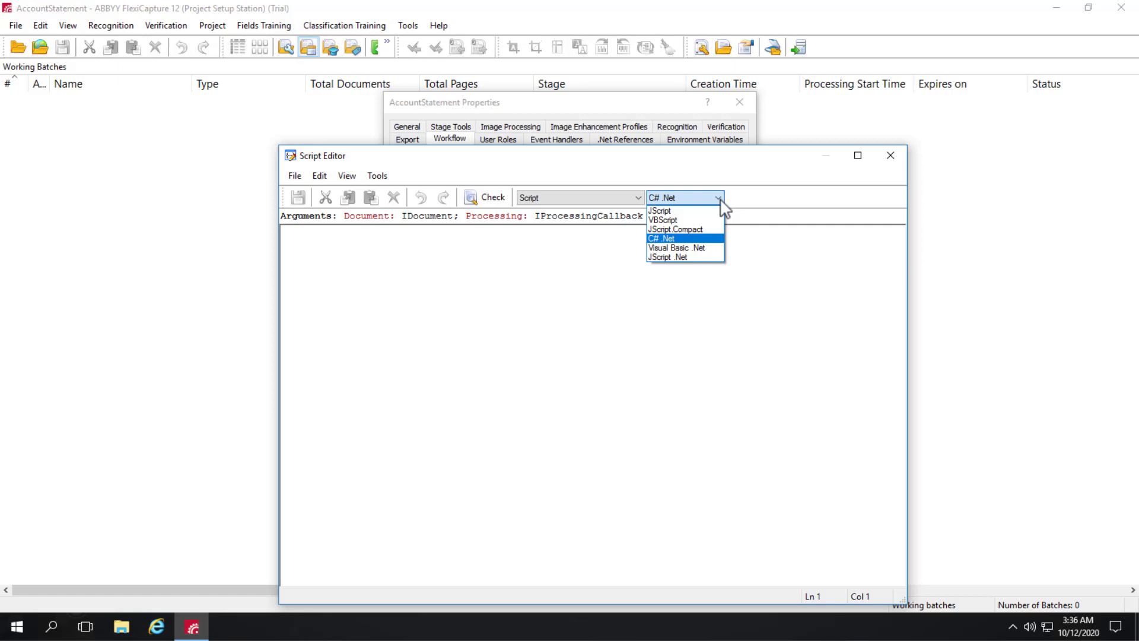
pyautogui.moveTo(743, 246)
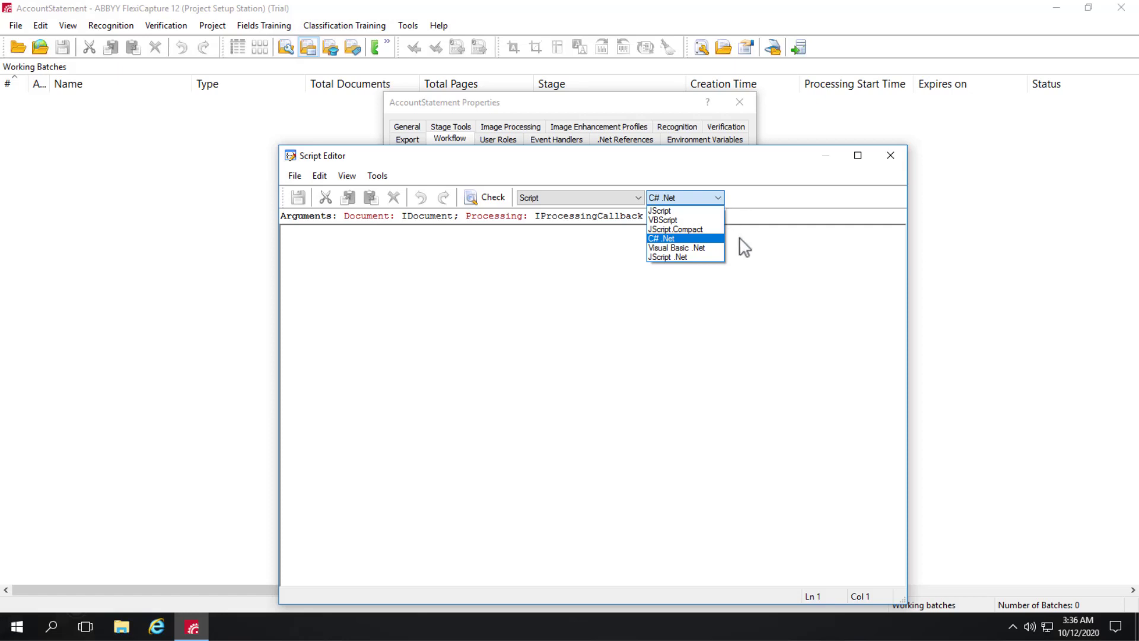
pyautogui.moveTo(764, 261)
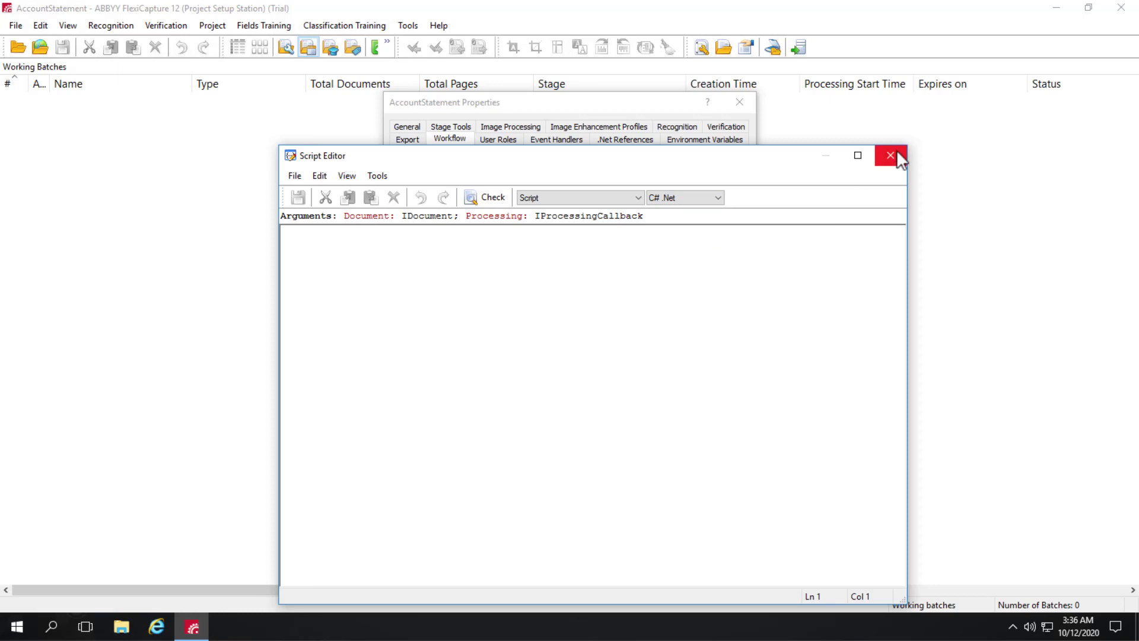
pyautogui.click(890, 155)
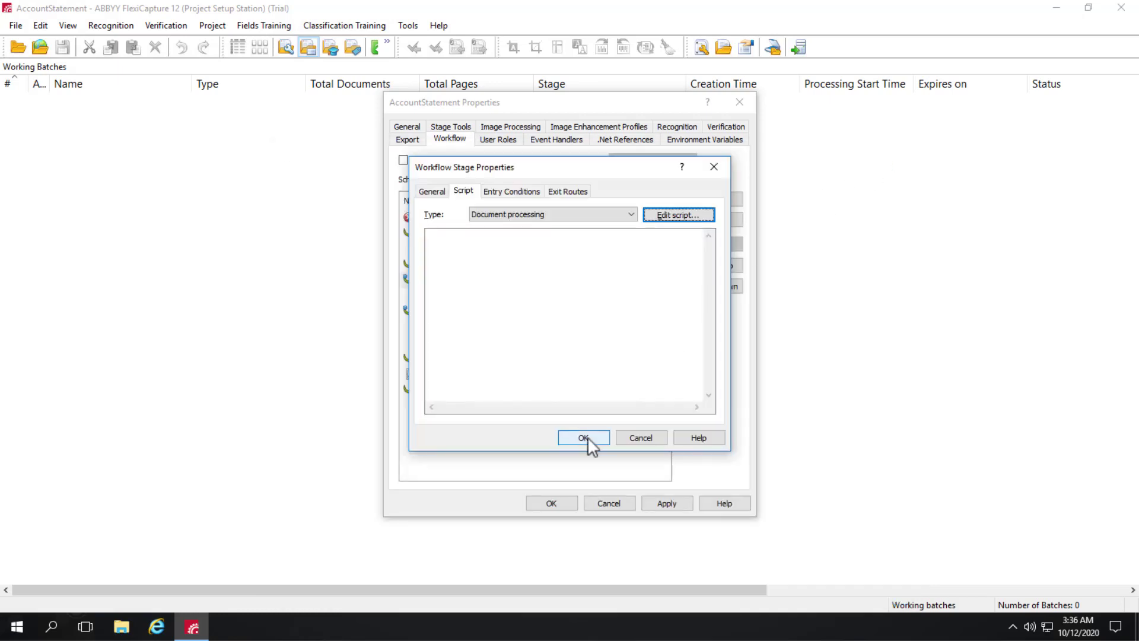
# Save the Script stage into the Advanced workflow and move it to just before Export
pyautogui.click(583, 436)
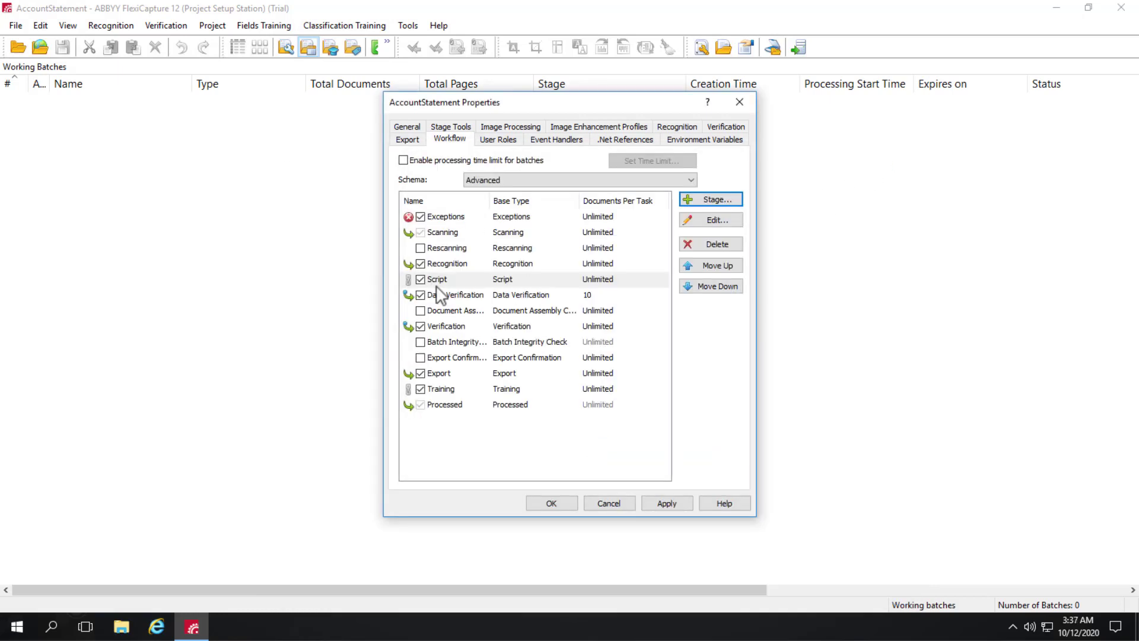
pyautogui.click(439, 279)
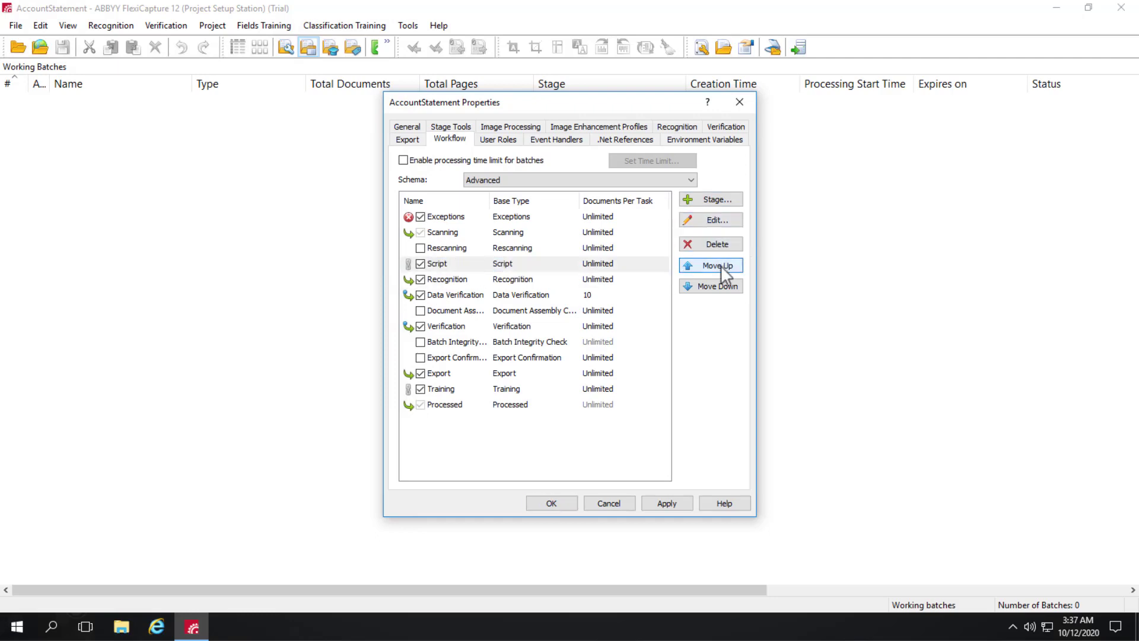
pyautogui.click(710, 266)
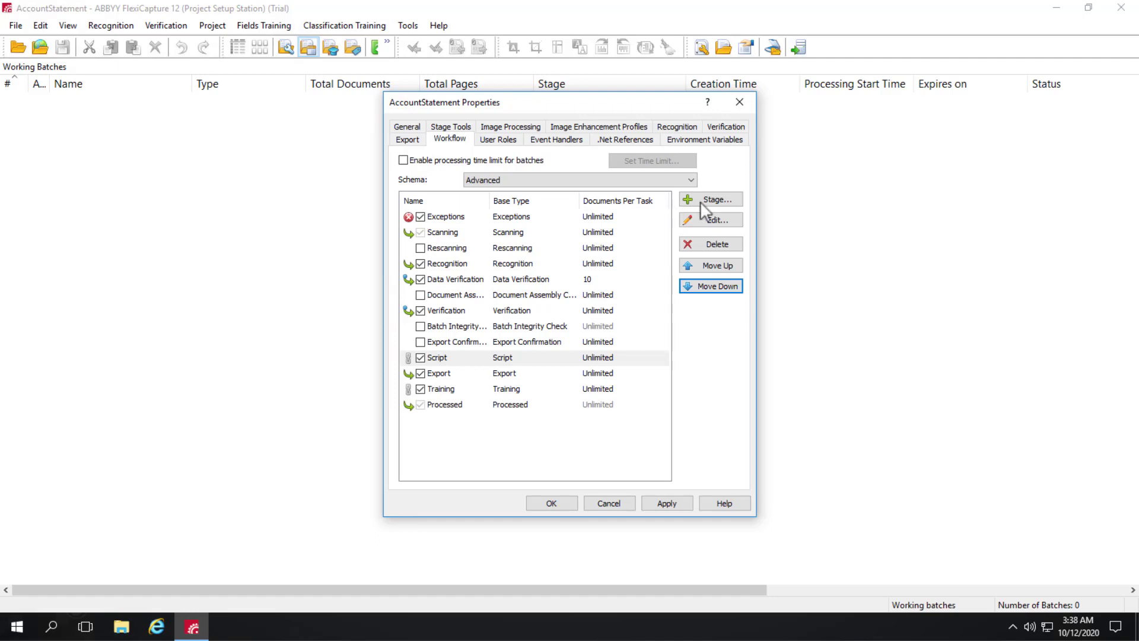
# Create a new interactive Verification stage and start renaming it, typing 'Pe'
pyautogui.click(719, 199)
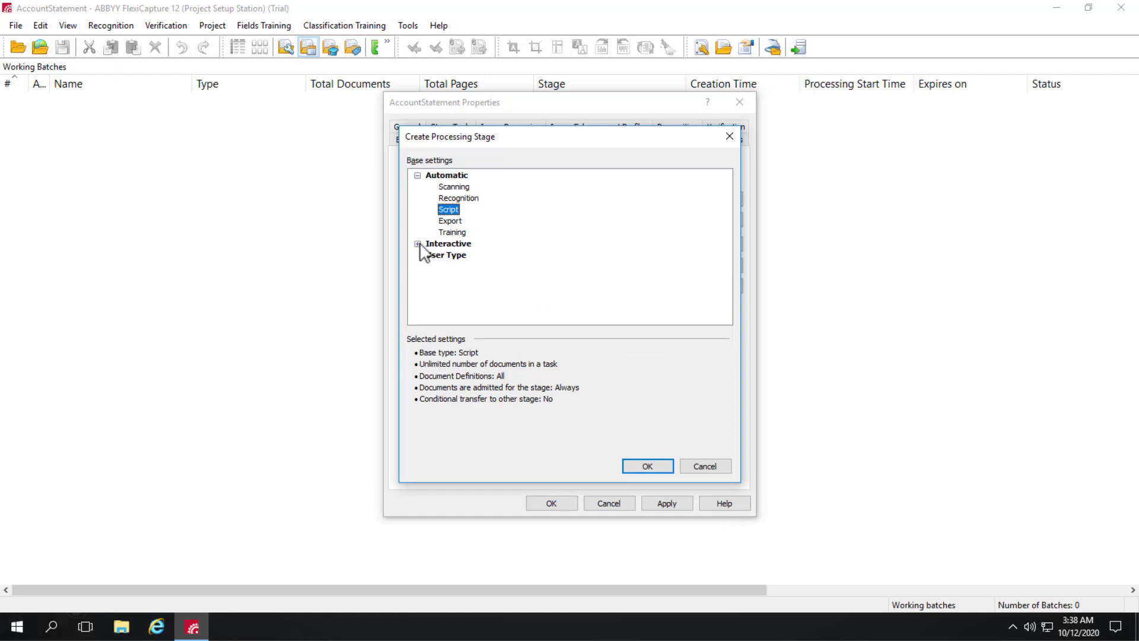
pyautogui.click(419, 244)
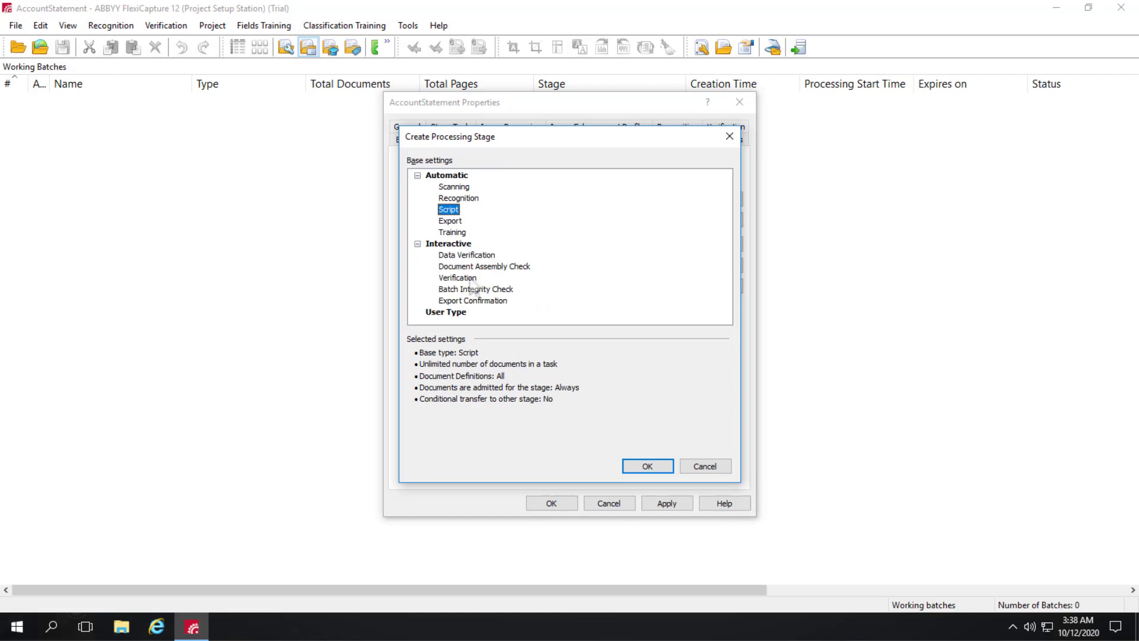
pyautogui.click(458, 277)
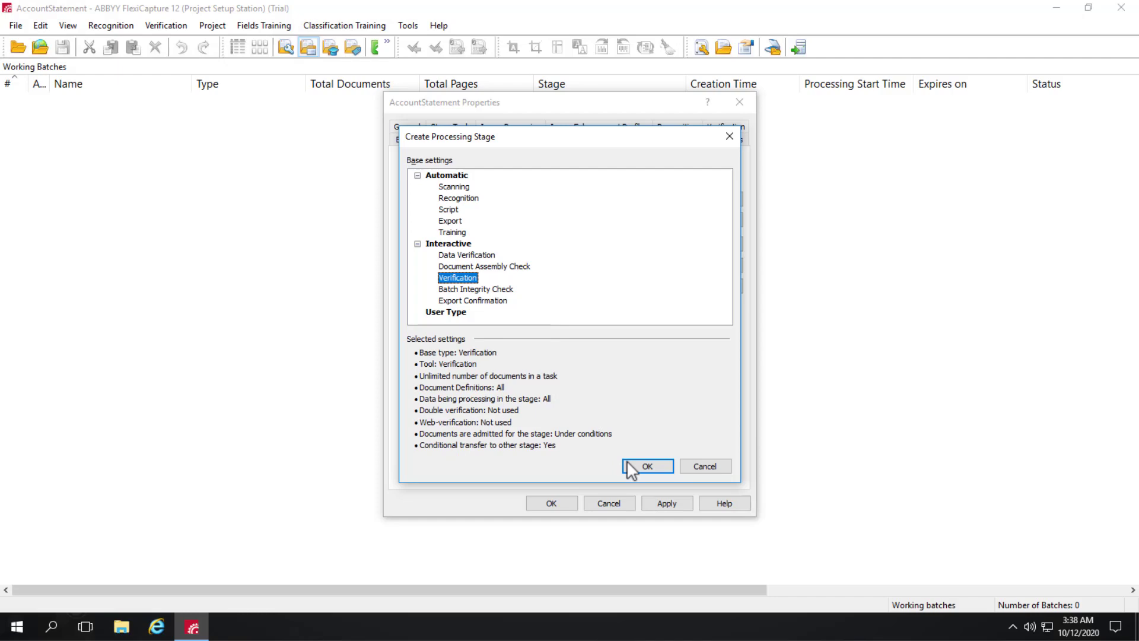
pyautogui.click(648, 465)
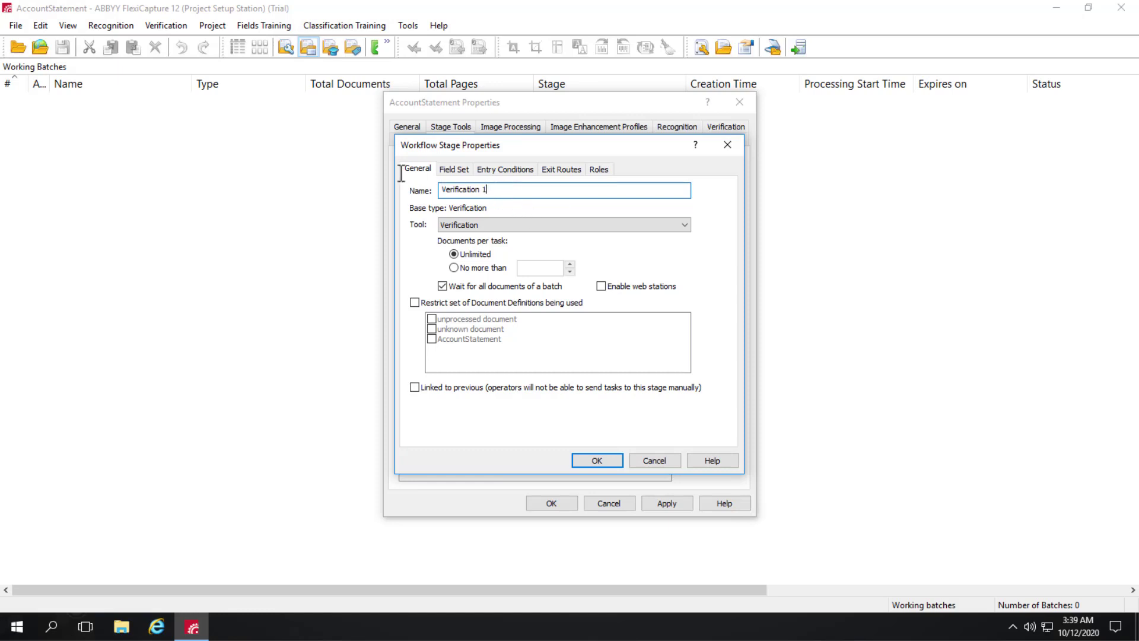
pyautogui.write('Peter')
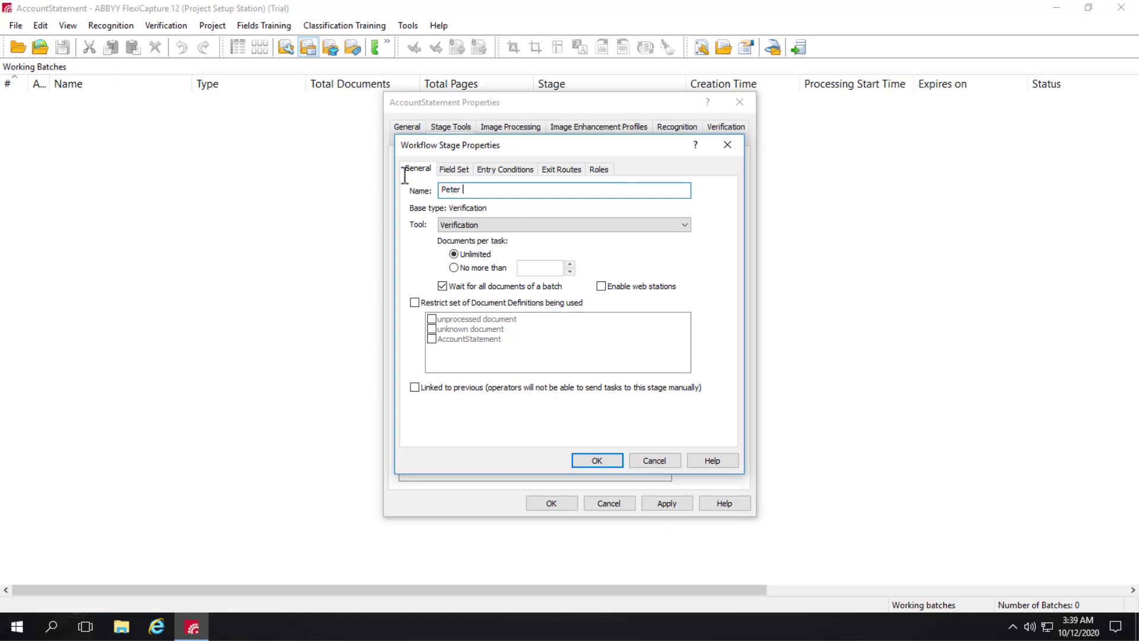
pyautogui.moveTo(508, 170)
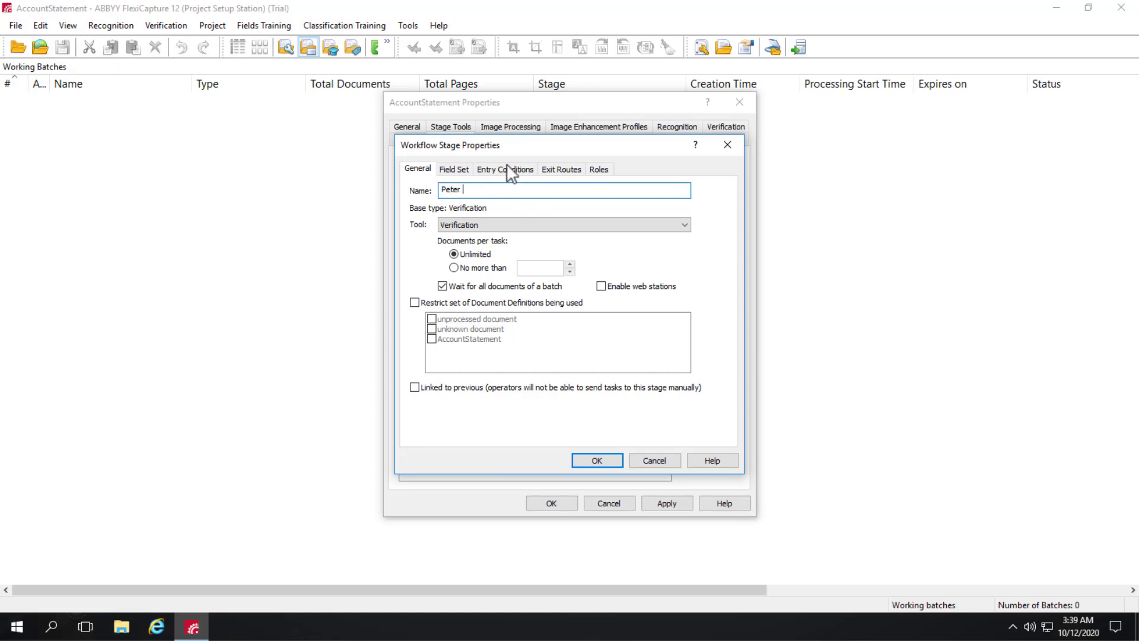
# Start an entry rule using 'Field value satisfies the expression', then close the dialogs back to the stage list
pyautogui.click(506, 168)
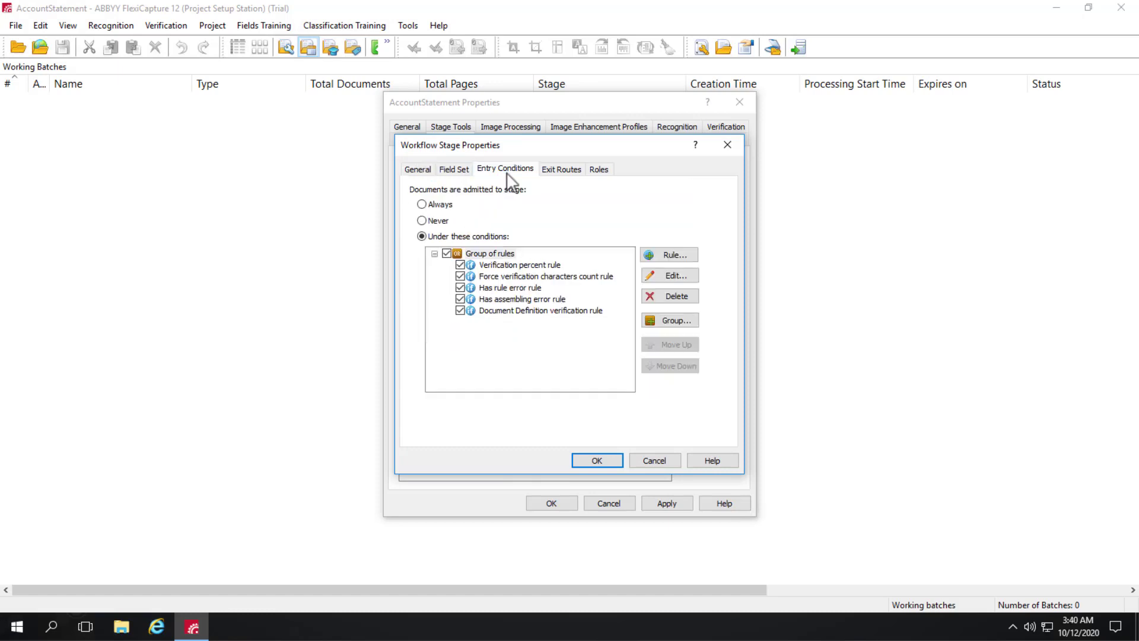
pyautogui.moveTo(581, 355)
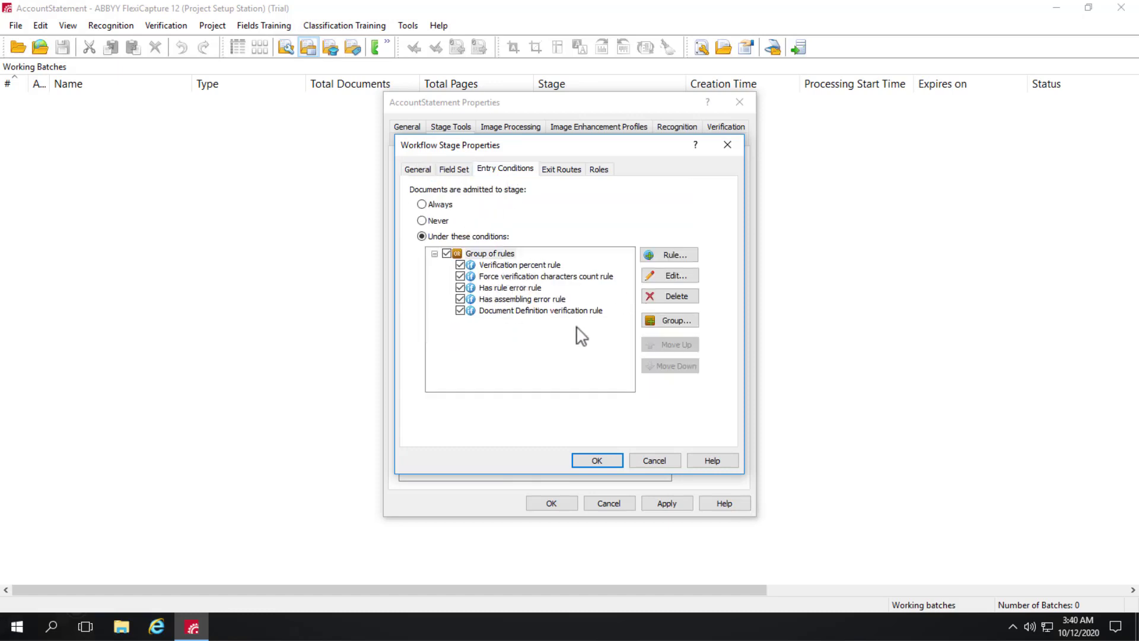
pyautogui.click(669, 254)
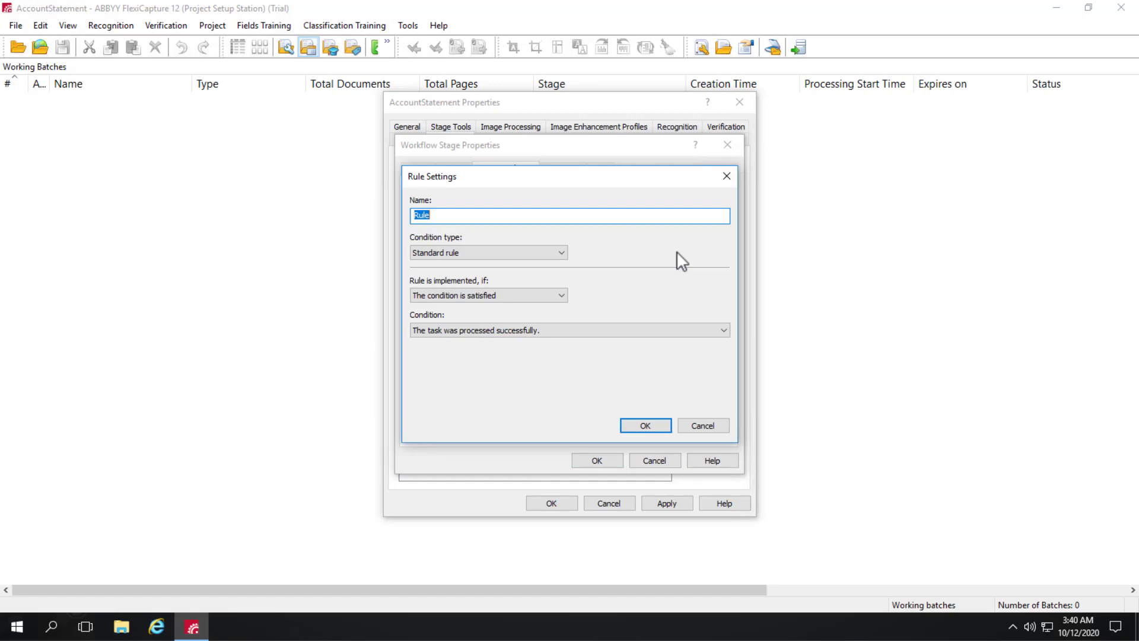
pyautogui.moveTo(559, 288)
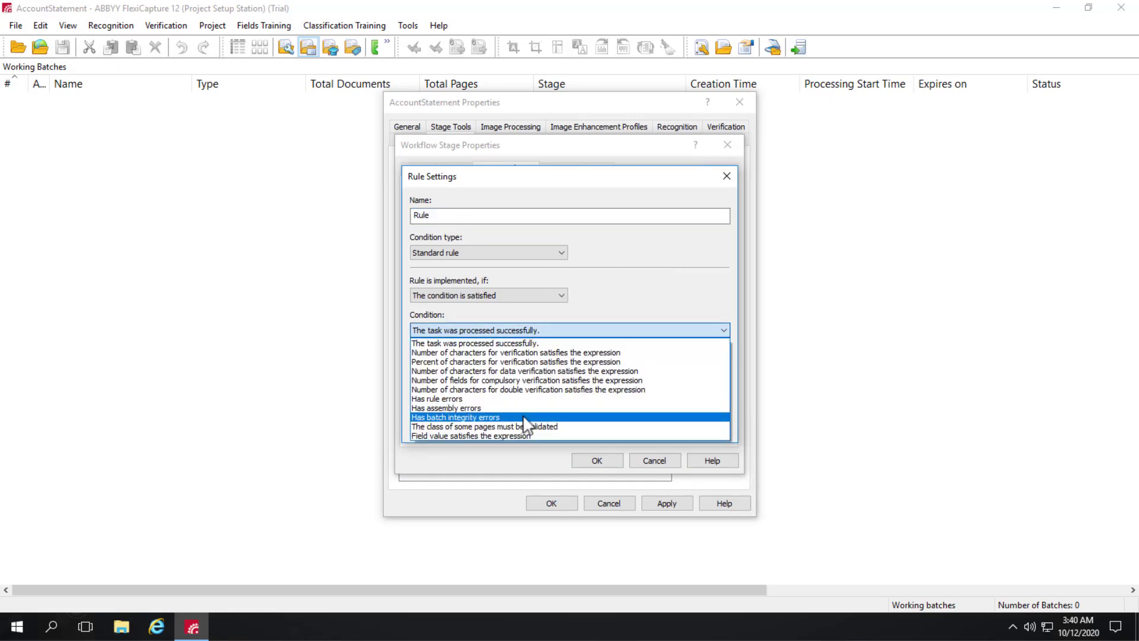
pyautogui.click(470, 436)
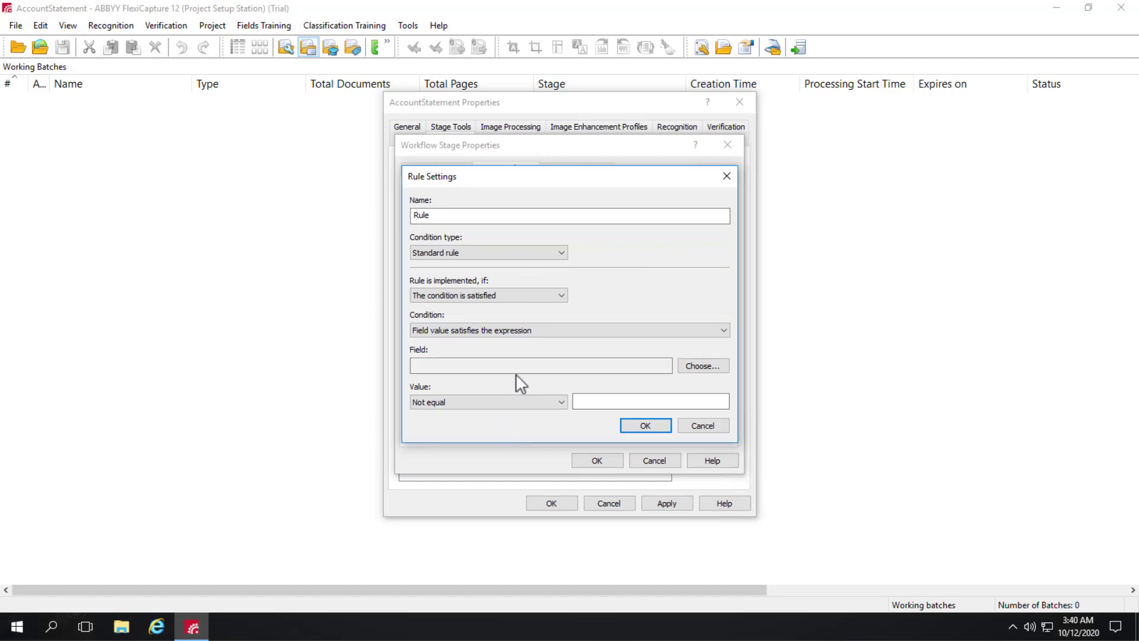
pyautogui.click(702, 366)
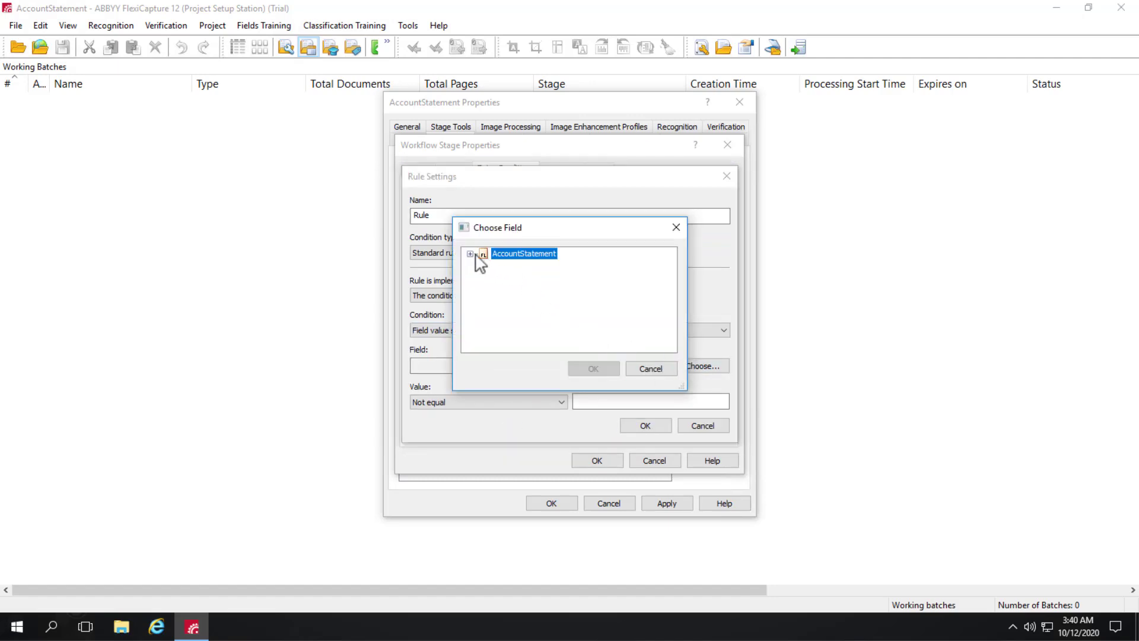
pyautogui.click(469, 252)
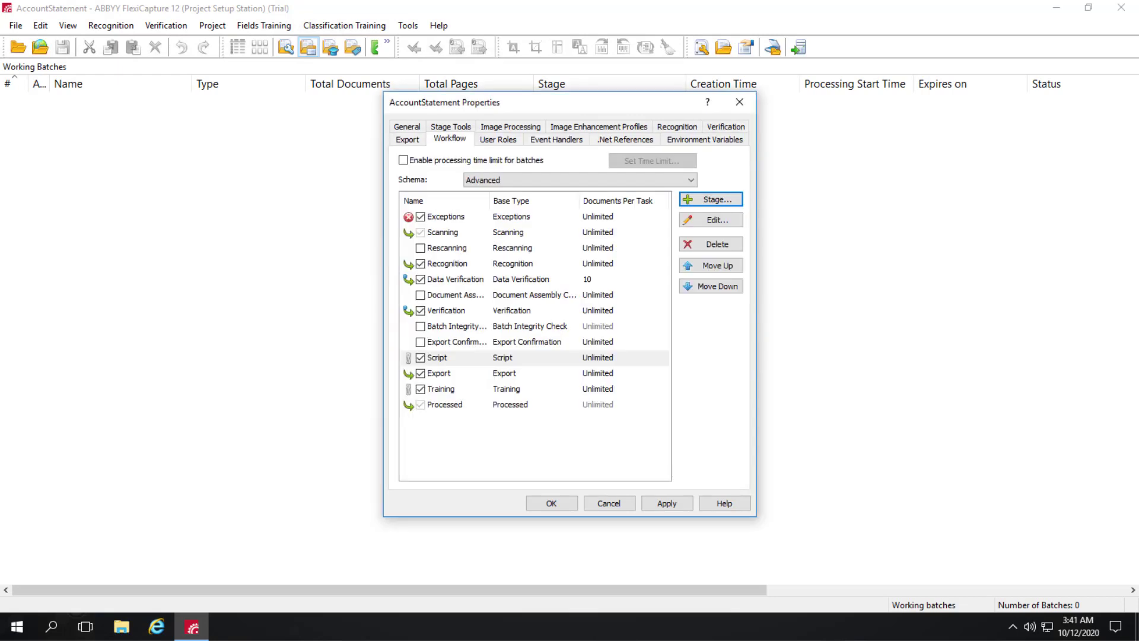
# Add a stage tool named 'Custom Verification Stage' with type Verification
pyautogui.click(451, 126)
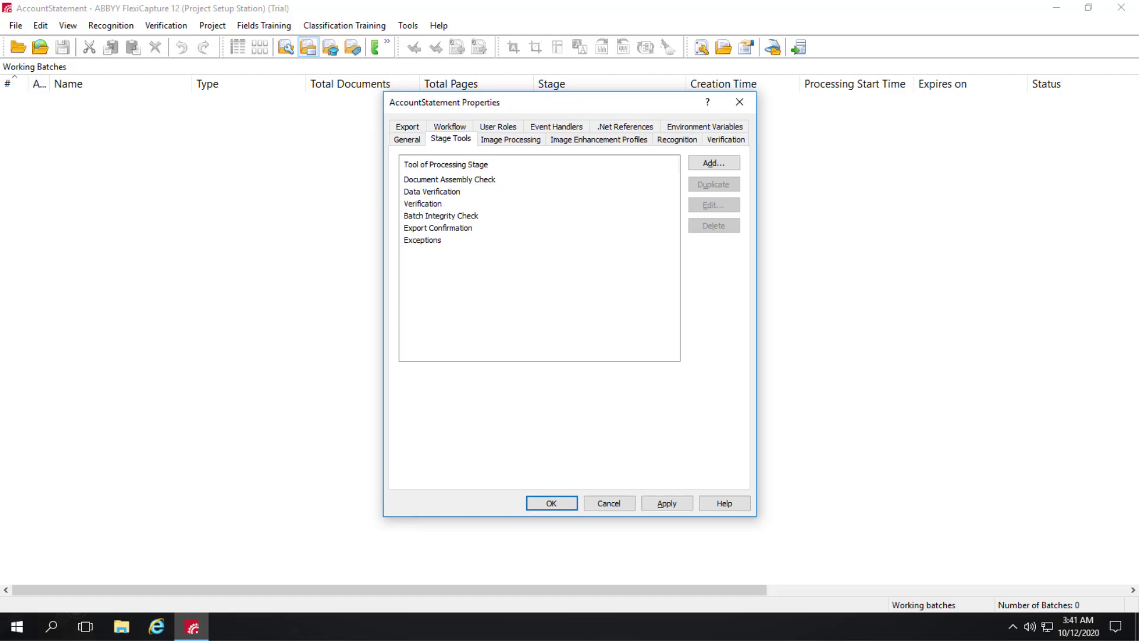
pyautogui.click(713, 162)
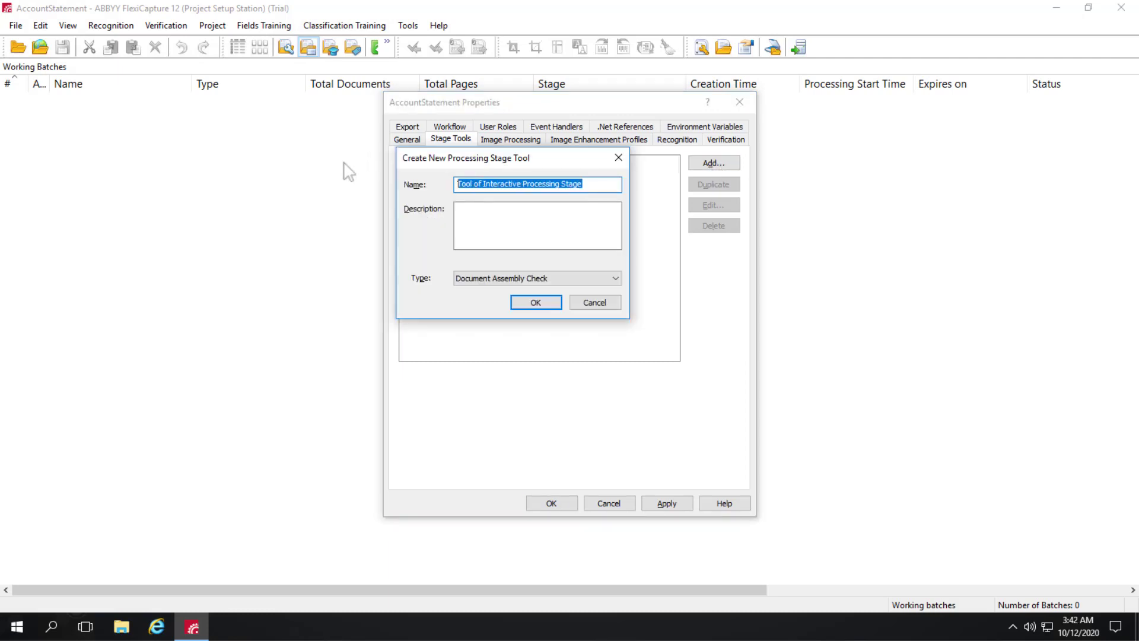
pyautogui.write('Custom')
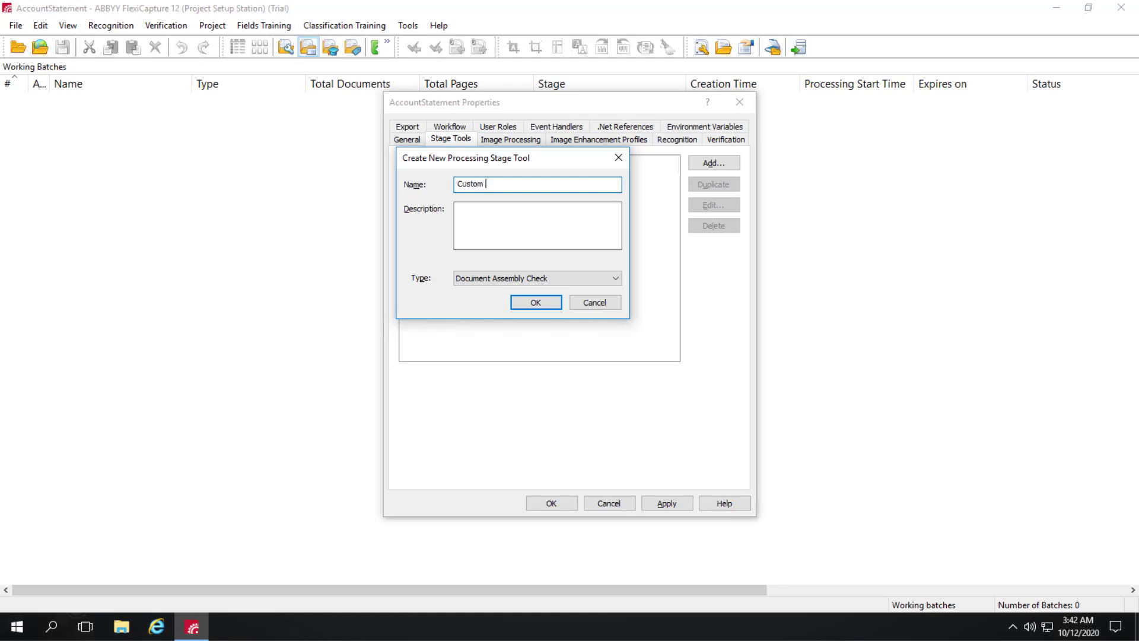
pyautogui.write('Verification Stage')
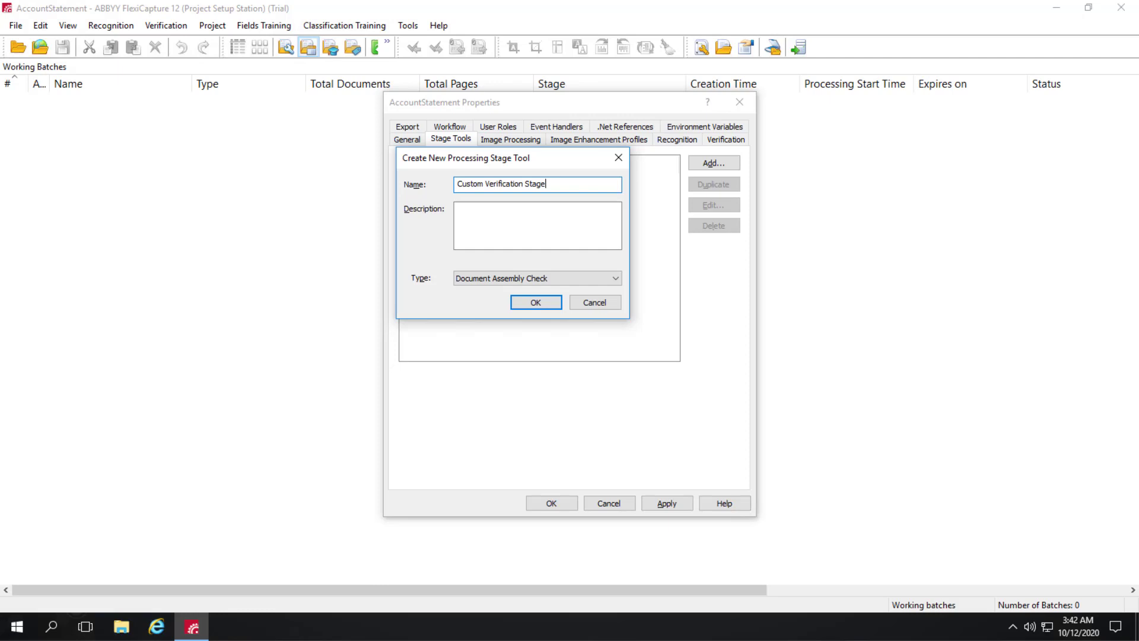
pyautogui.click(615, 278)
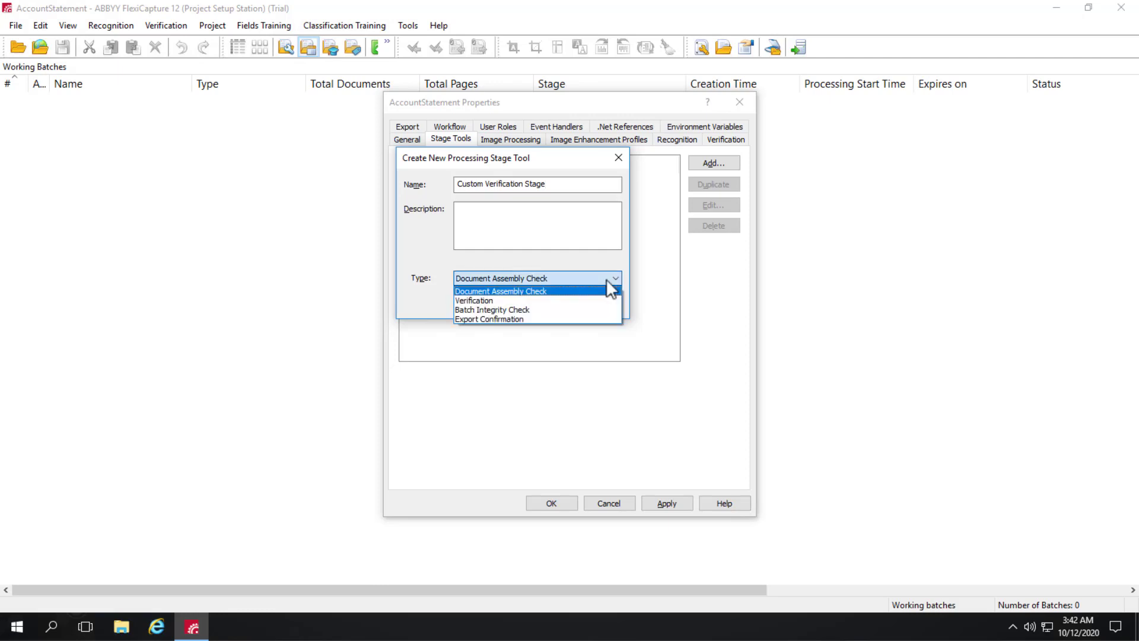
pyautogui.click(474, 301)
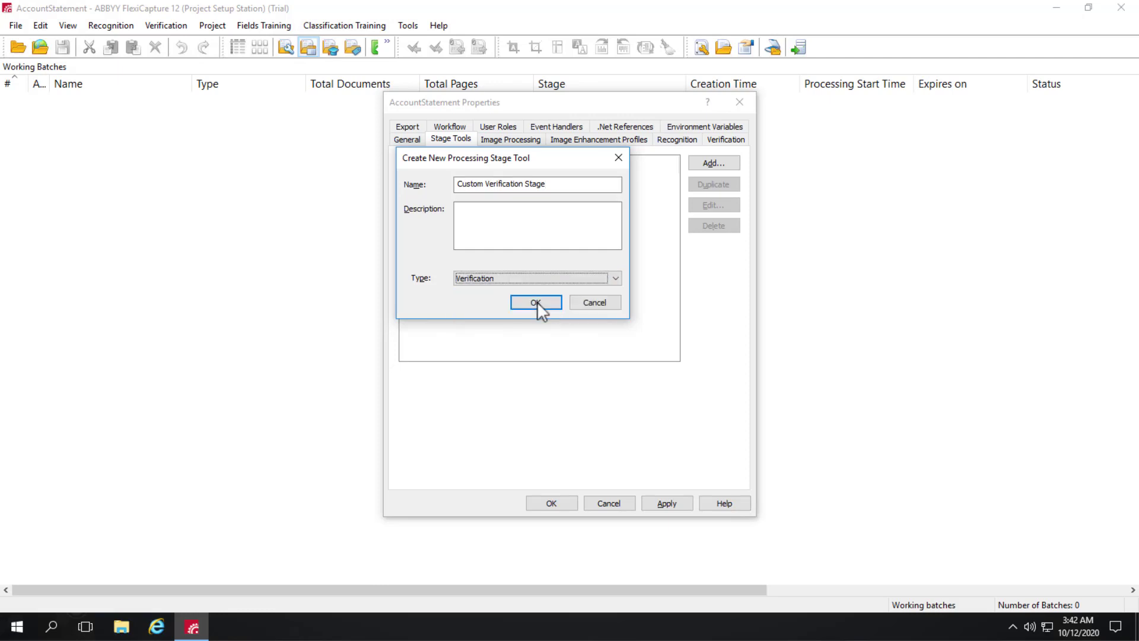
# Create the tool, open its settings and cancel the Add Event dialog, leaving no events
pyautogui.click(535, 303)
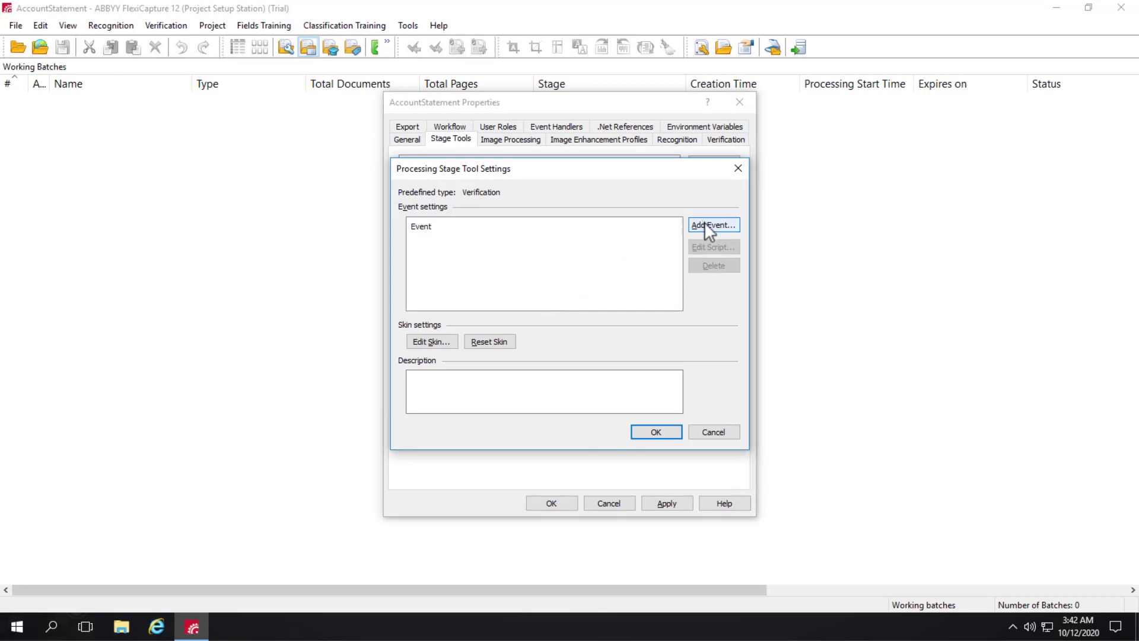
pyautogui.click(714, 225)
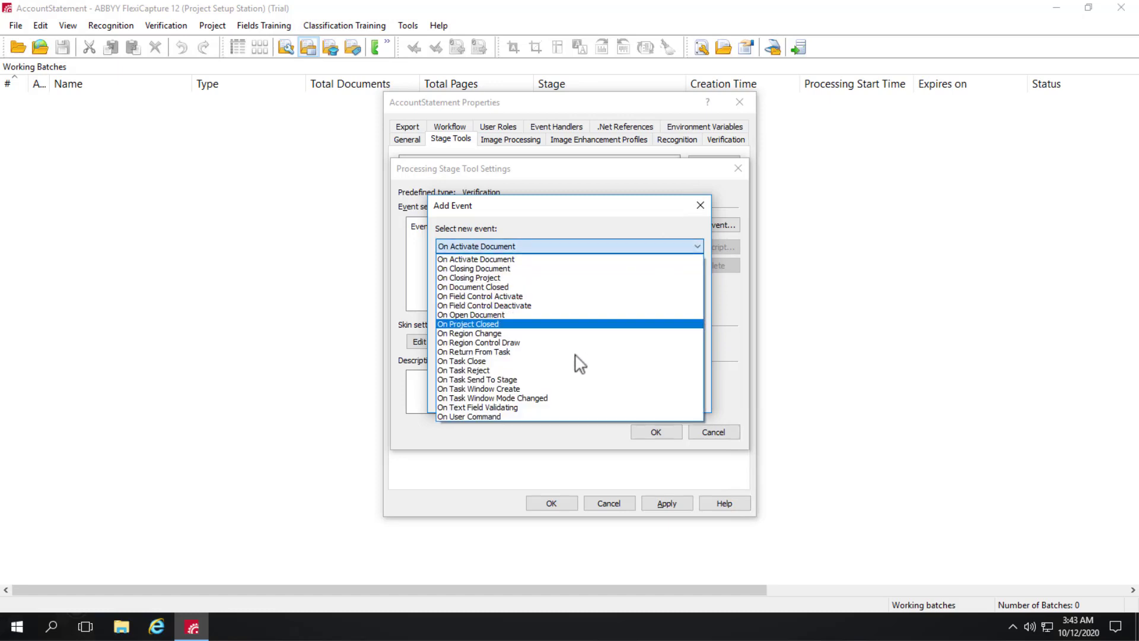
pyautogui.moveTo(575, 379)
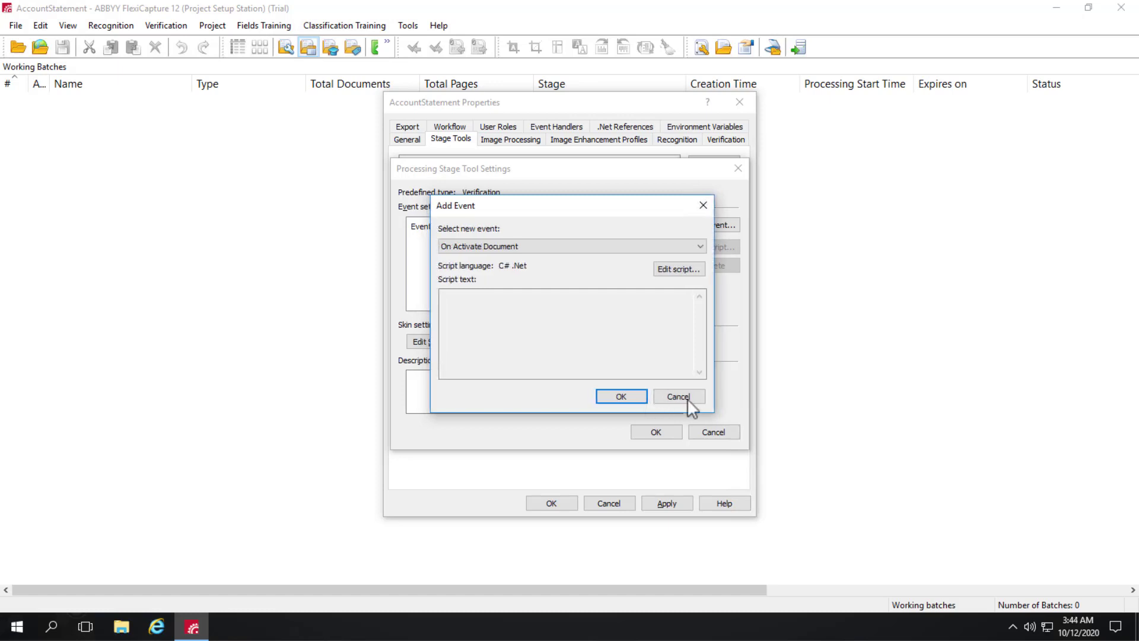
pyautogui.click(679, 396)
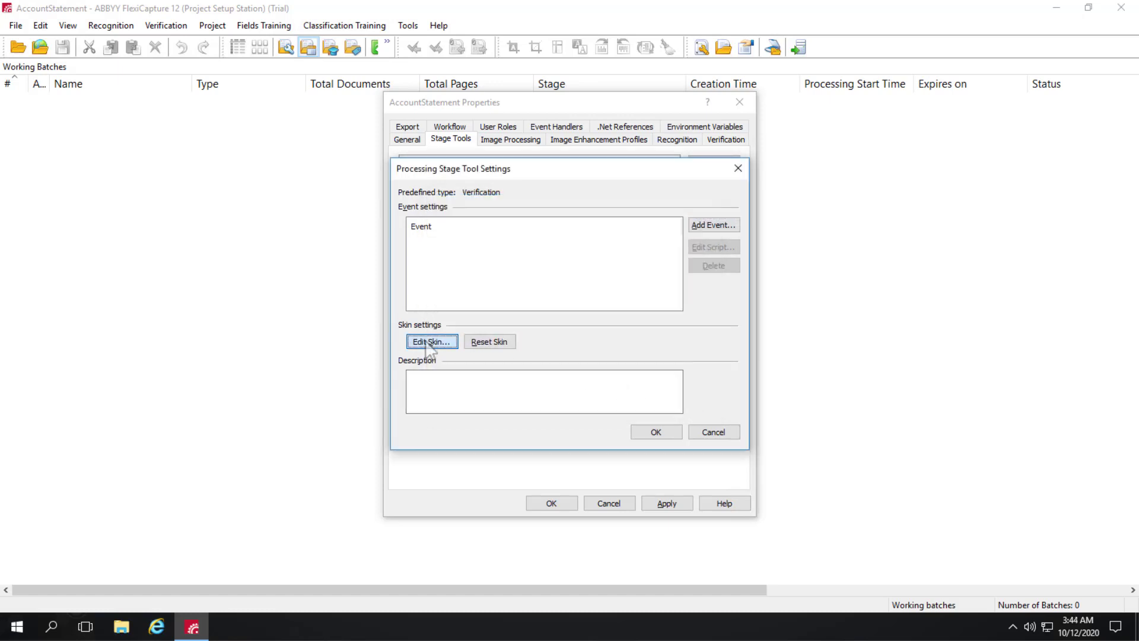
# In the tool's skin settings add a toolbar named 'Custom 1'
pyautogui.click(432, 342)
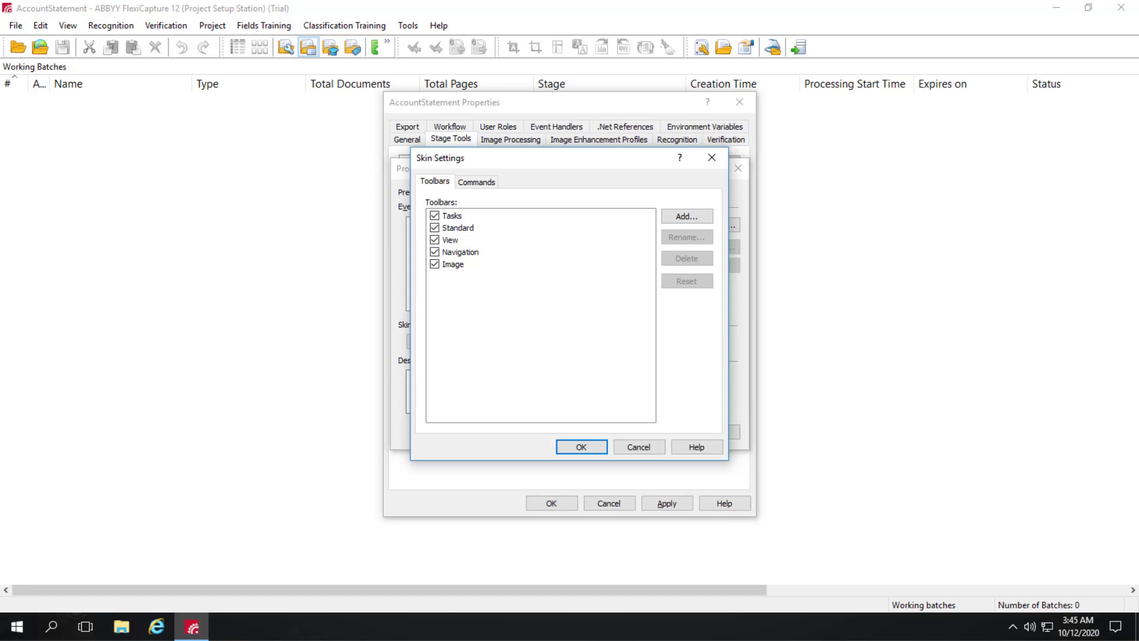
pyautogui.click(687, 216)
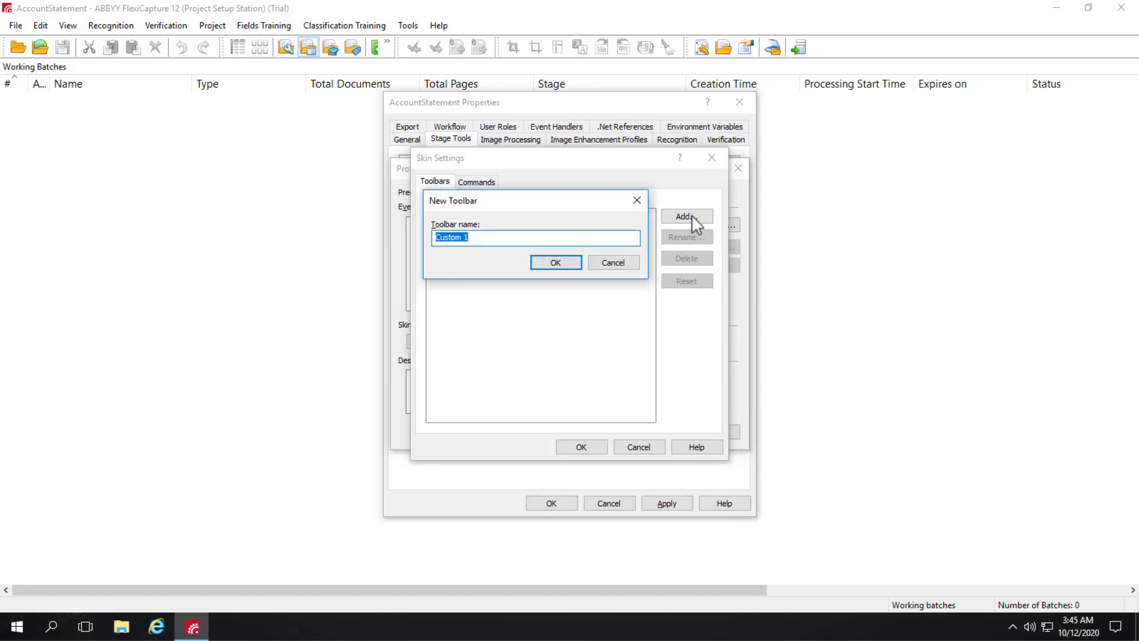
pyautogui.moveTo(553, 269)
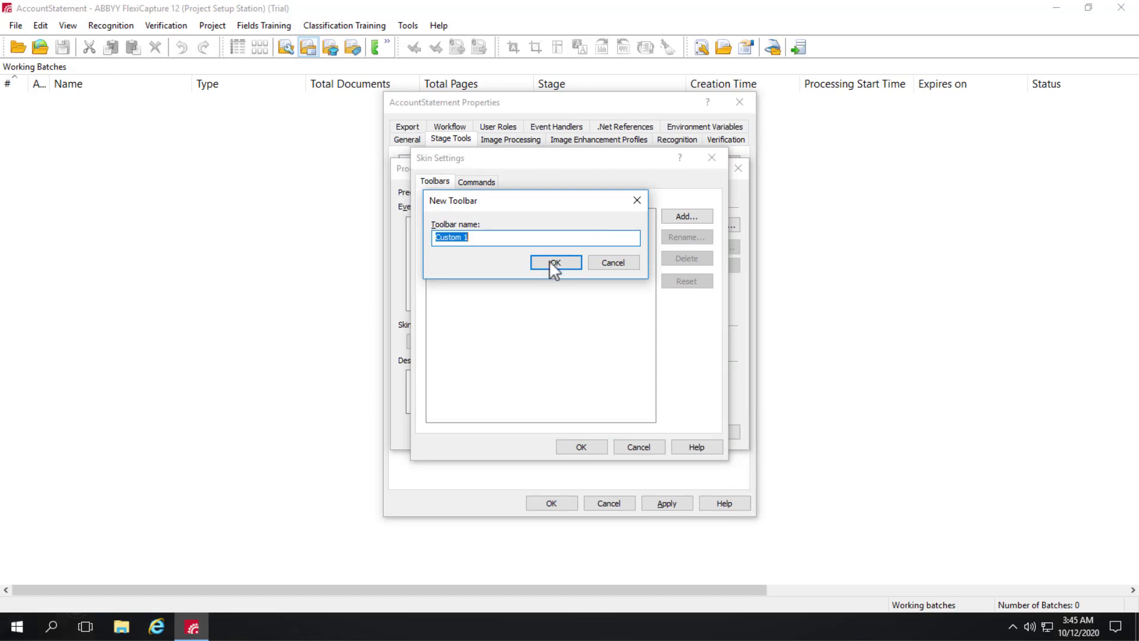
pyautogui.click(555, 262)
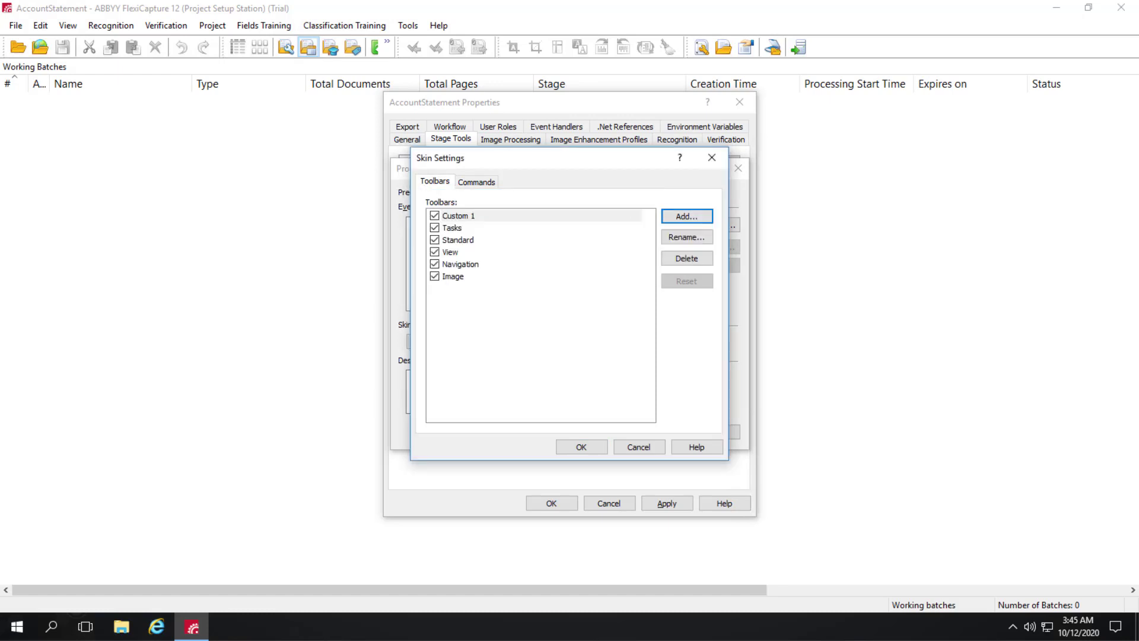
pyautogui.click(477, 182)
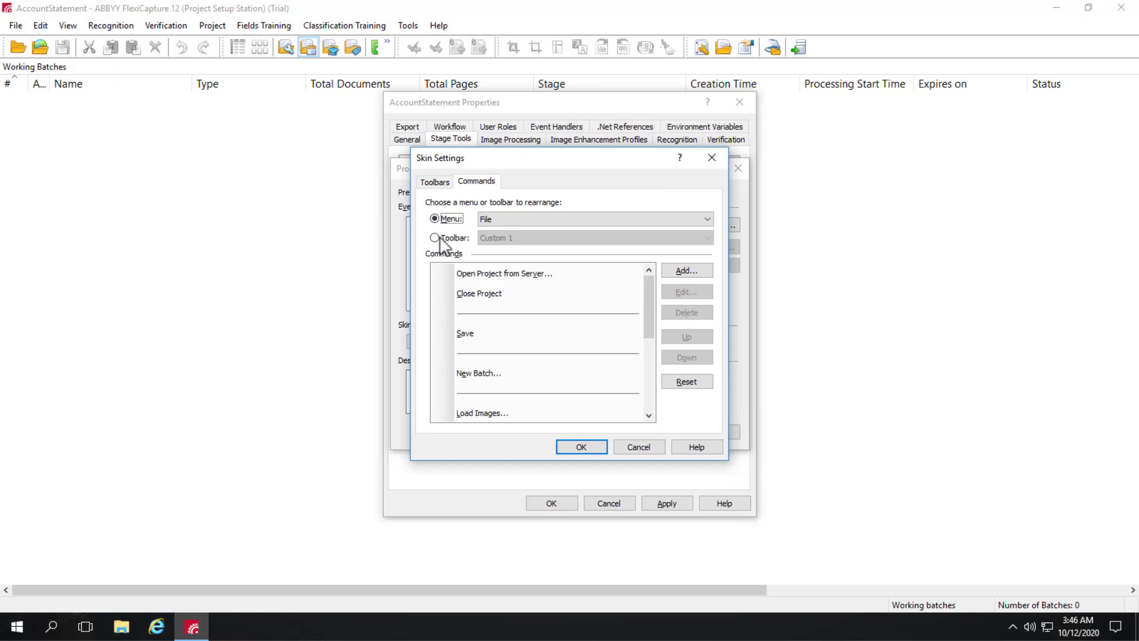
# Begin adding a command to the Custom 1 toolbar, browsing categories to User commands
pyautogui.click(434, 237)
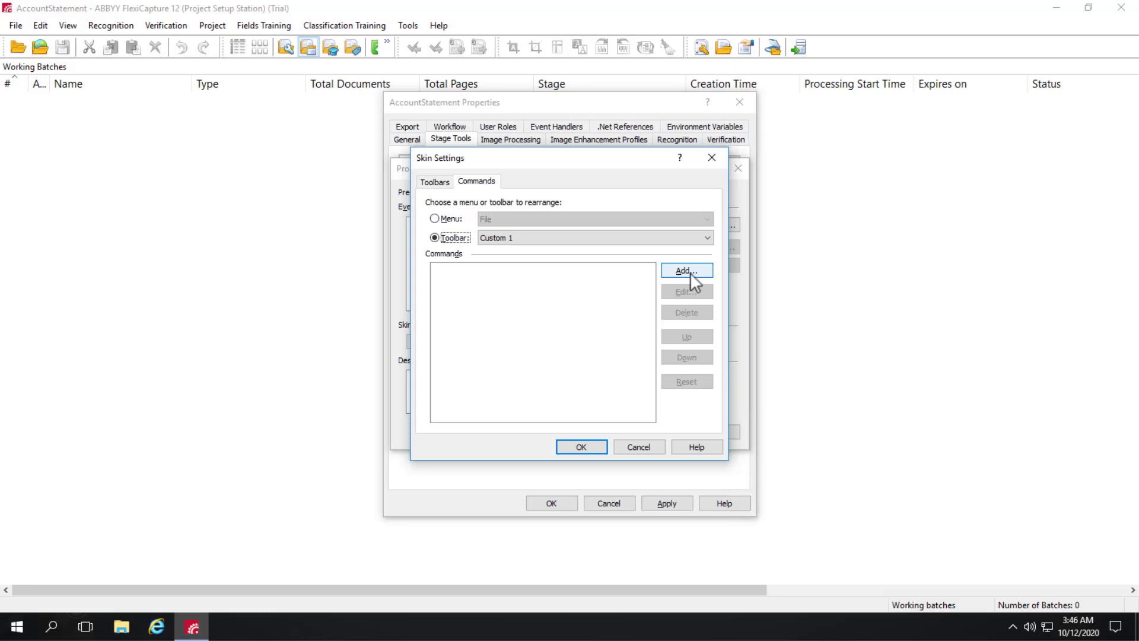
pyautogui.click(686, 270)
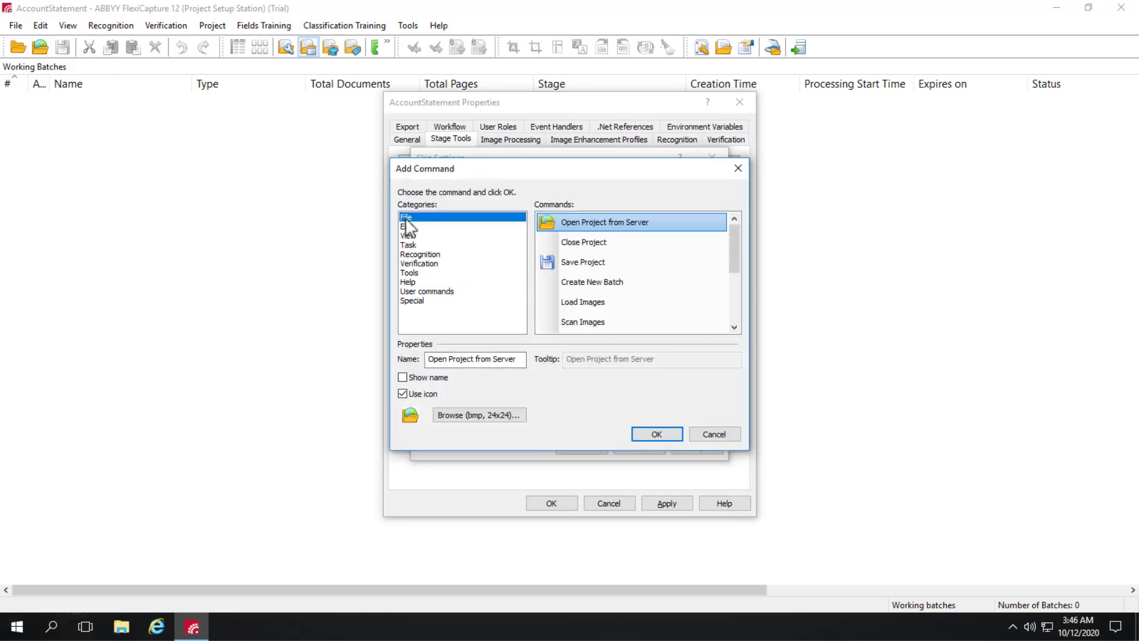
pyautogui.click(420, 254)
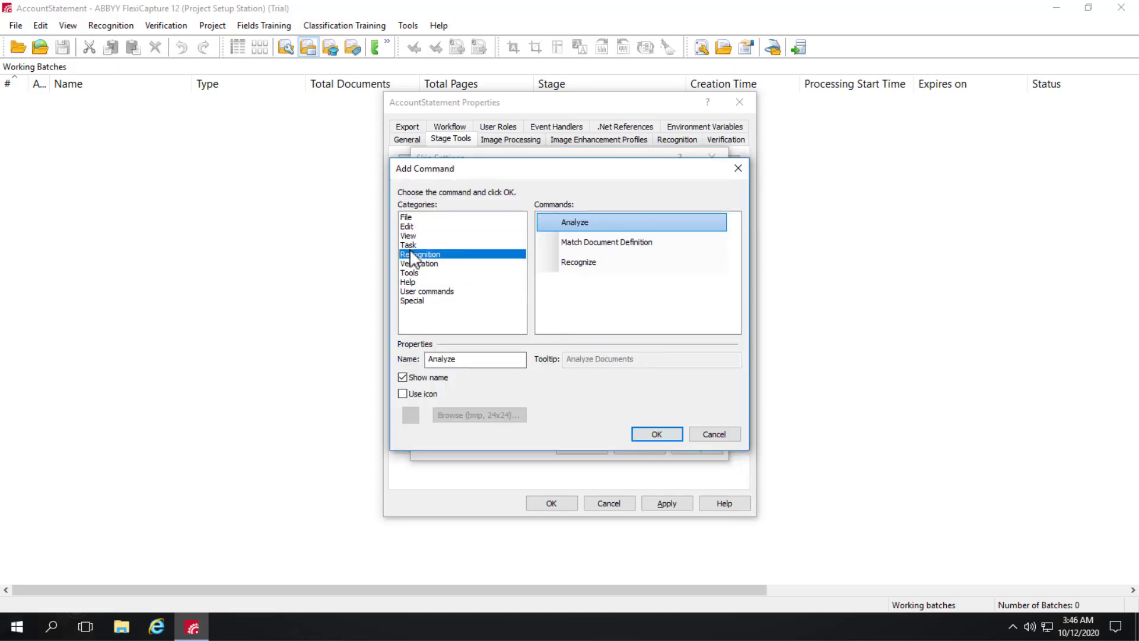
pyautogui.click(427, 290)
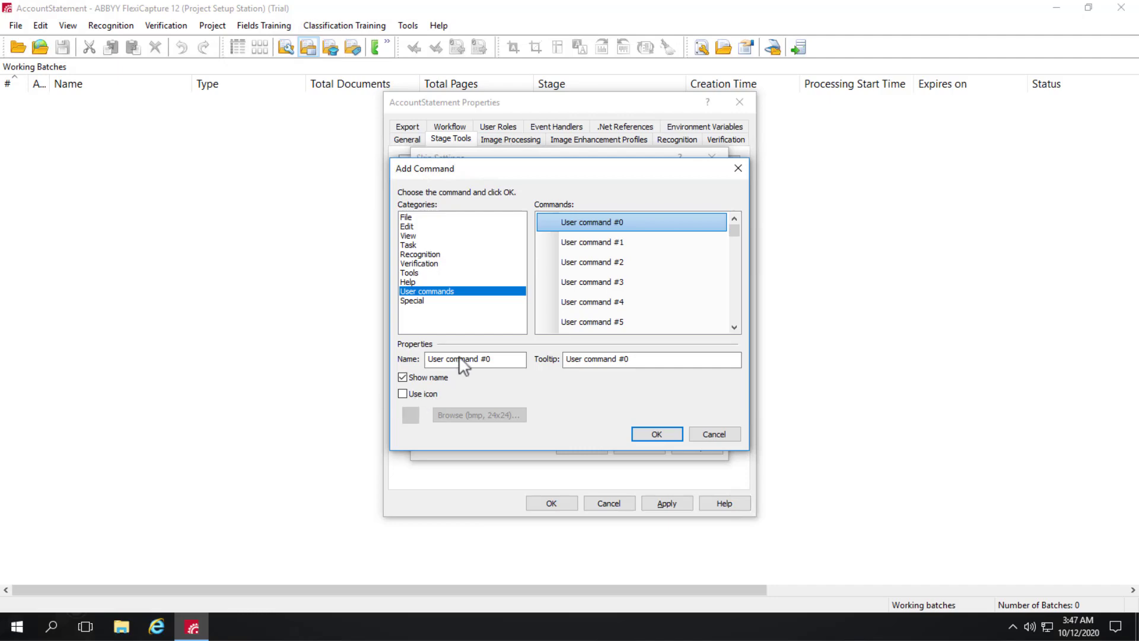
pyautogui.moveTo(499, 386)
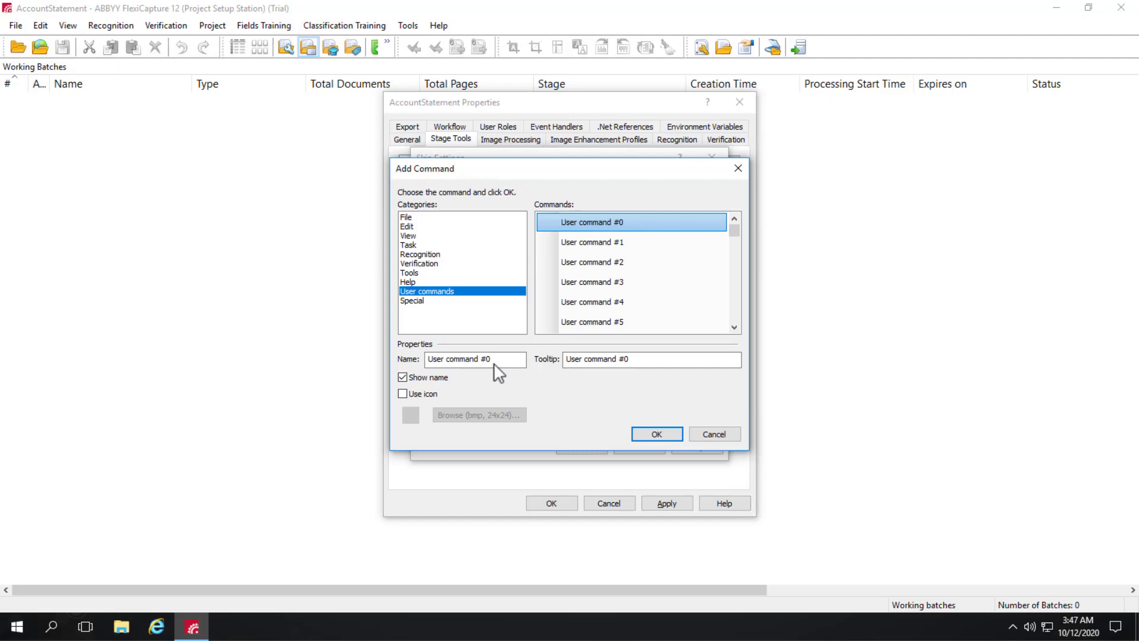